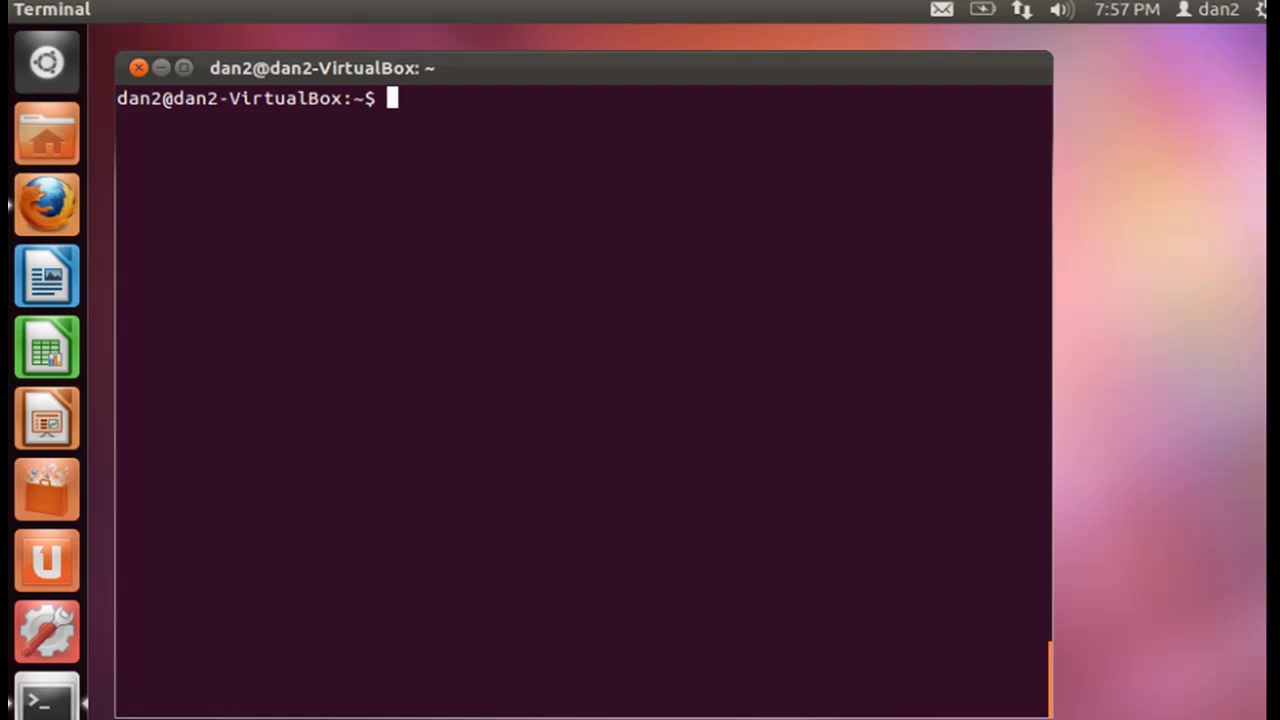
mouse_move(667, 79)
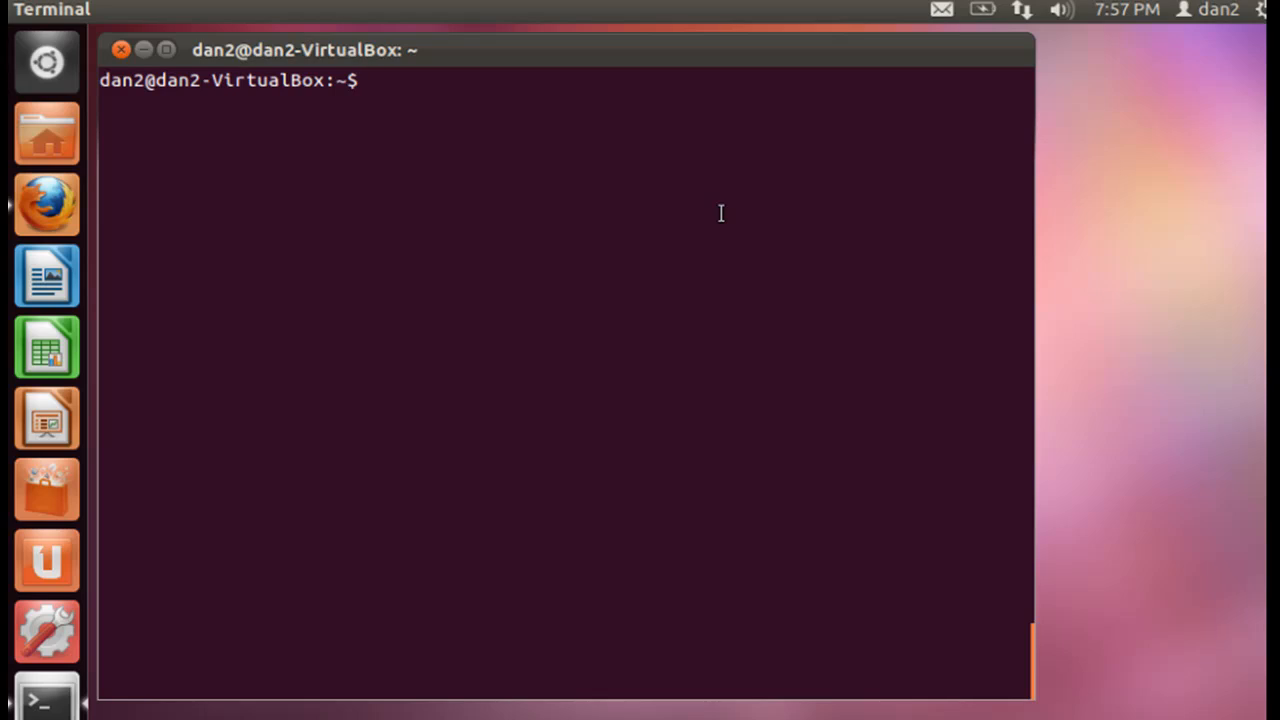
Refresh the package lists with sudo apt-get update, then clear the screen
text(sudo)
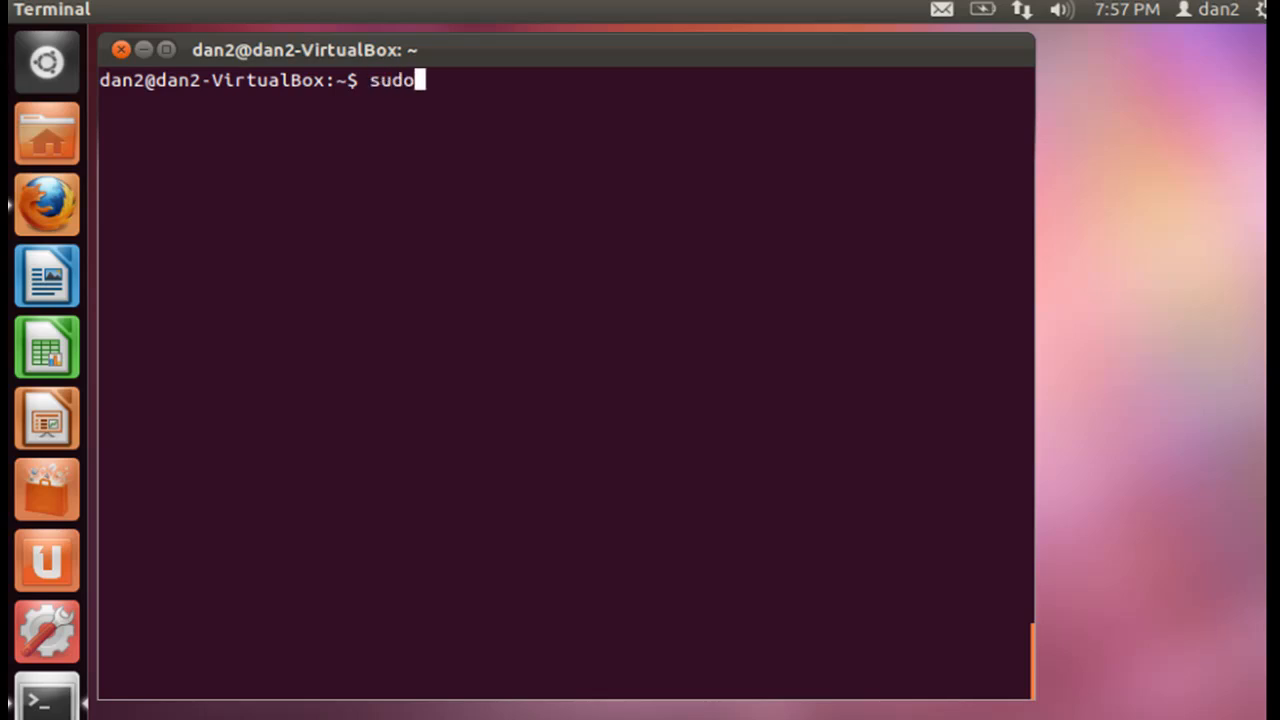
text(apt-)
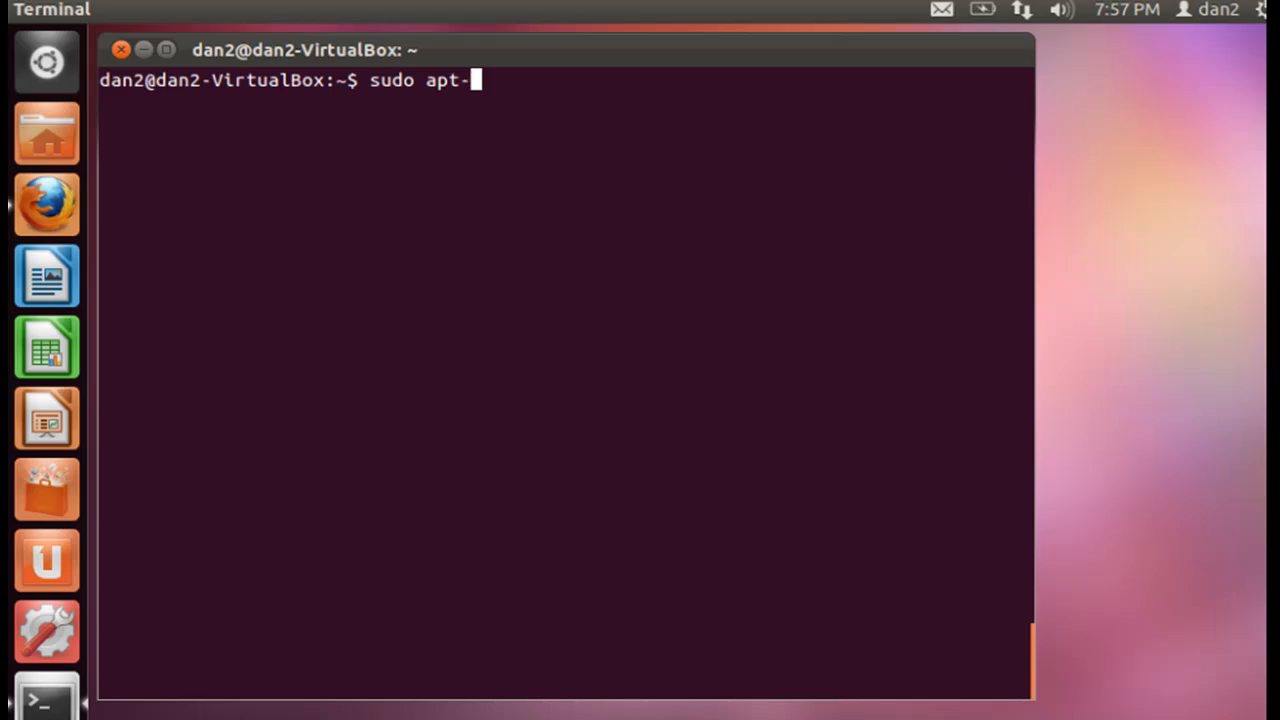
text(get update)
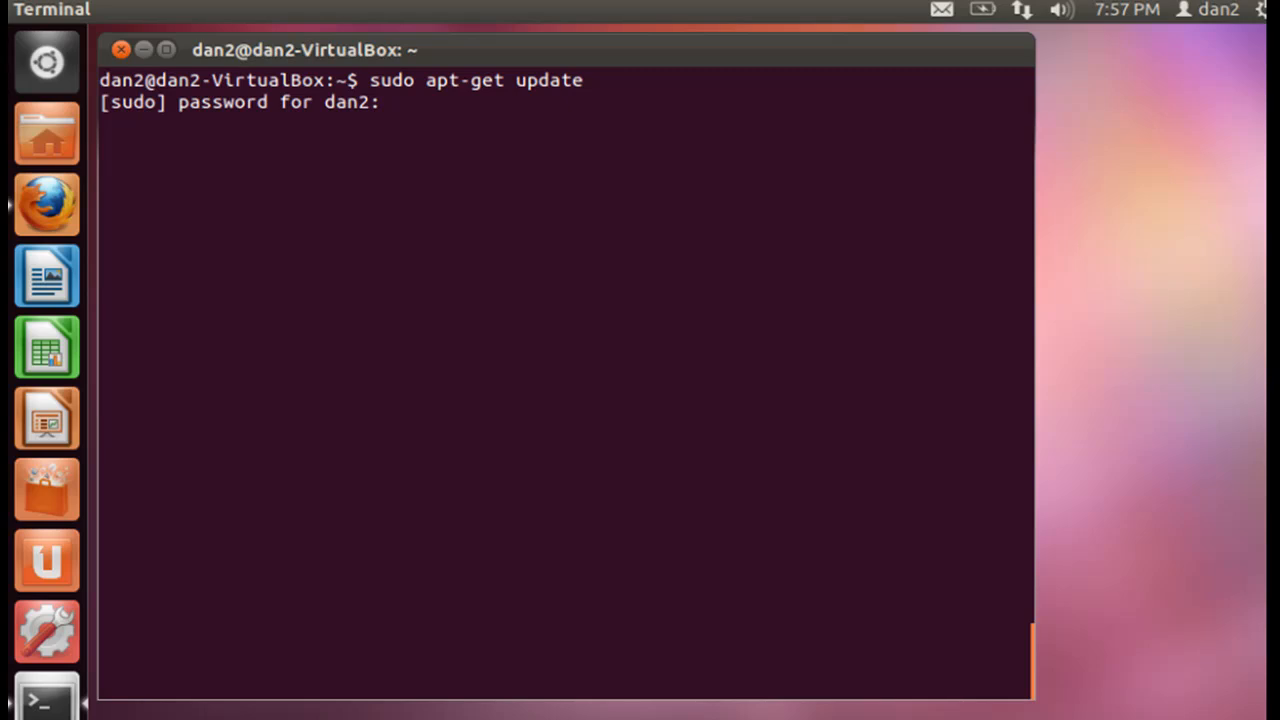
key(Return)
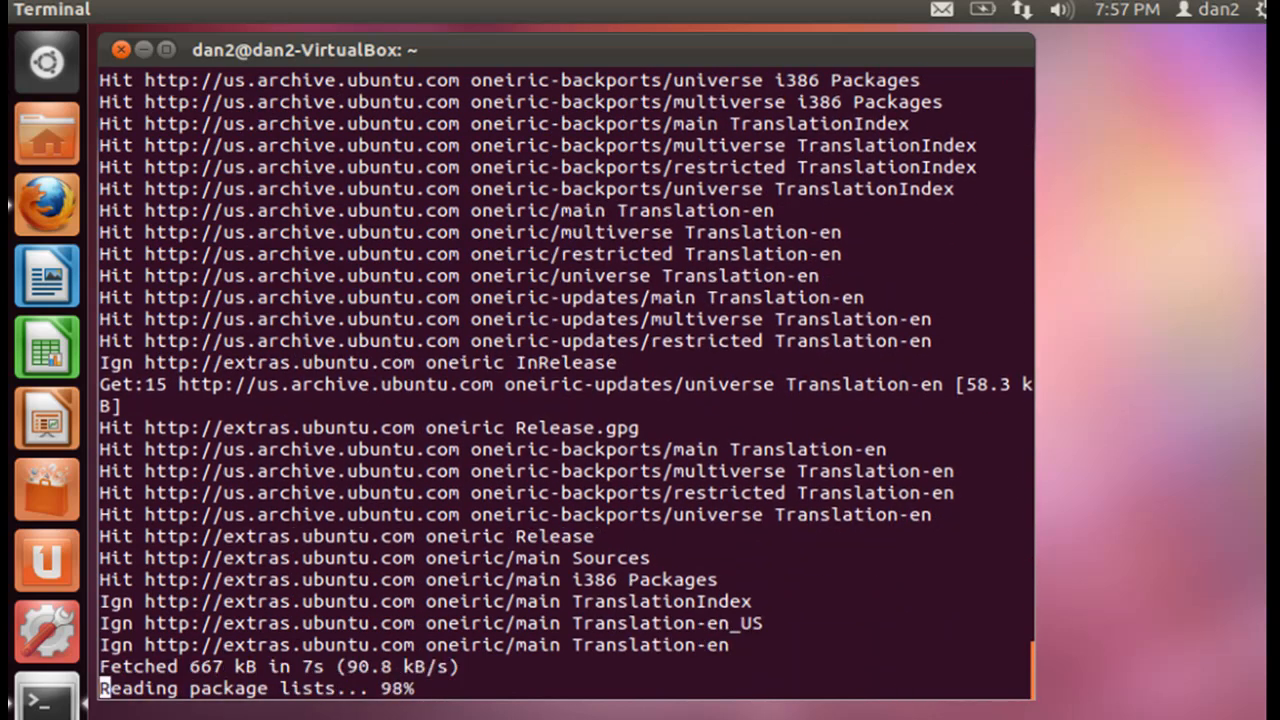
text(c)
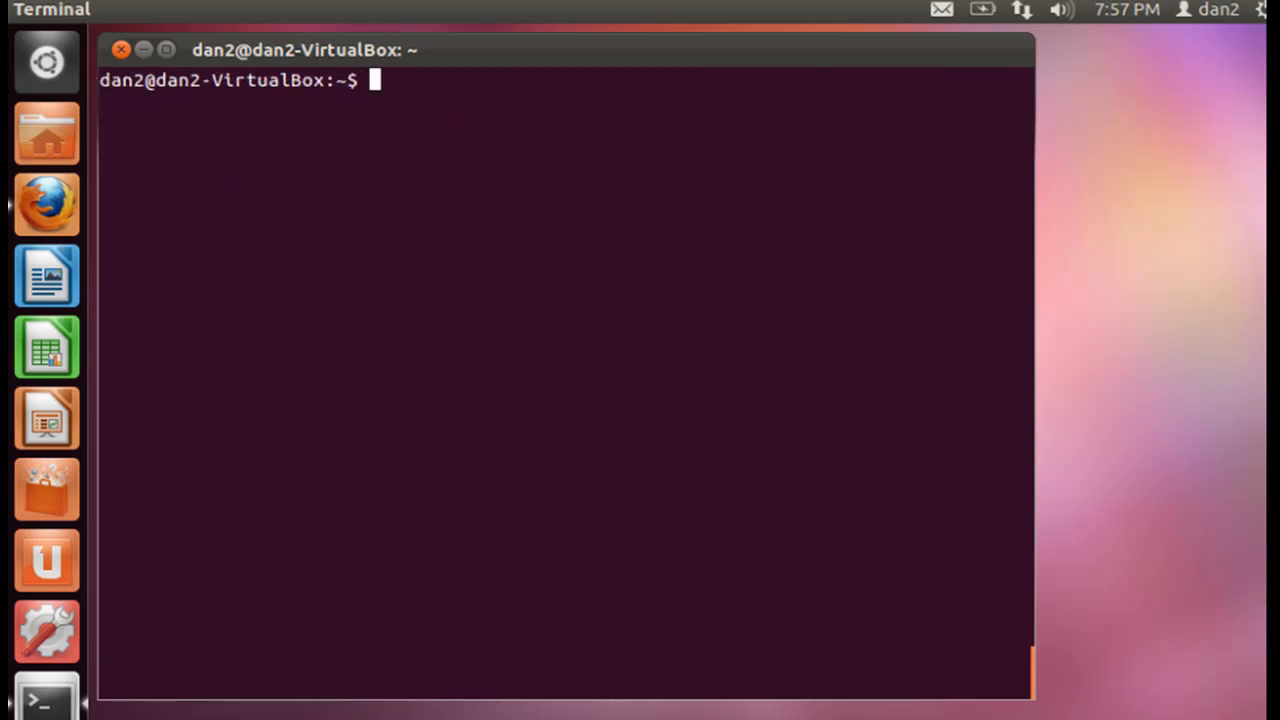
Start installing mysql-server with sudo apt-get install, answering y to continue
text(sudo apt-ge)
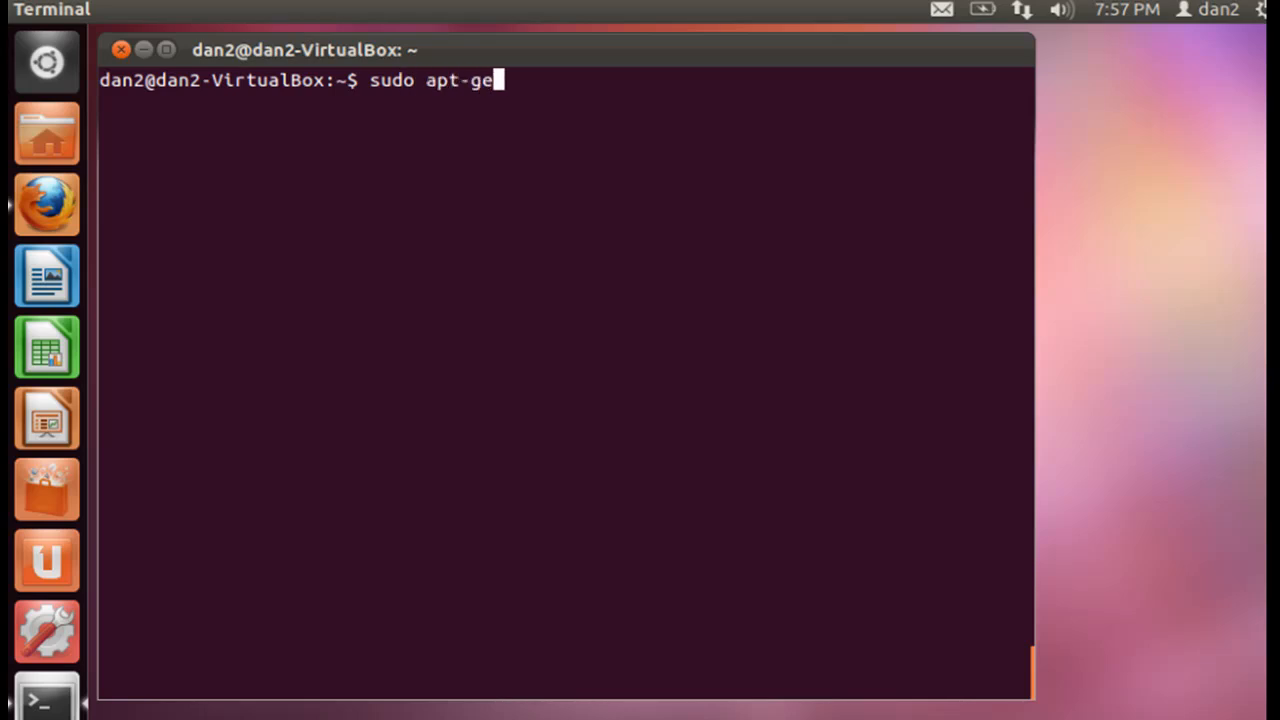
text(t instal)
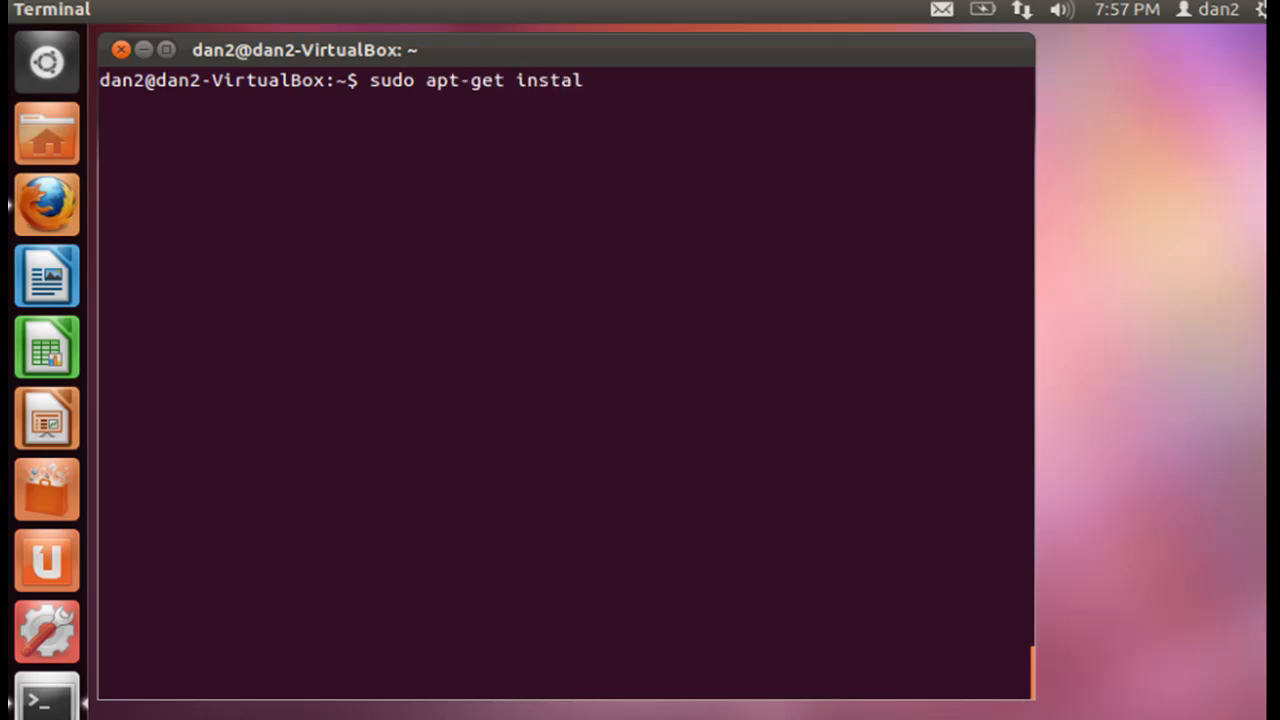
text(l mys)
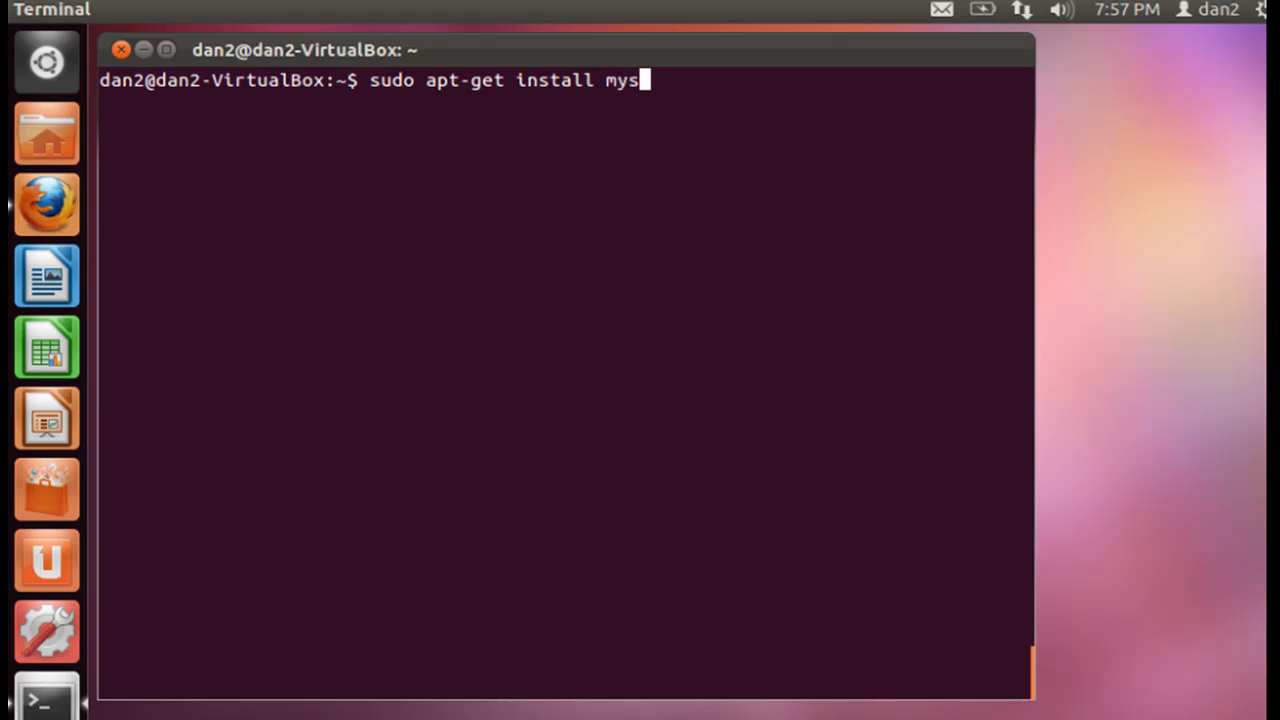
text(ql)
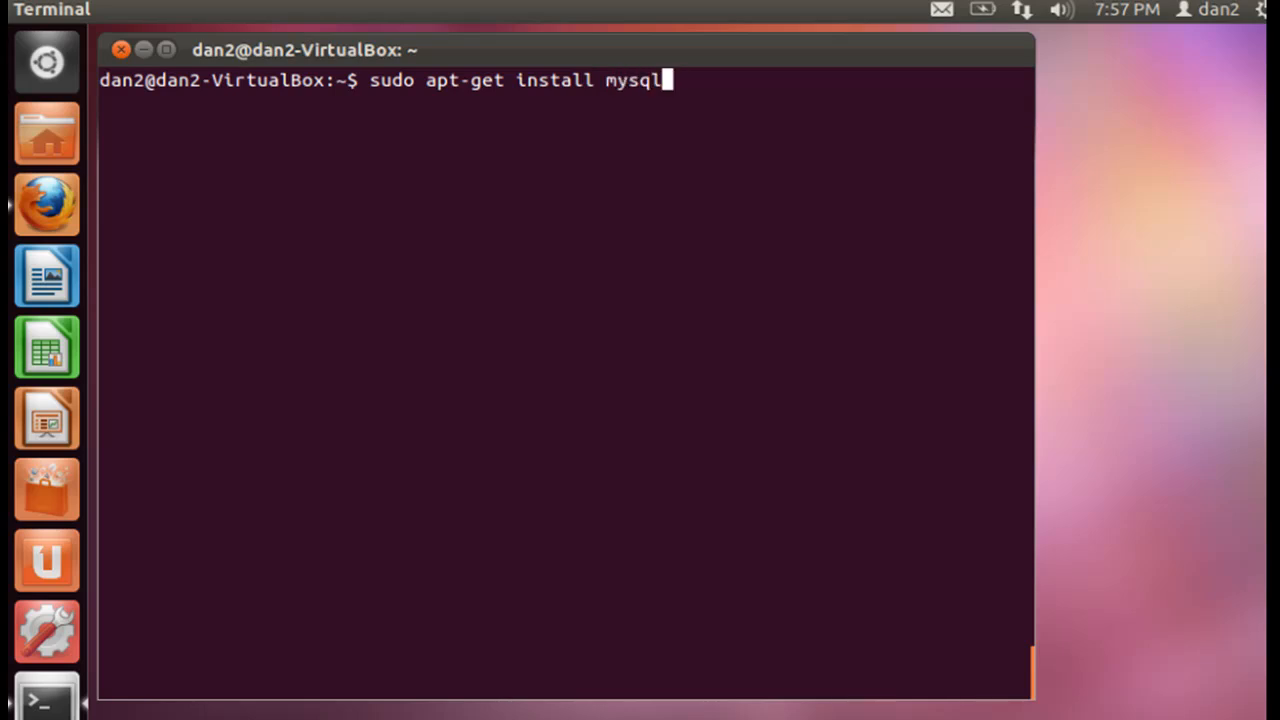
text(-server)
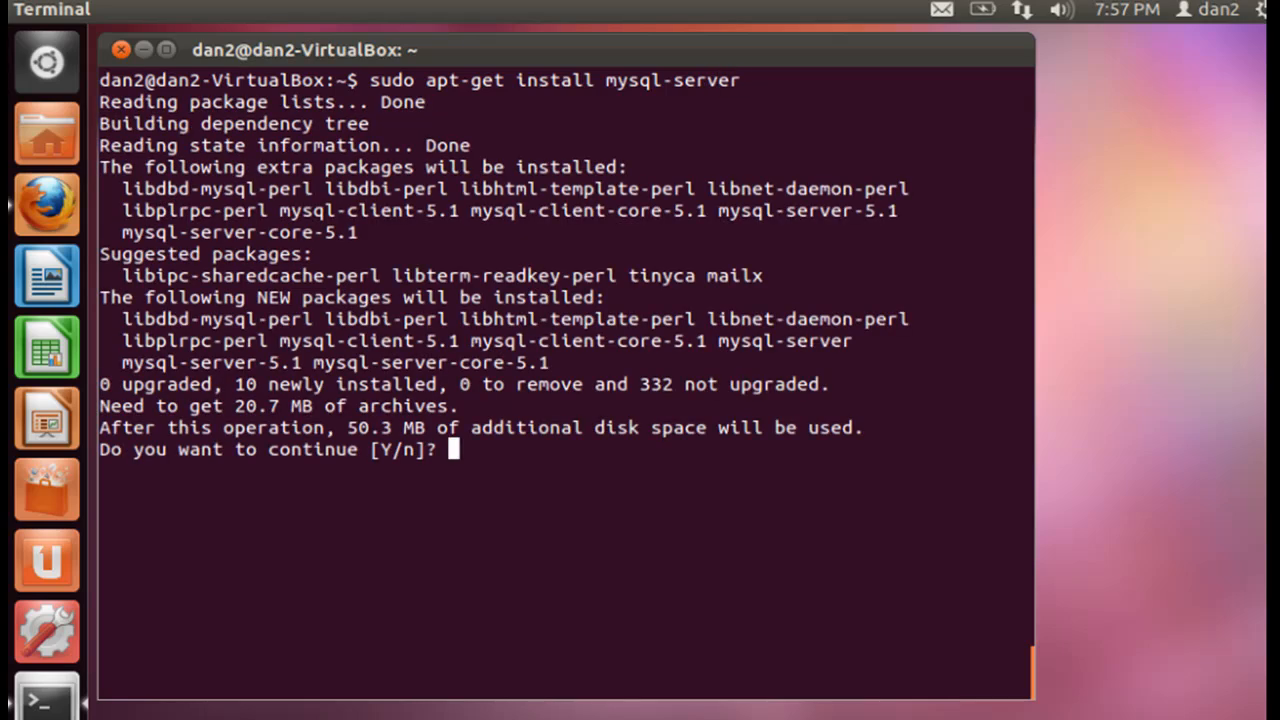
text(y)
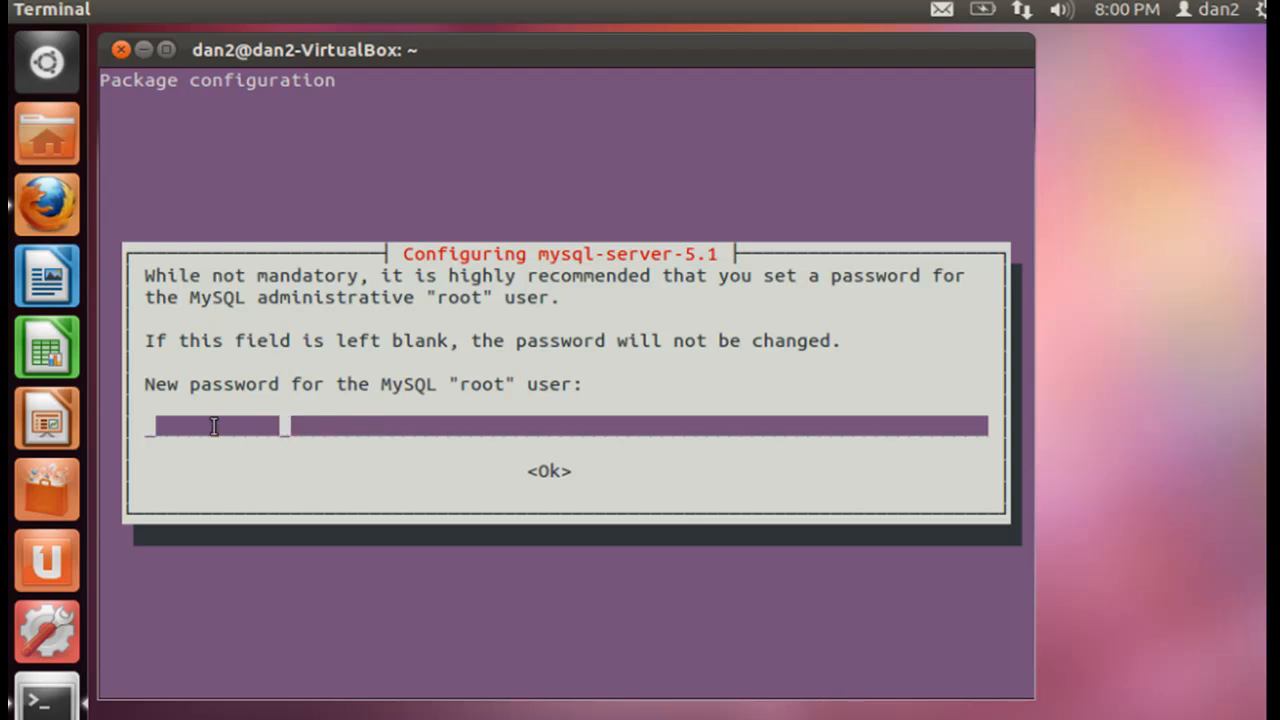
Set and confirm the MySQL root password, then clear the terminal after setup
text(*)
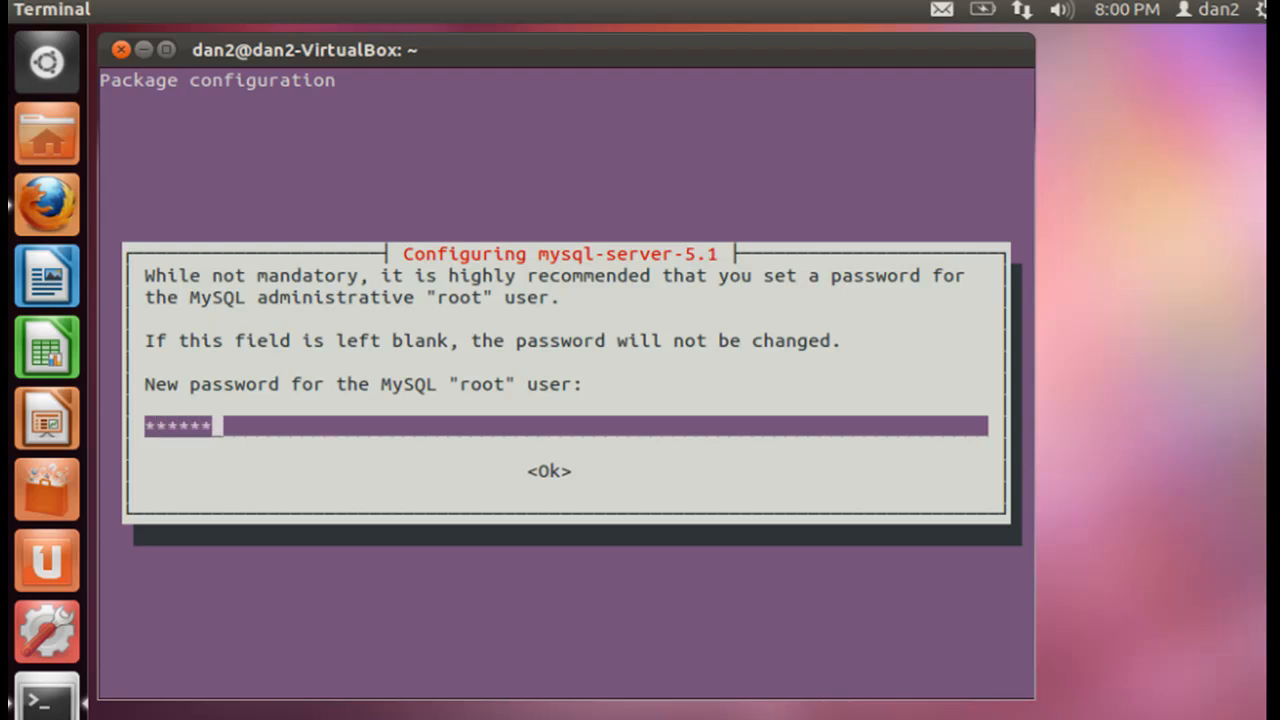
text(****)
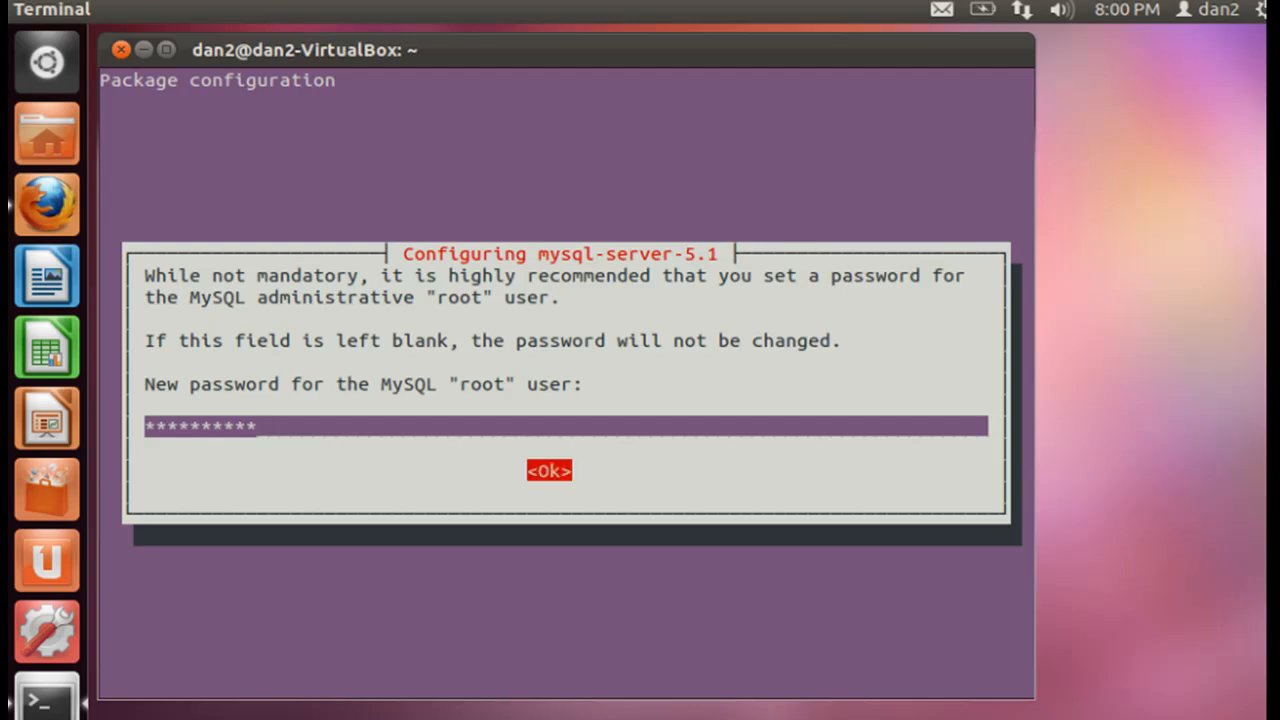
click(548, 470)
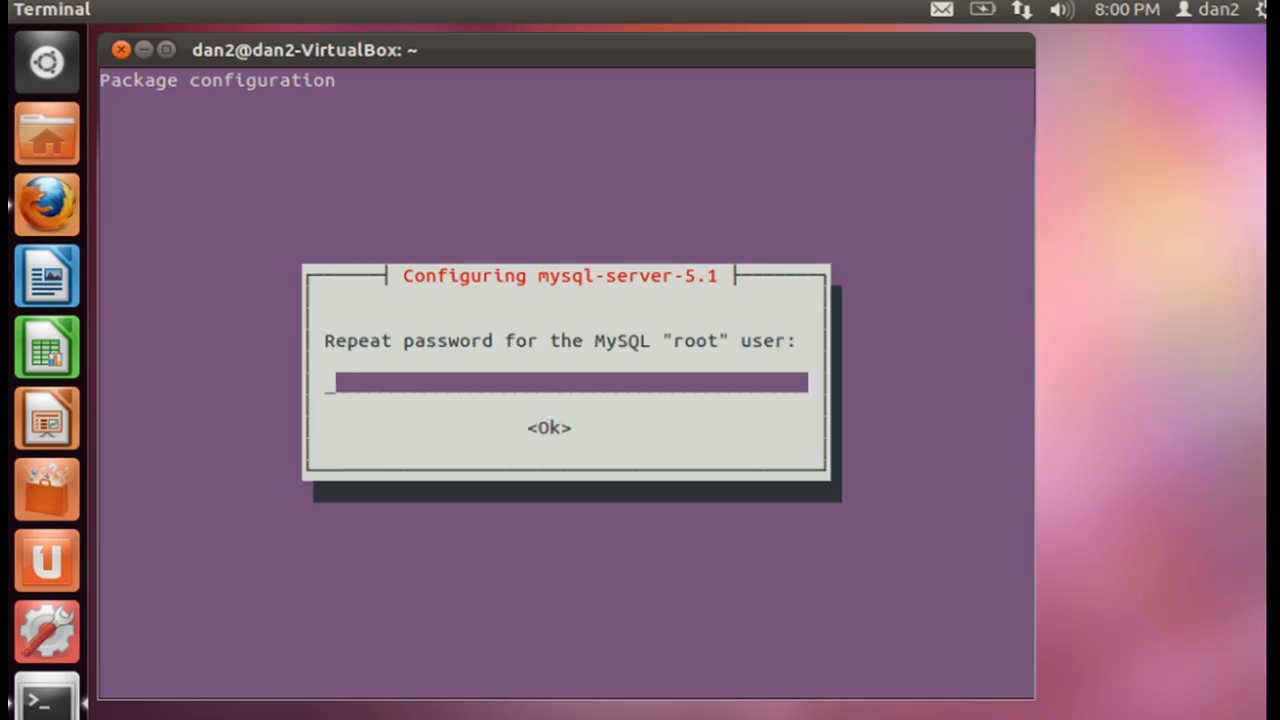
text(****)
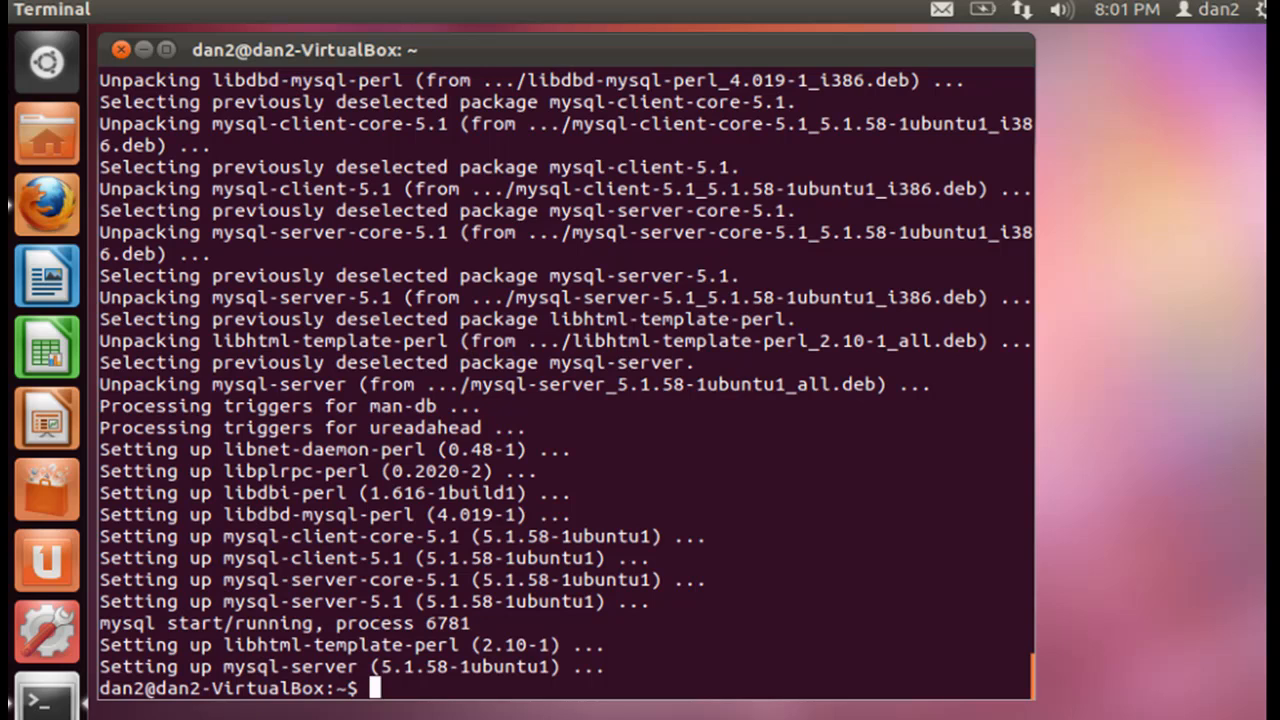
text(cle)
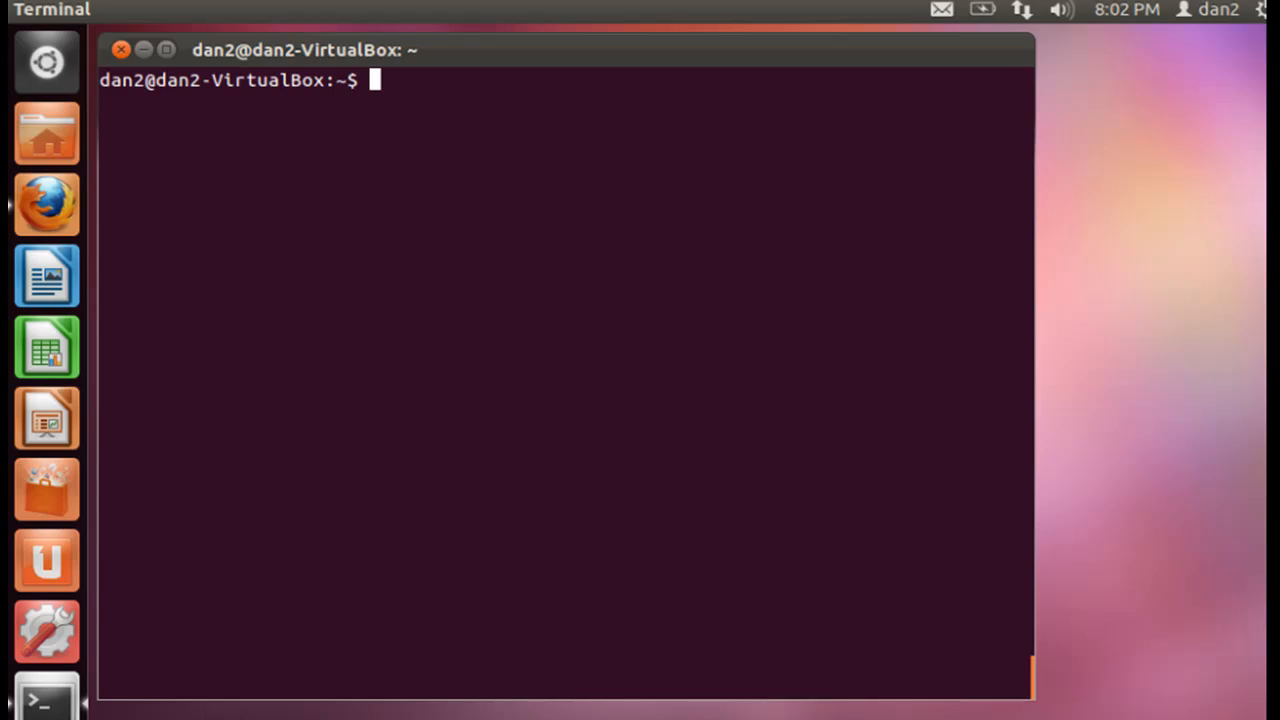
Install libapache2-mod-auth-mysql, php5-mysql and phpmyadmin via apt-get, answering y
text(sudo a)
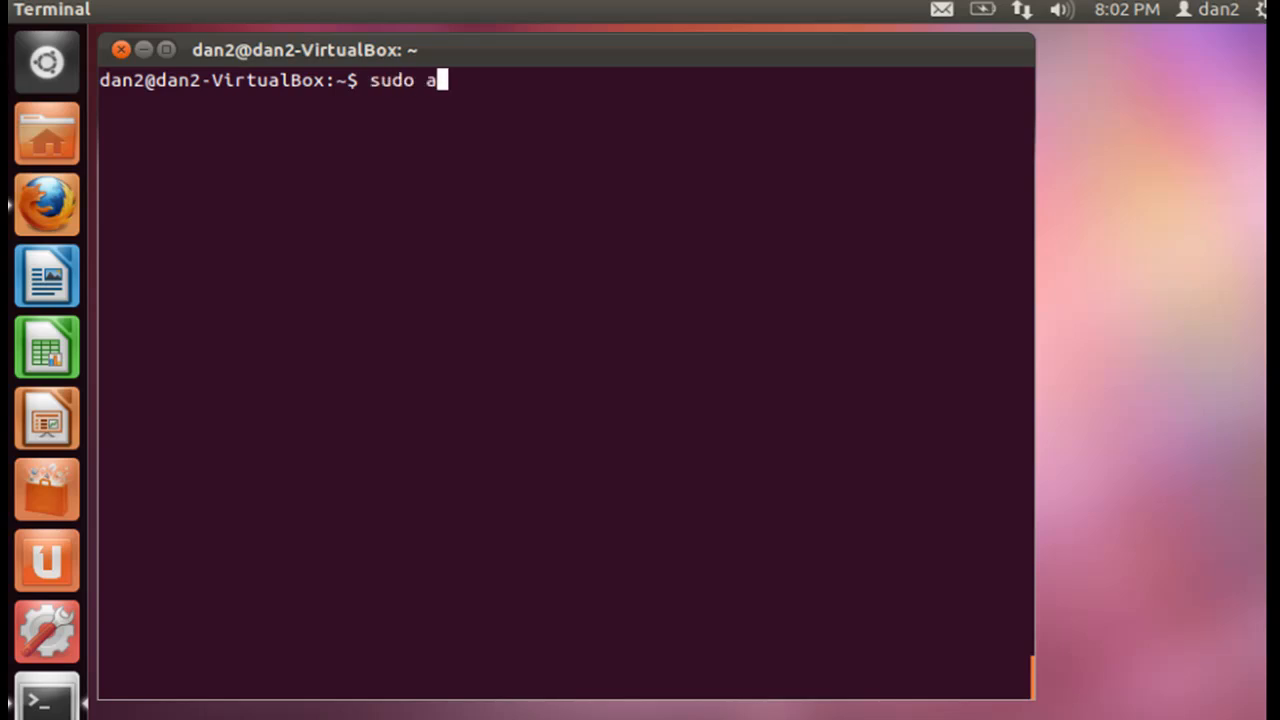
text(pt-get)
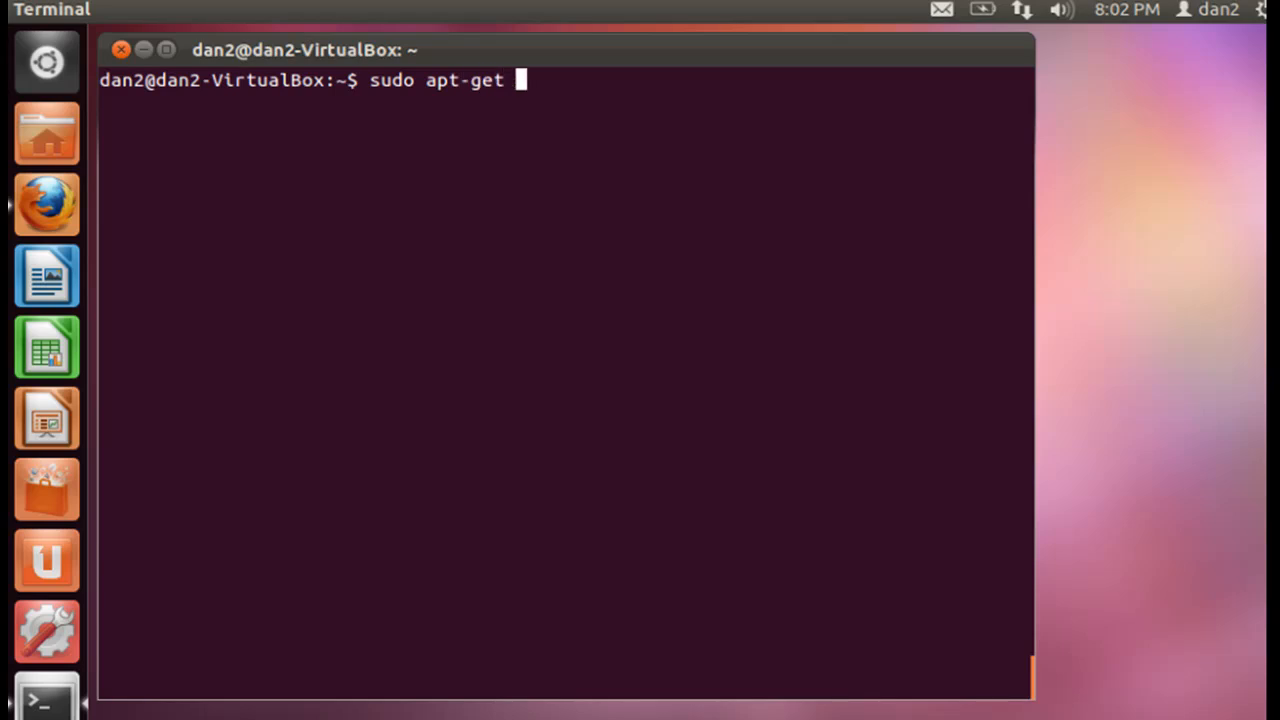
text(install)
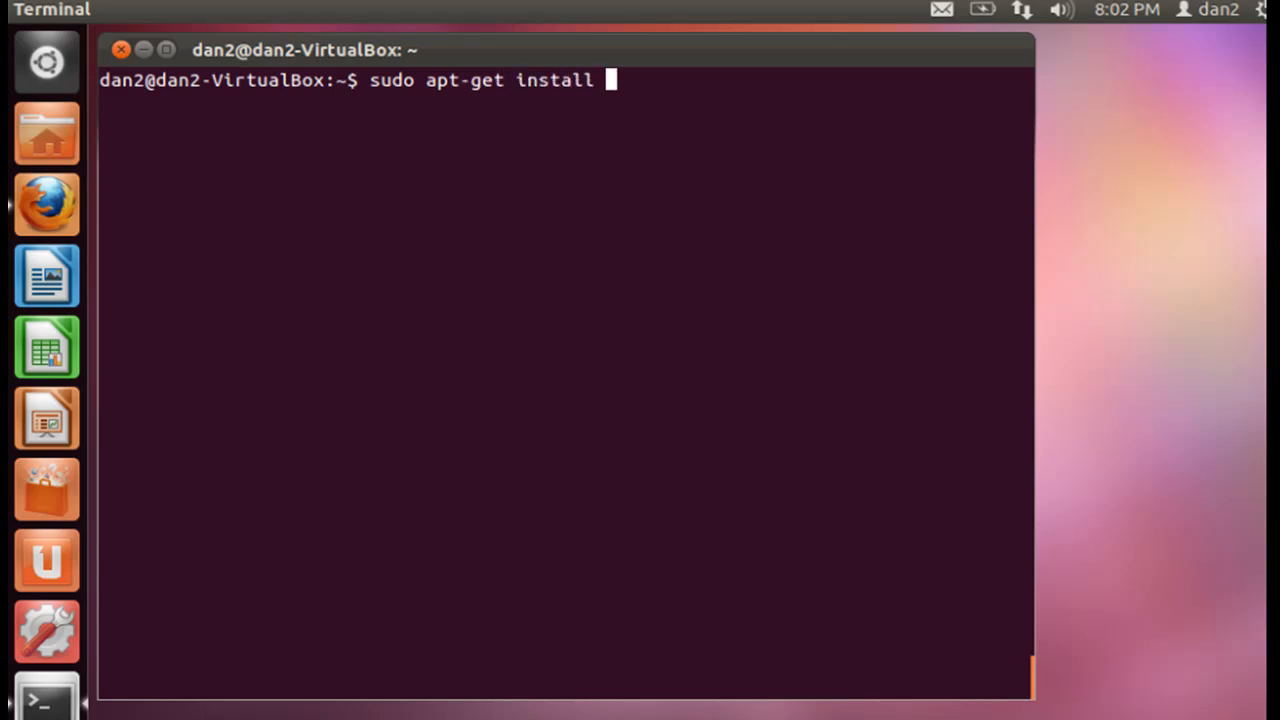
text(li)
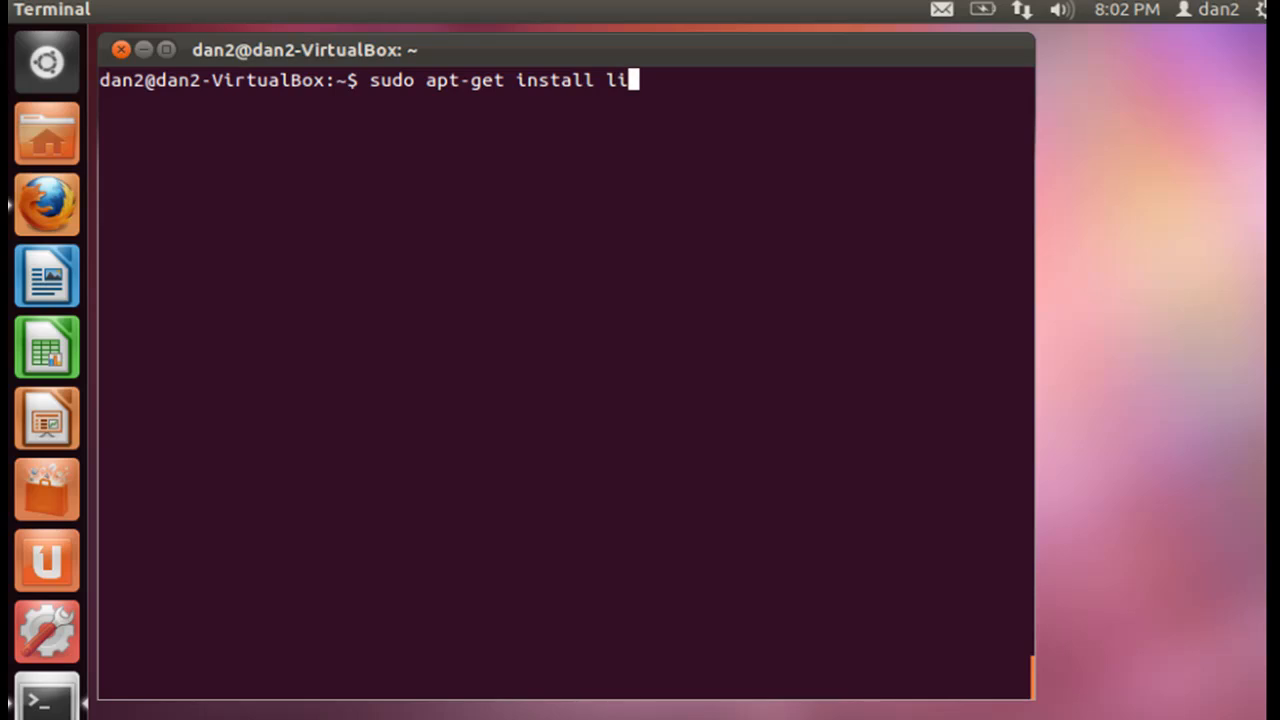
text(ba)
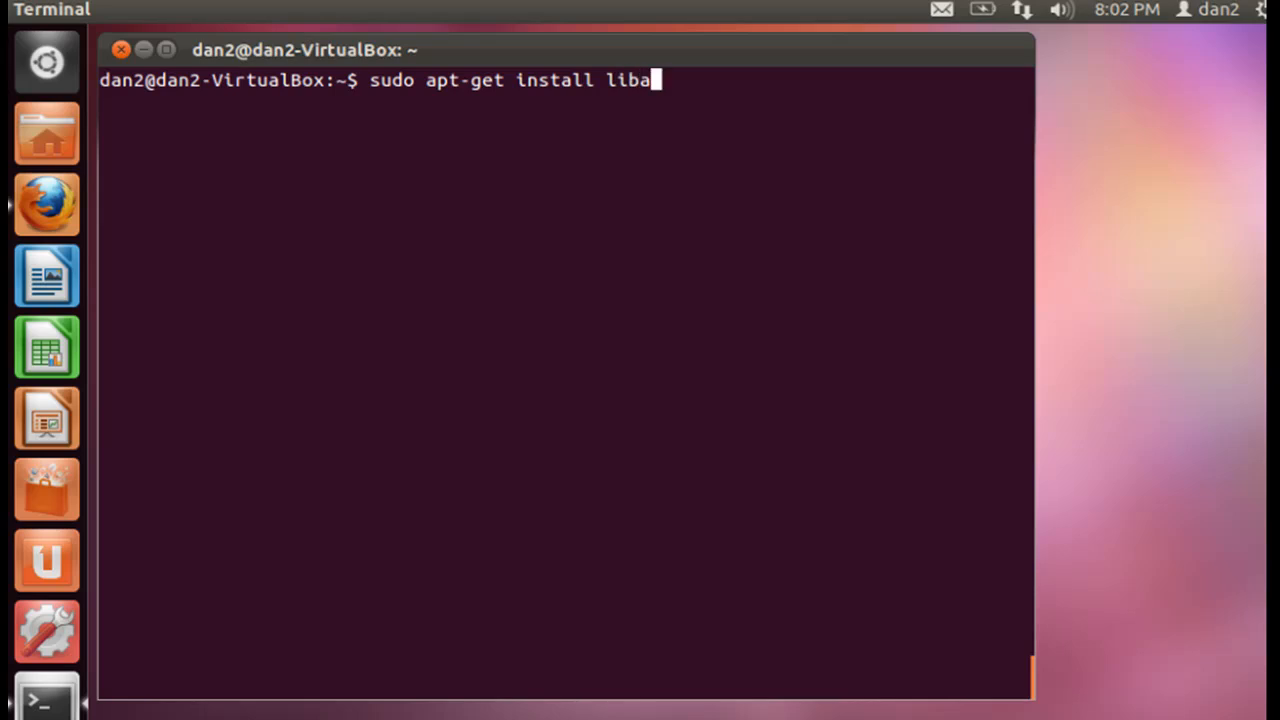
text(pache)
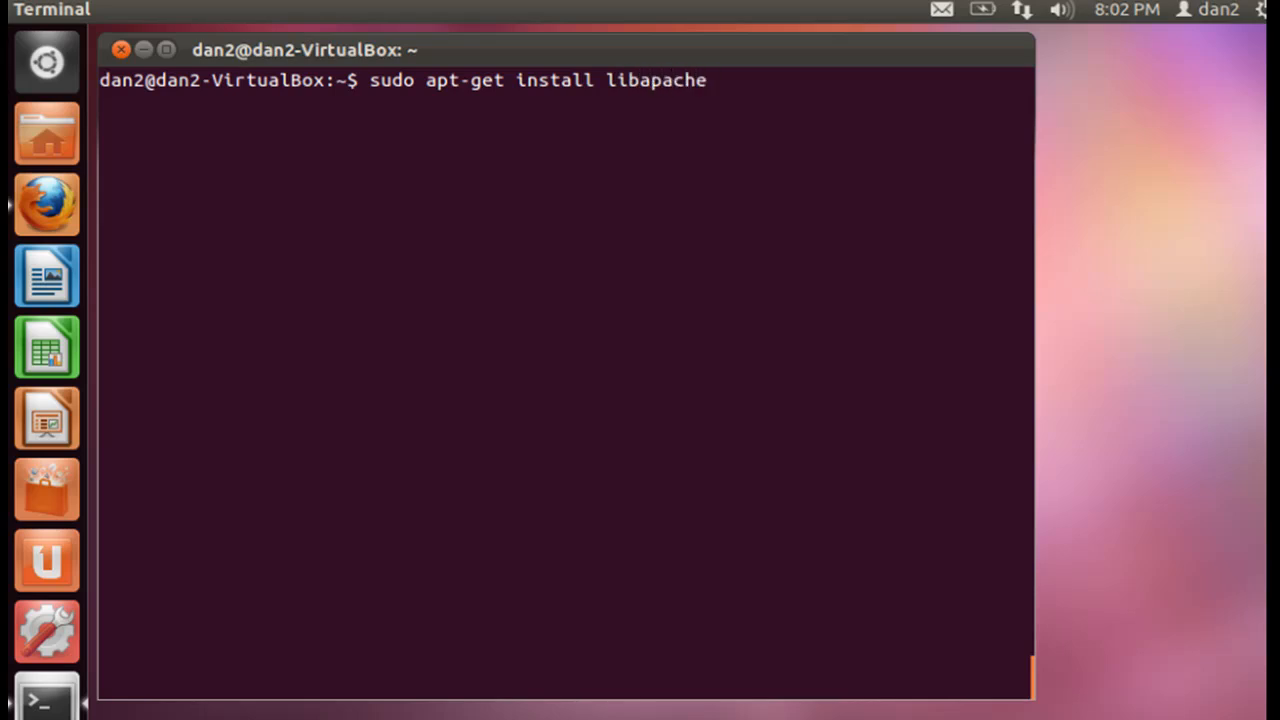
text(2)
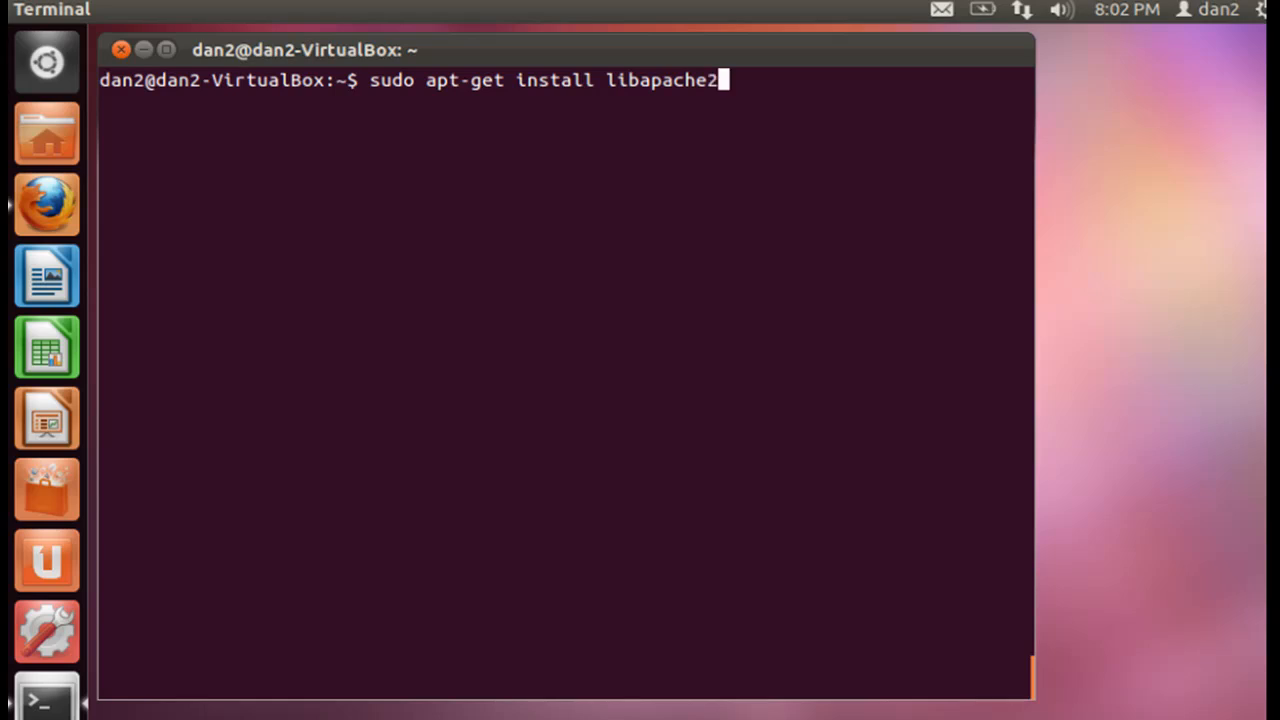
text(-mod)
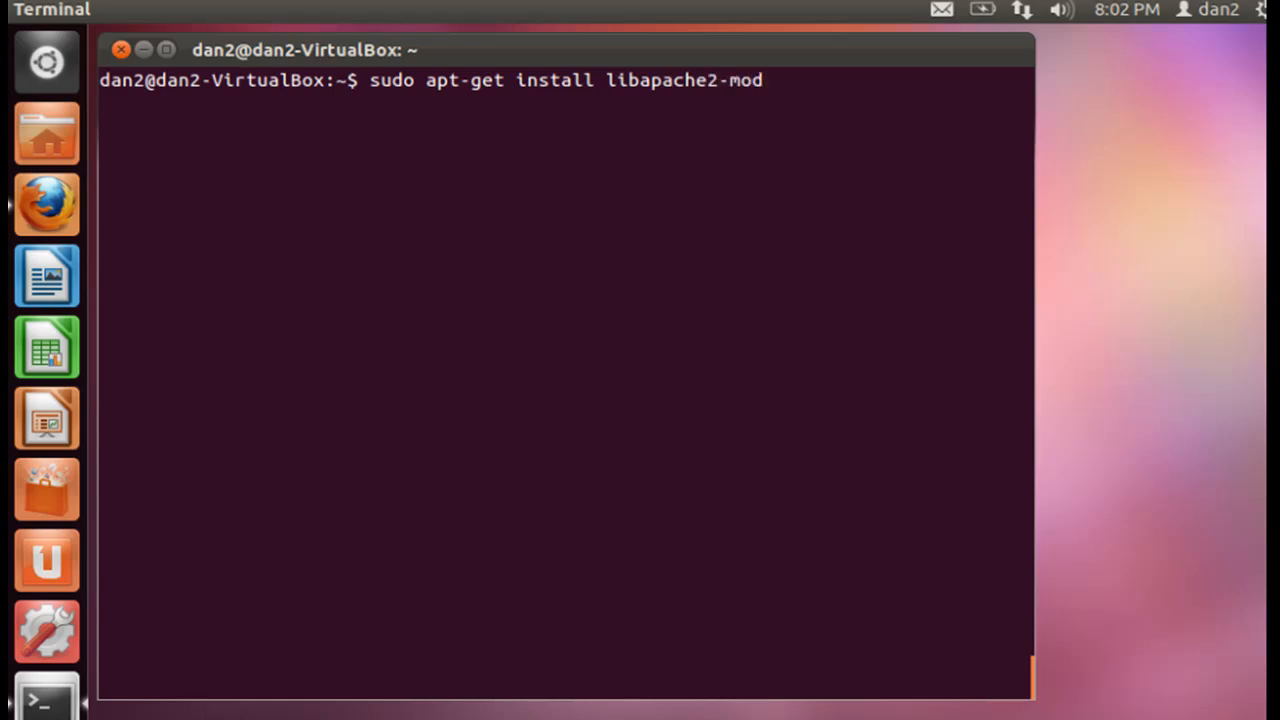
text(-aut)
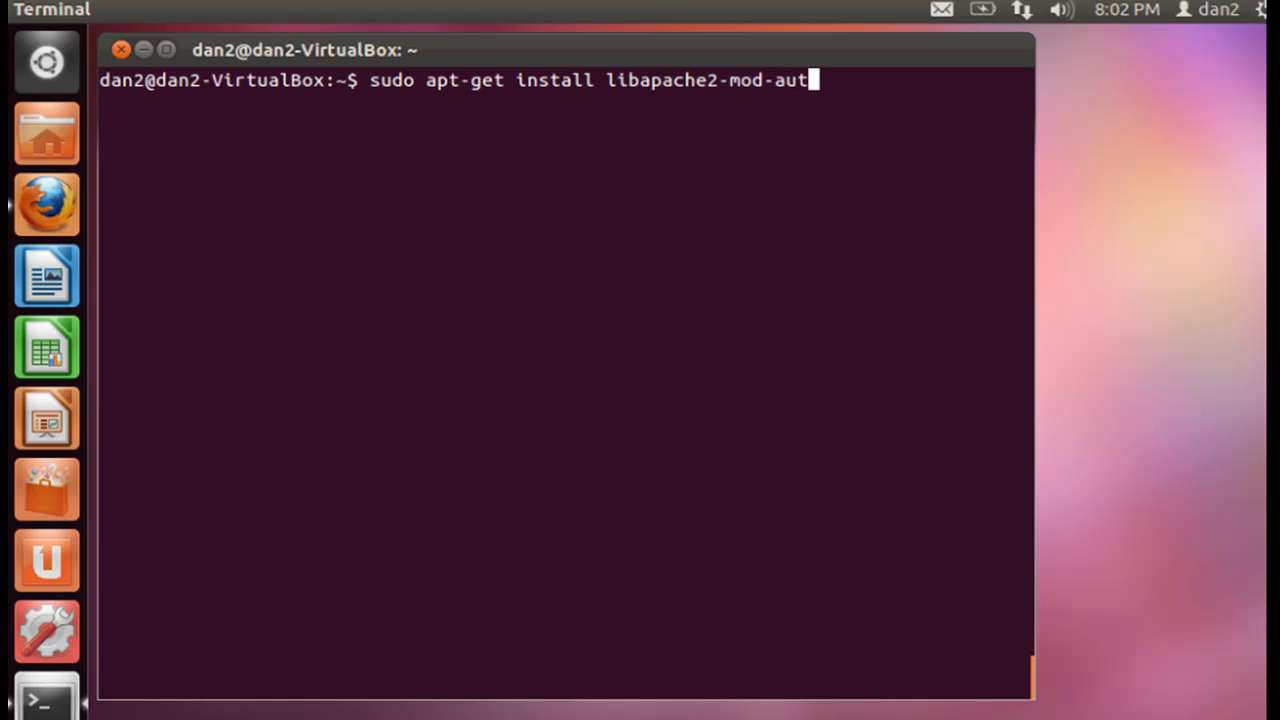
text(h)
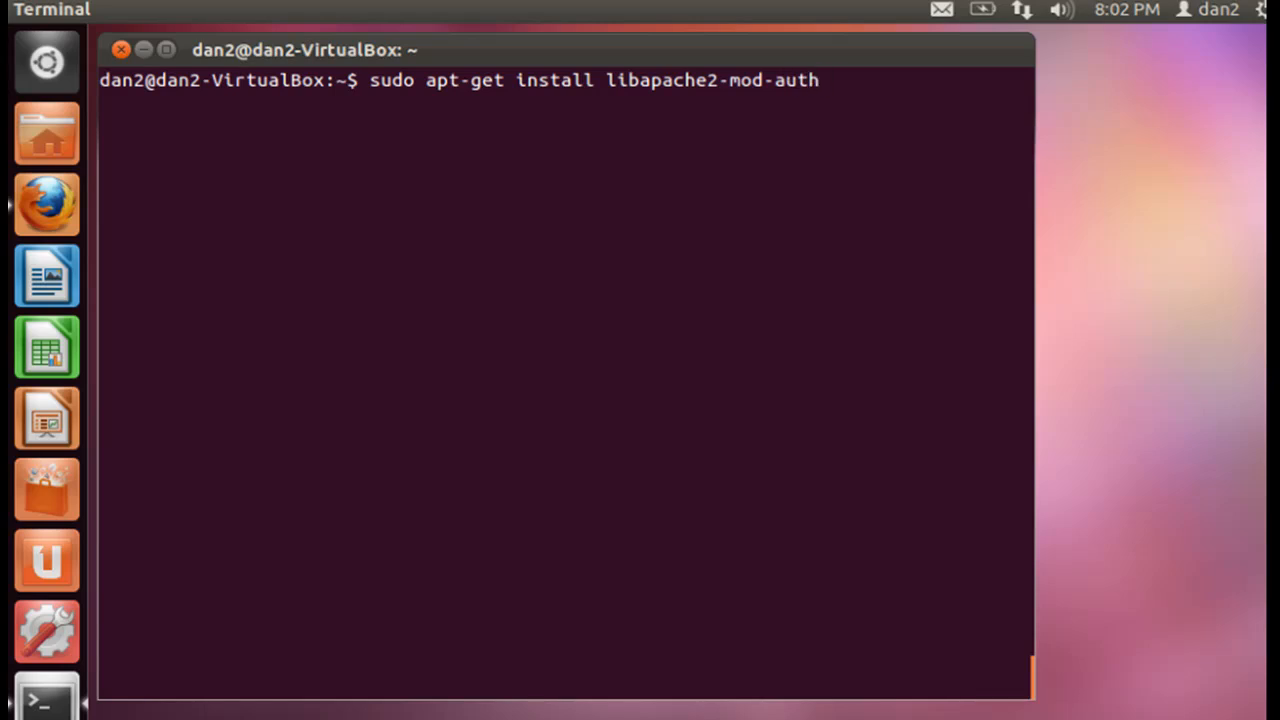
text(-mysql)
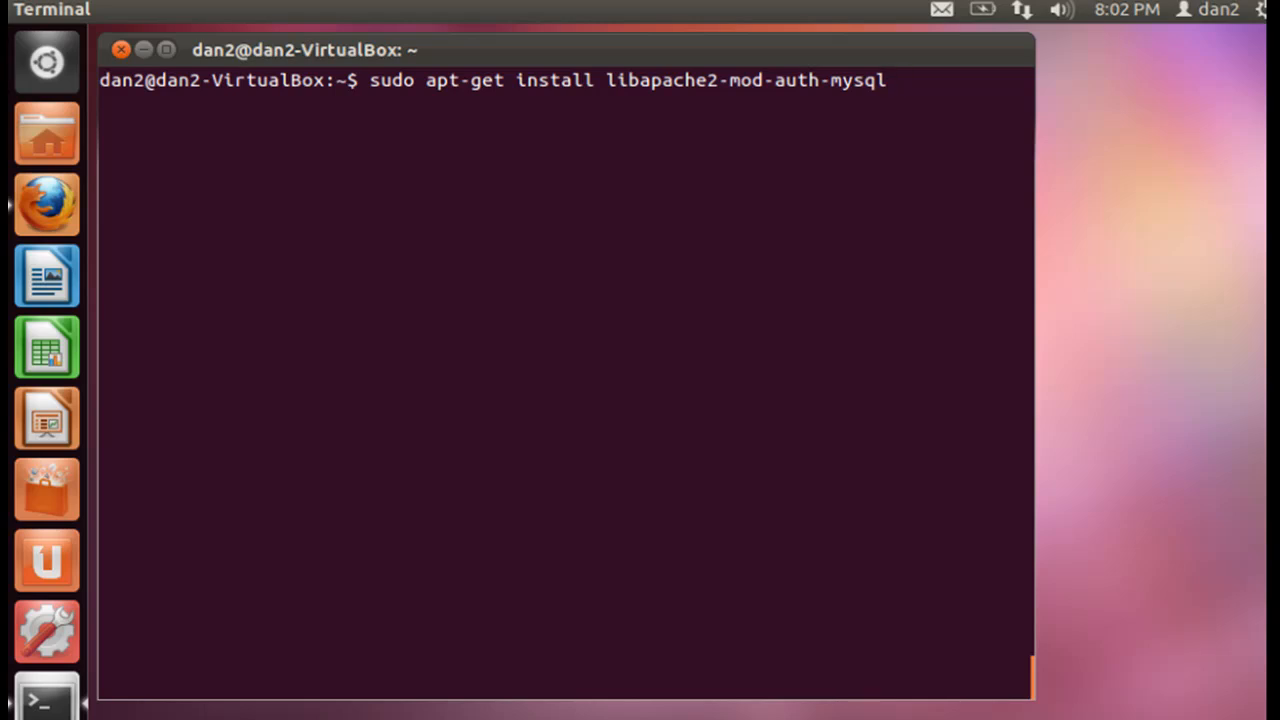
text(php)
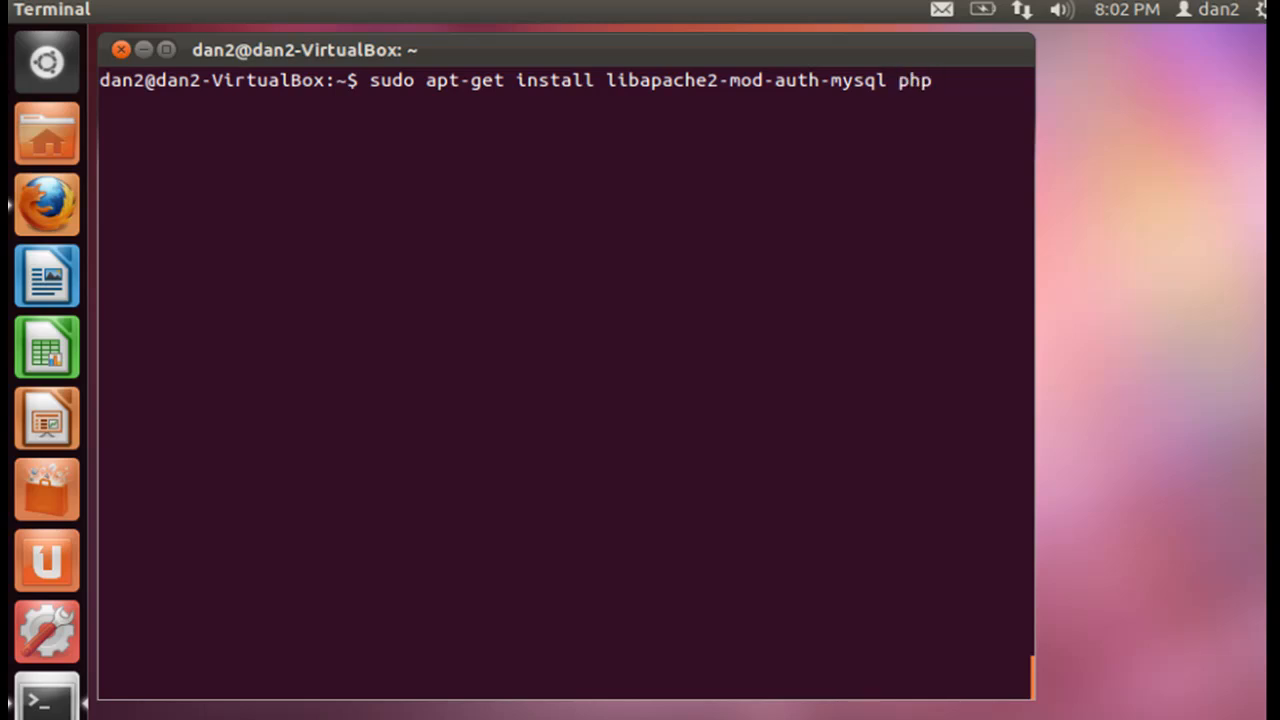
text(5-)
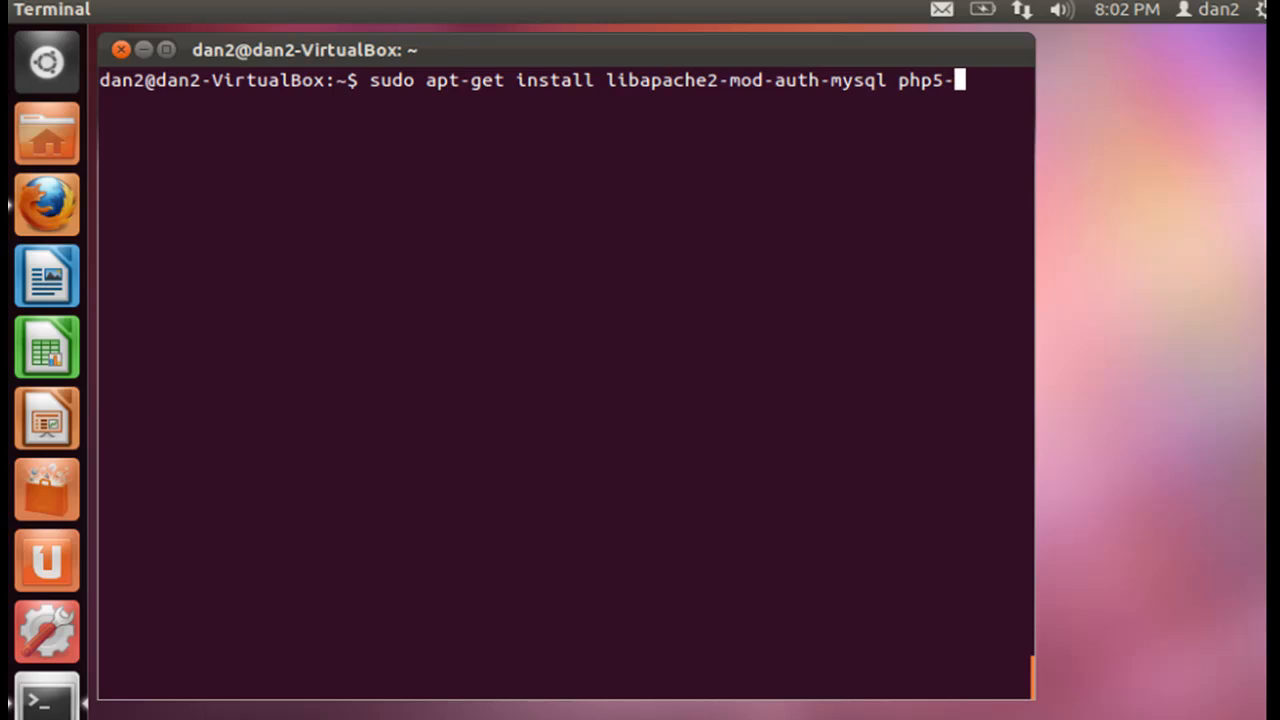
text(mysql)
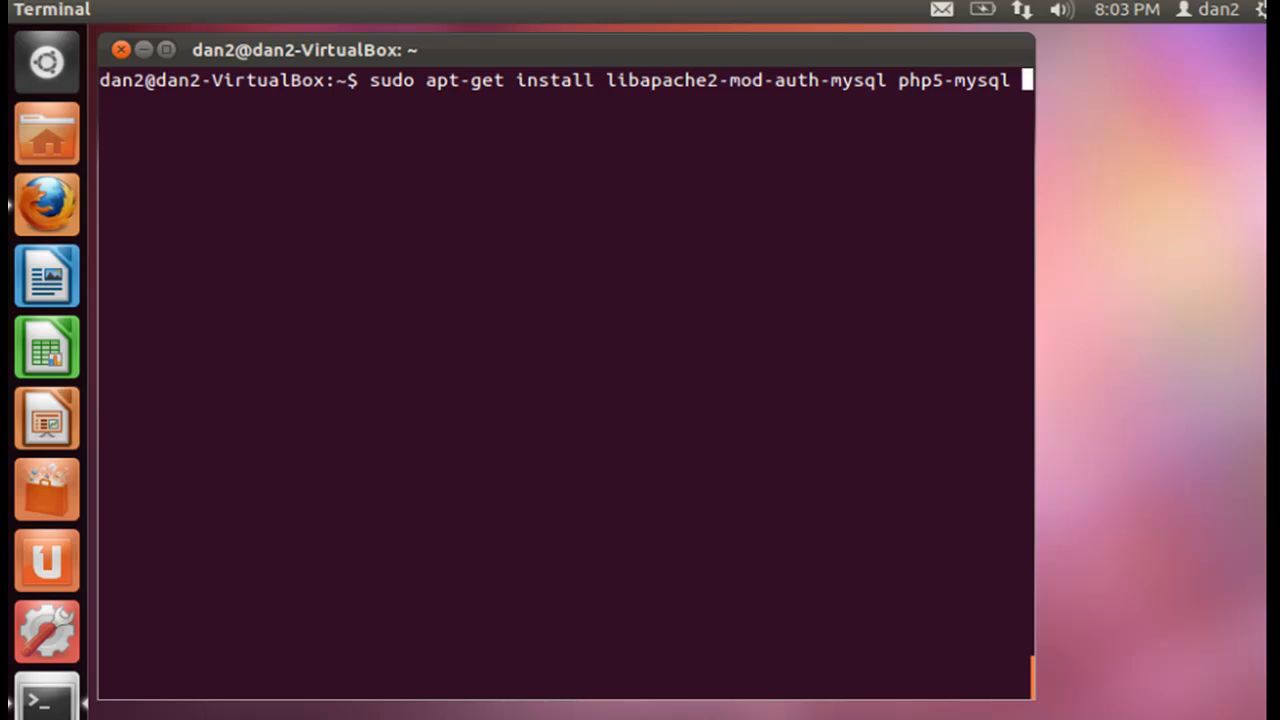
text(phpmyadm)
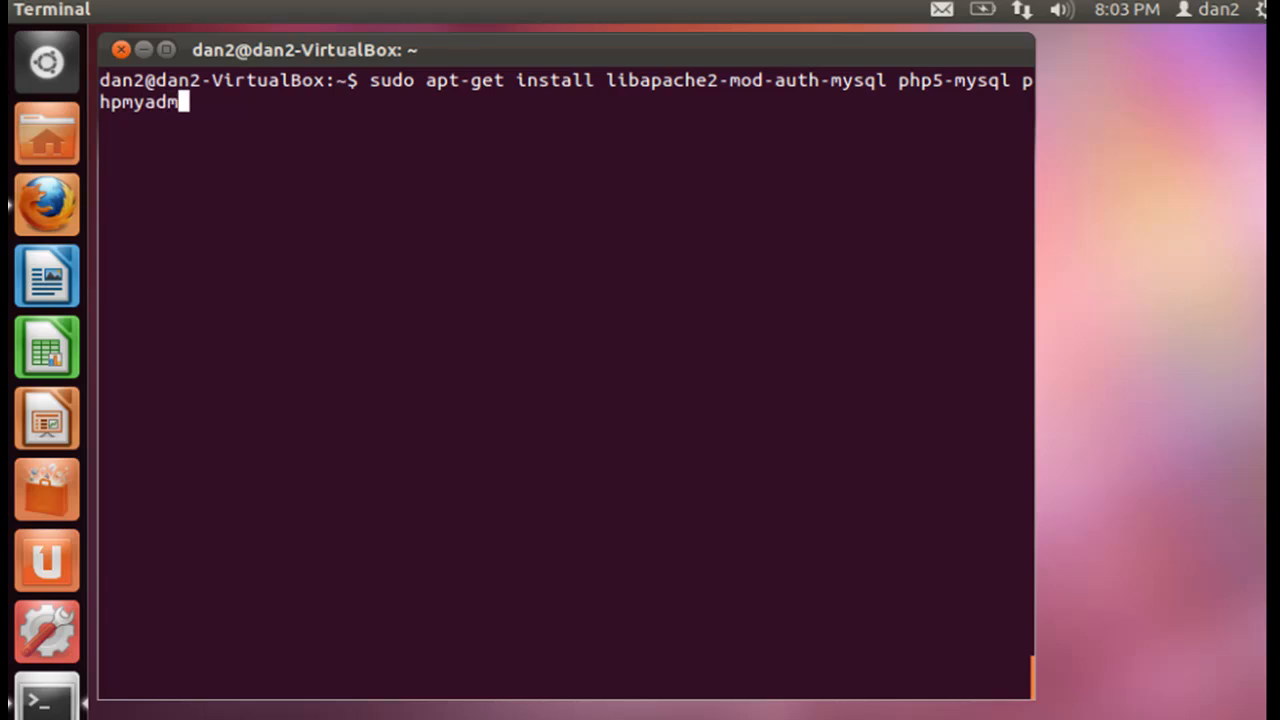
text(in)
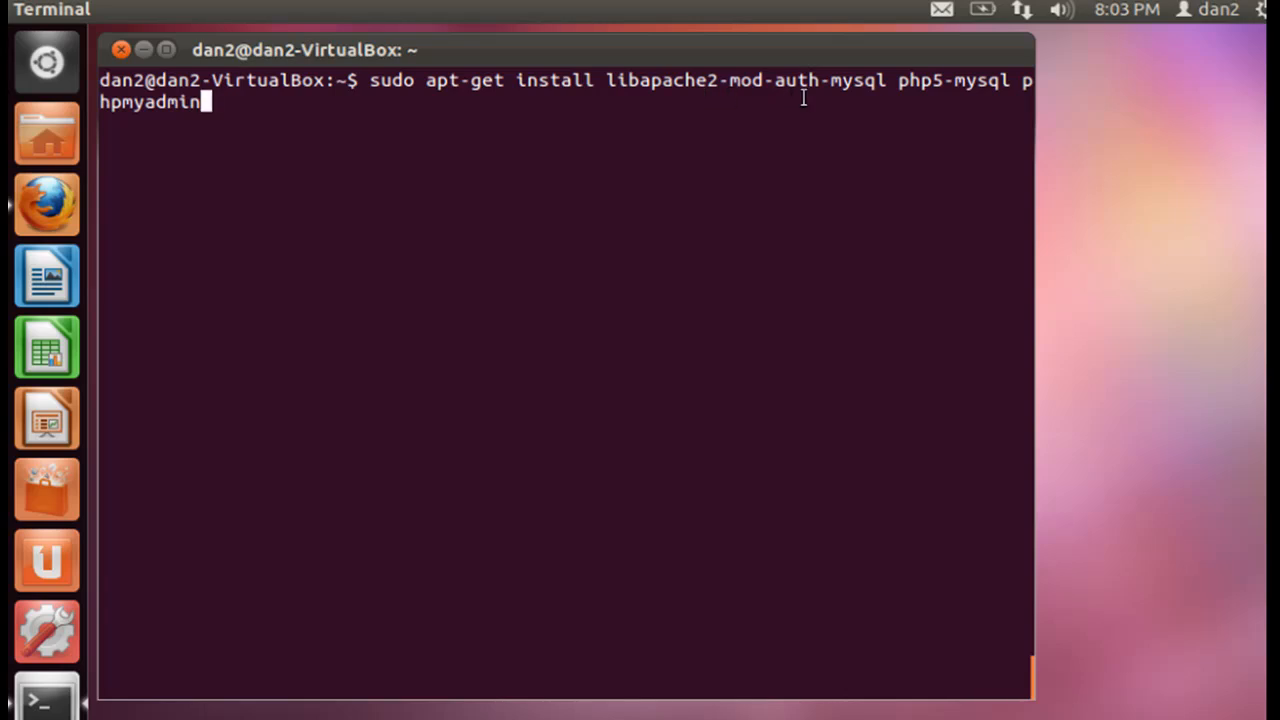
mouse_move(908, 83)
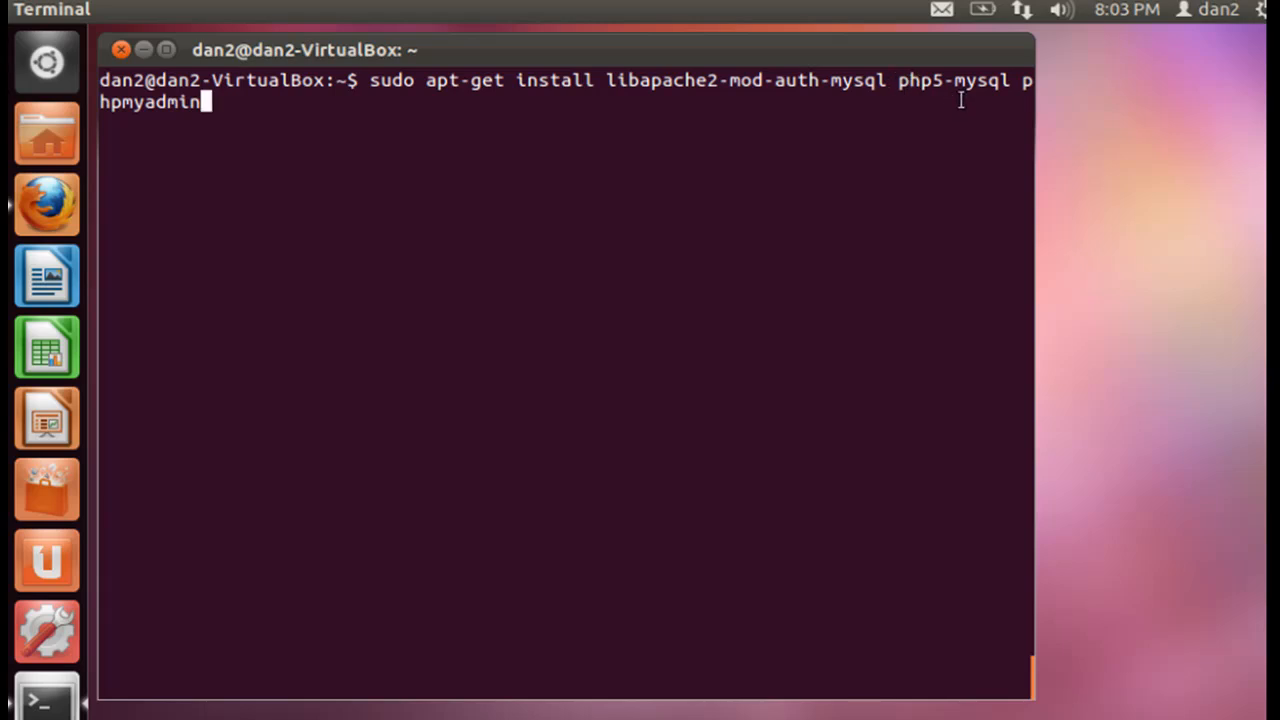
mouse_move(997, 90)
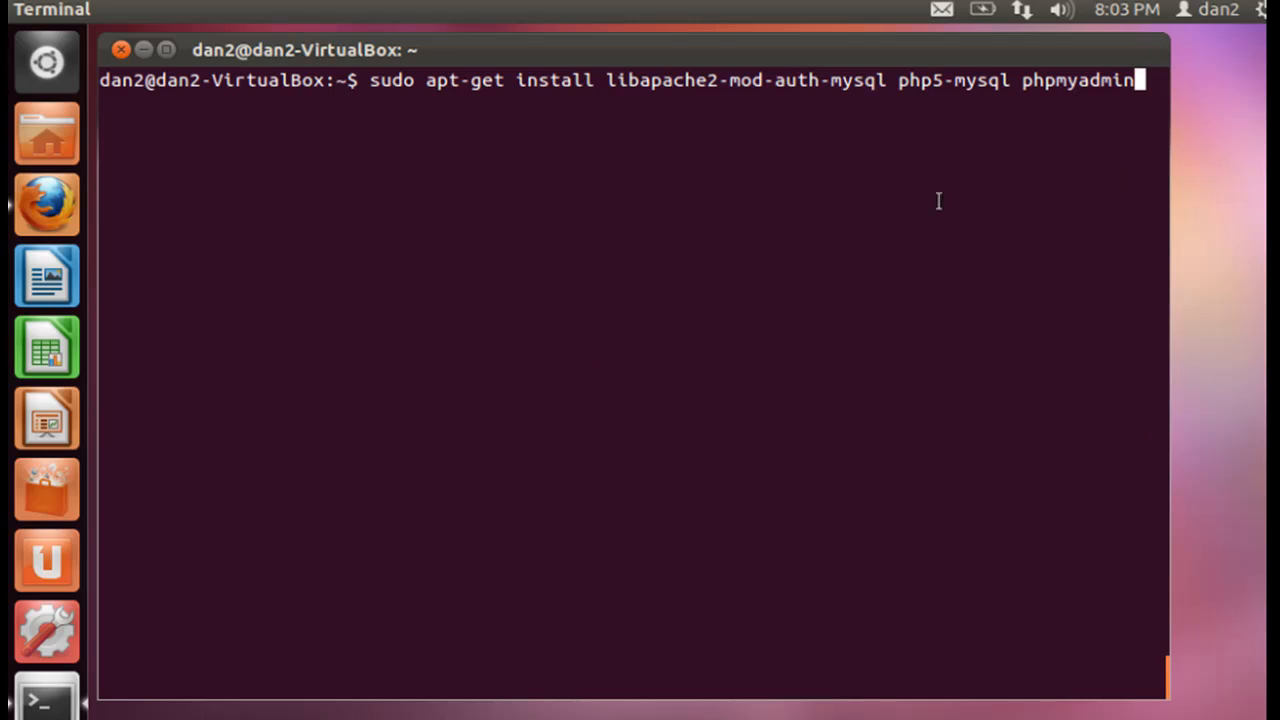
key(Return)
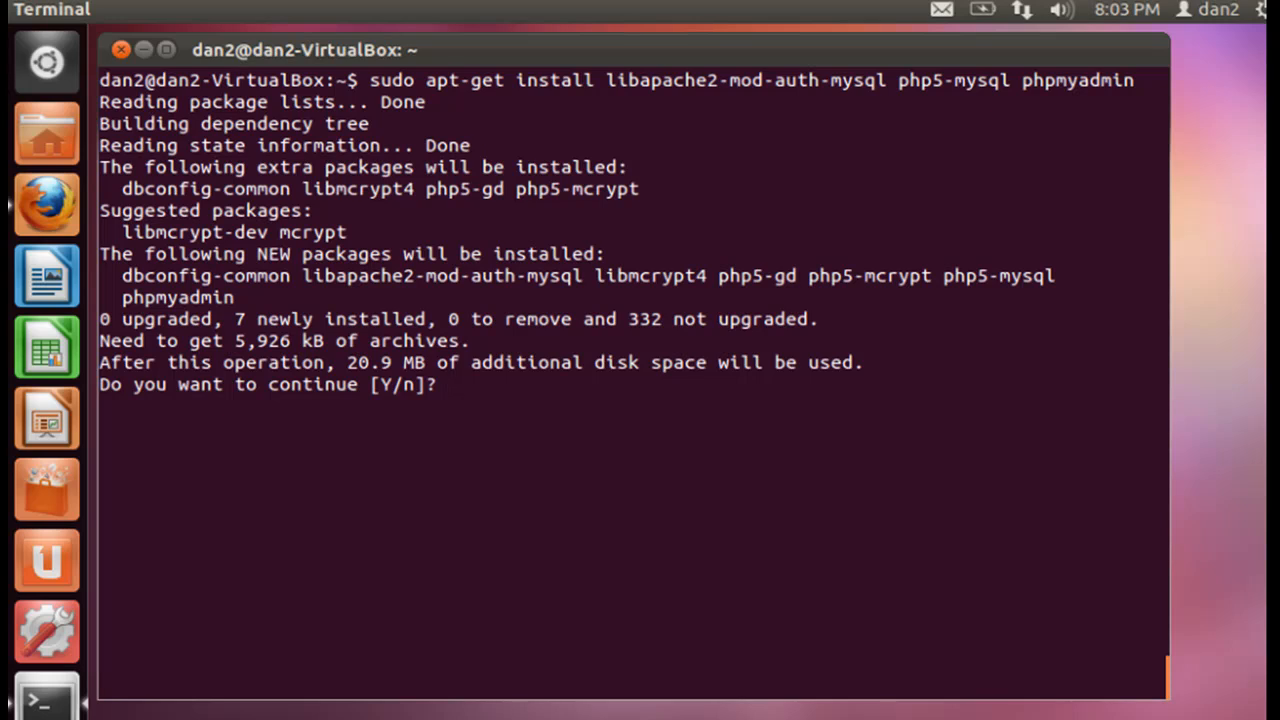
text(y)
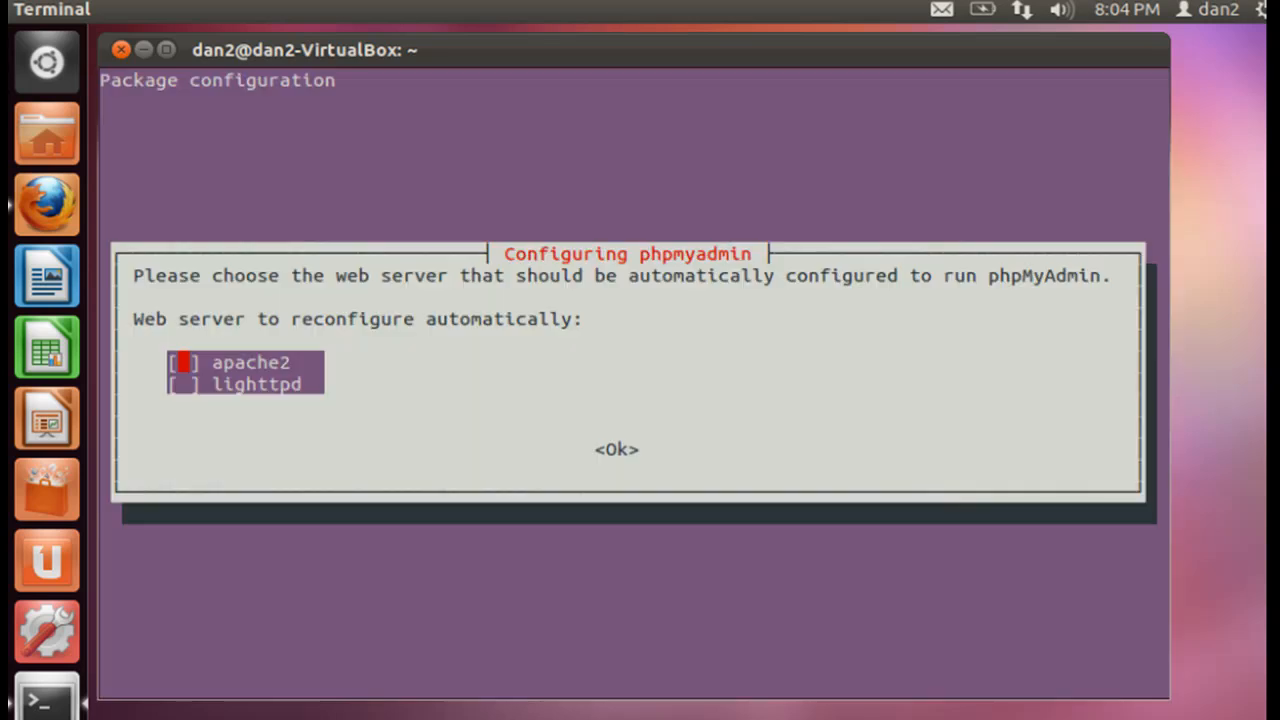
mouse_move(46, 490)
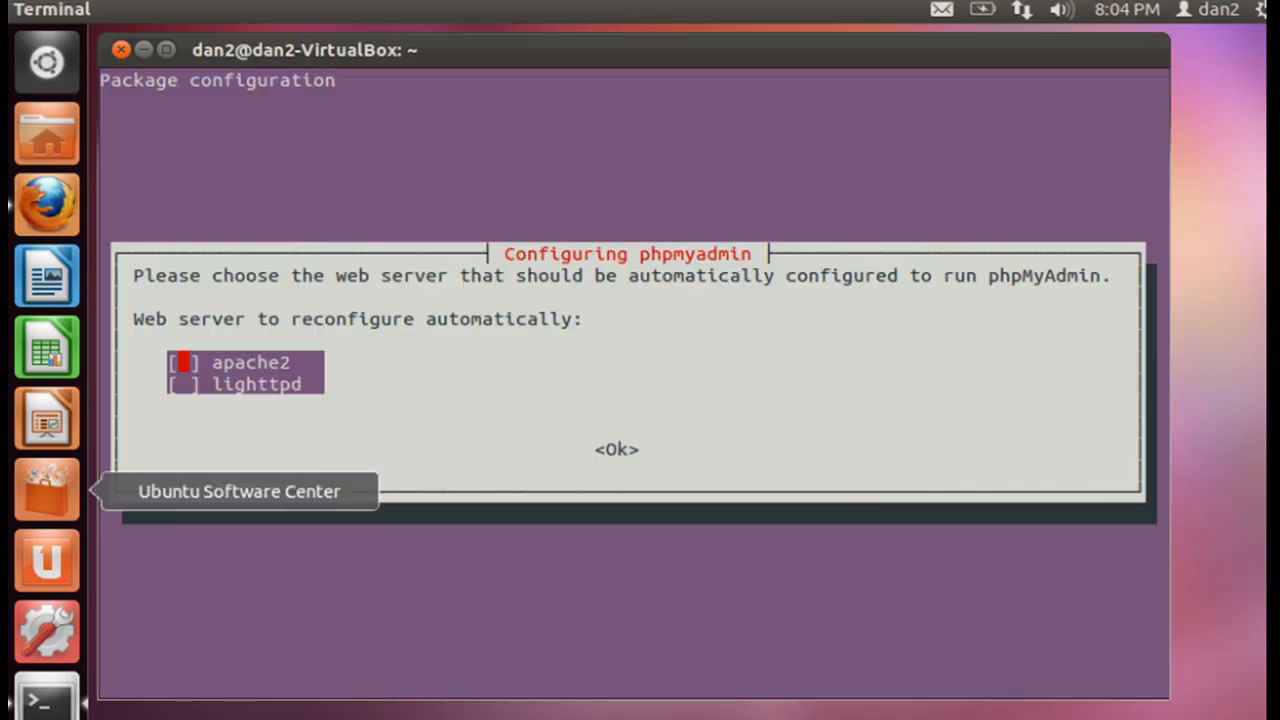
mouse_move(933, 303)
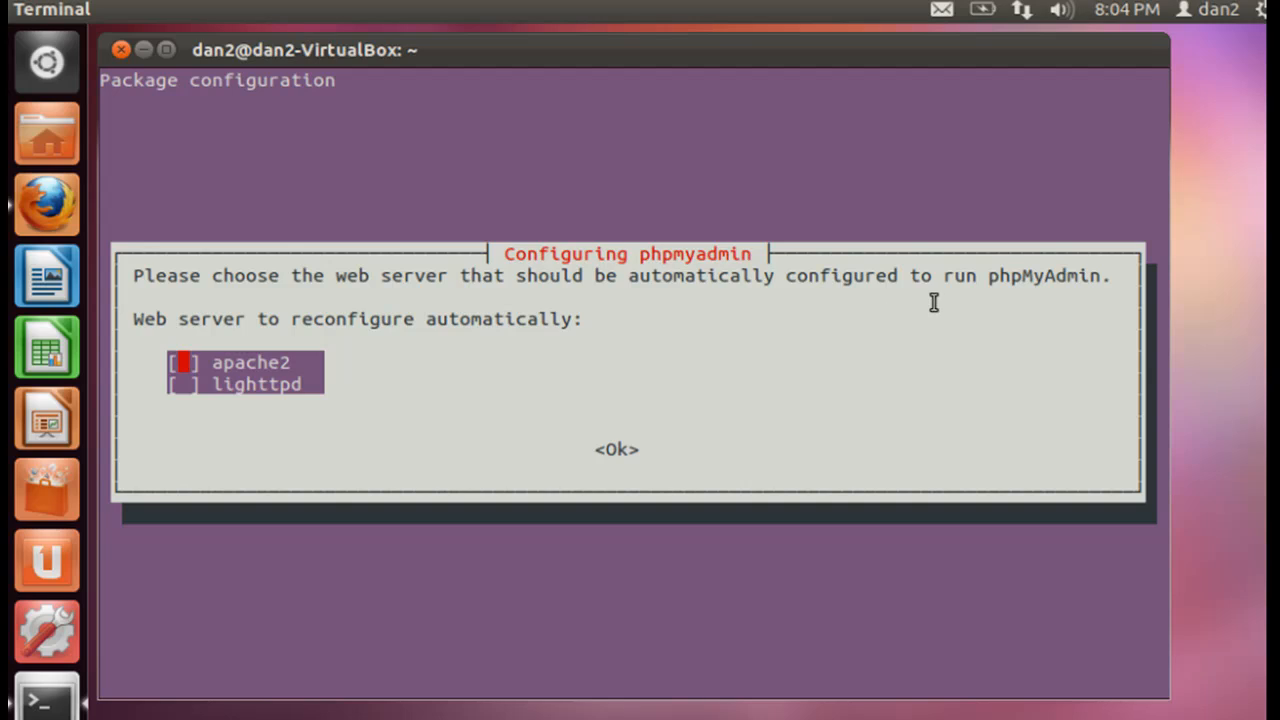
mouse_move(1056, 312)
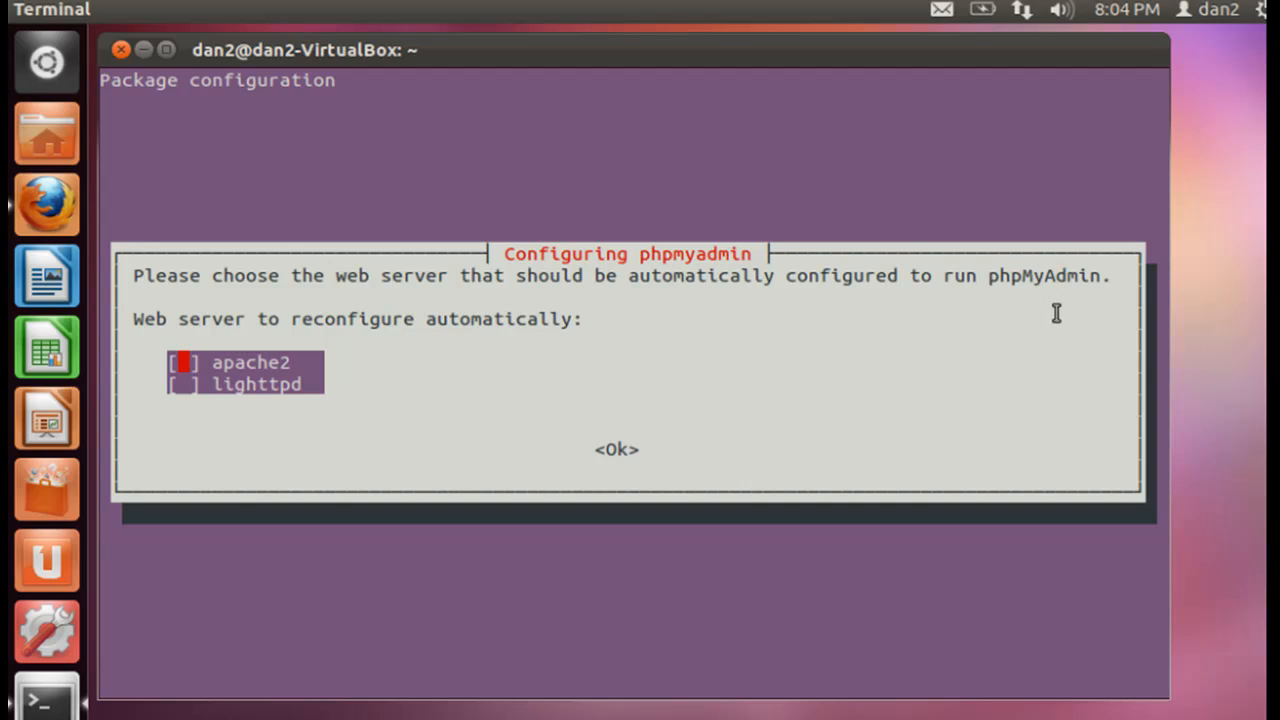
mouse_move(736, 323)
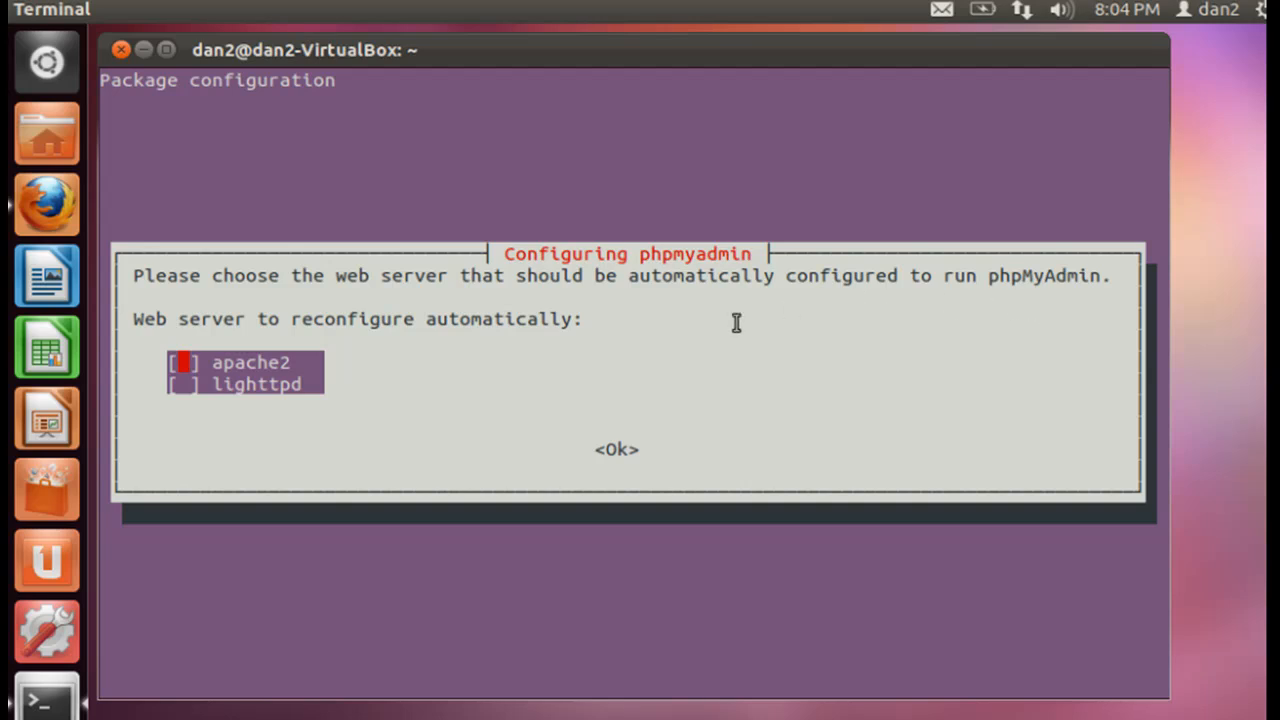
mouse_move(381, 388)
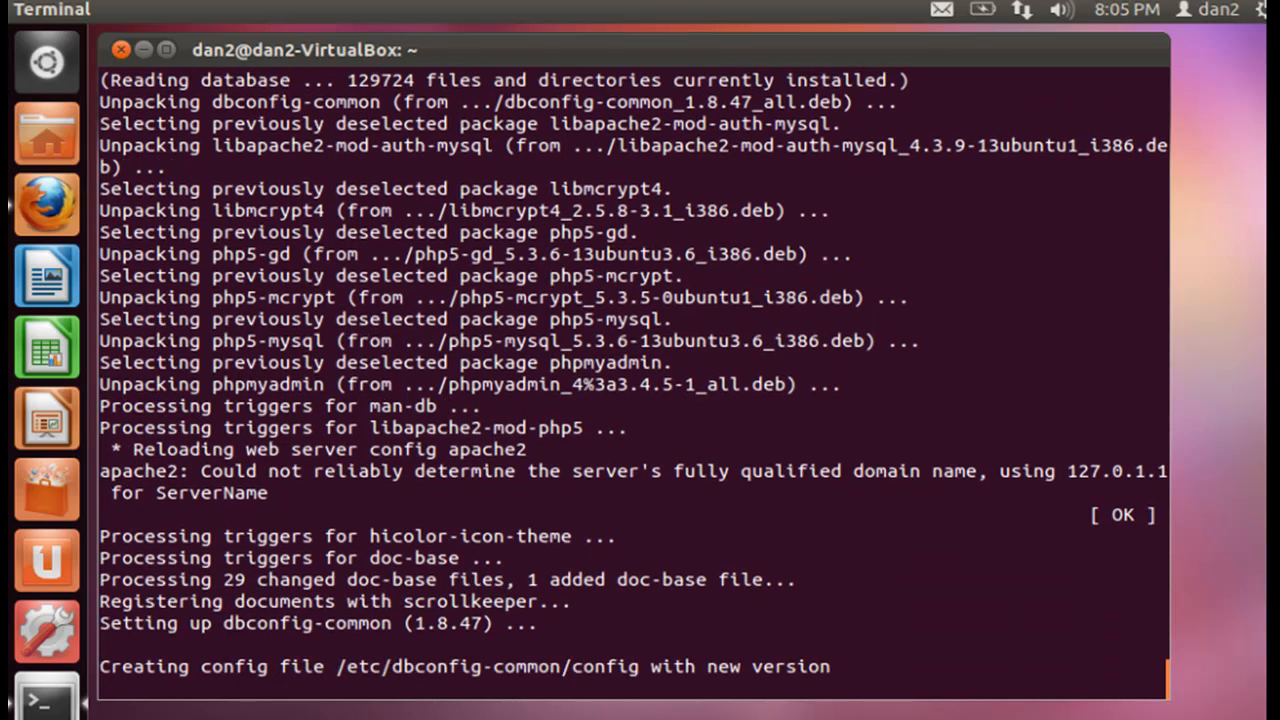
Accept configuring phpmyadmin's database with dbconfig-common
scroll(down, 3)
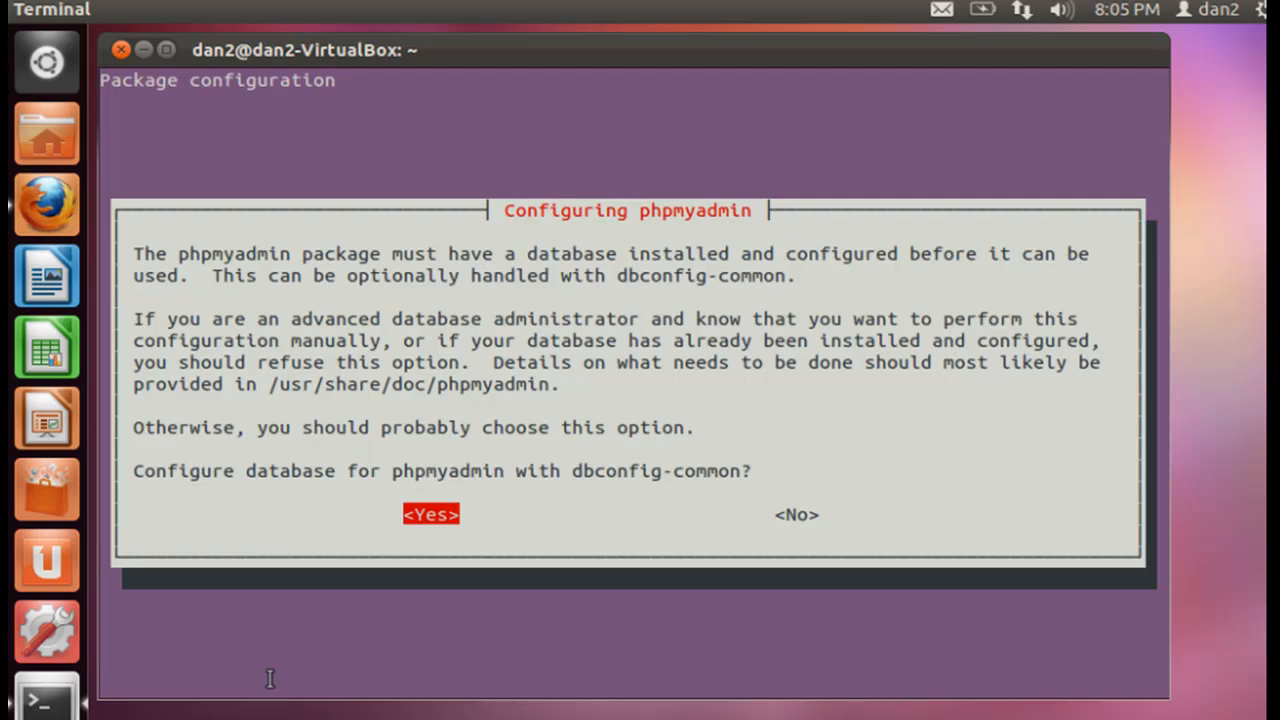
mouse_move(158, 490)
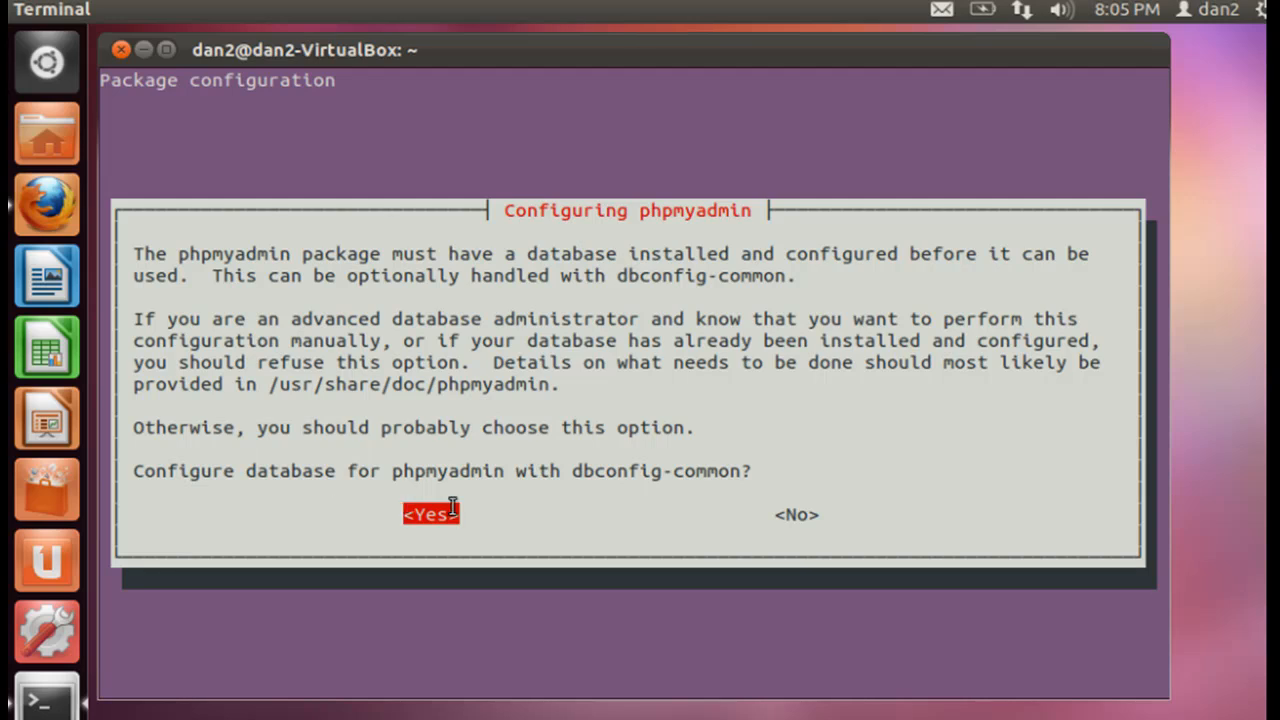
mouse_move(627, 509)
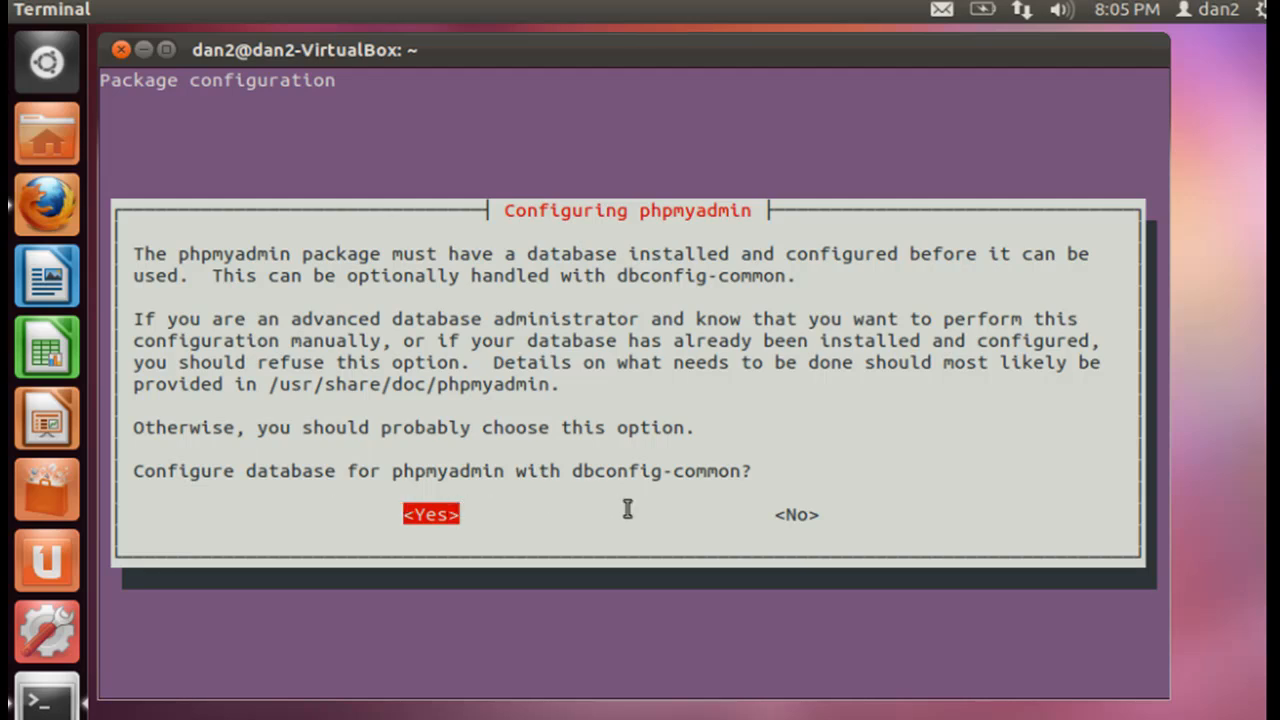
mouse_move(657, 508)
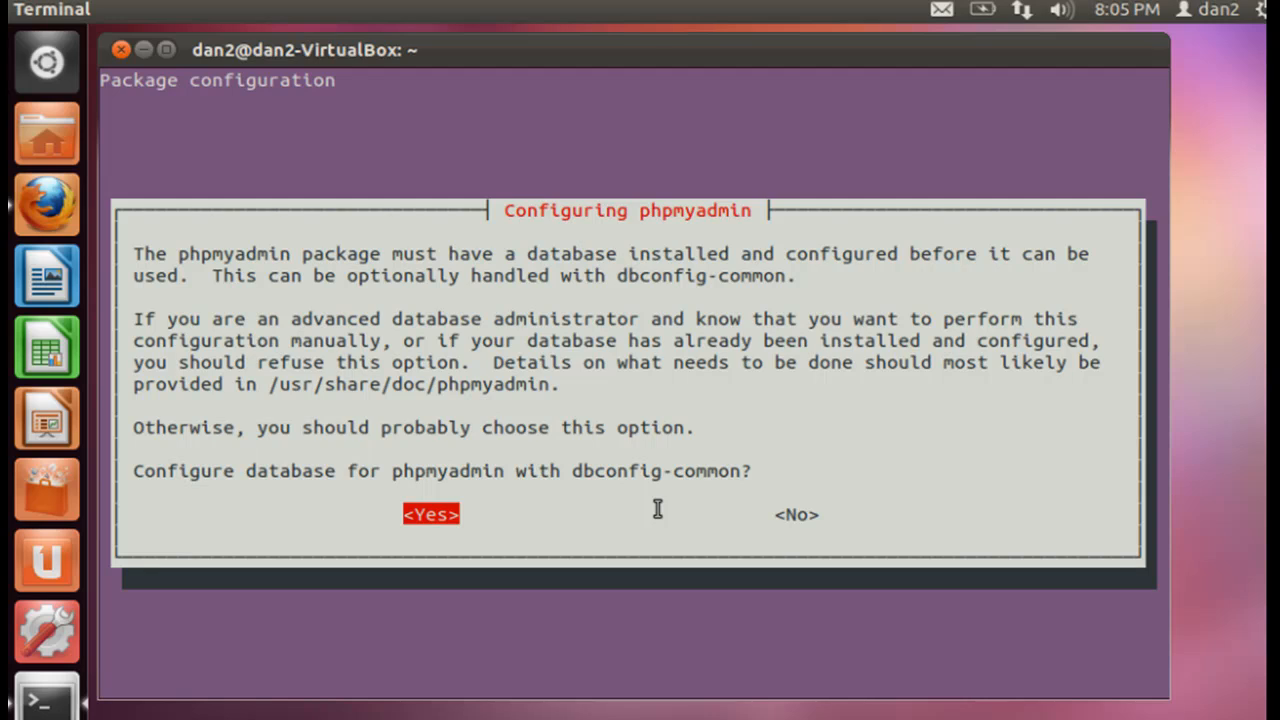
mouse_move(522, 525)
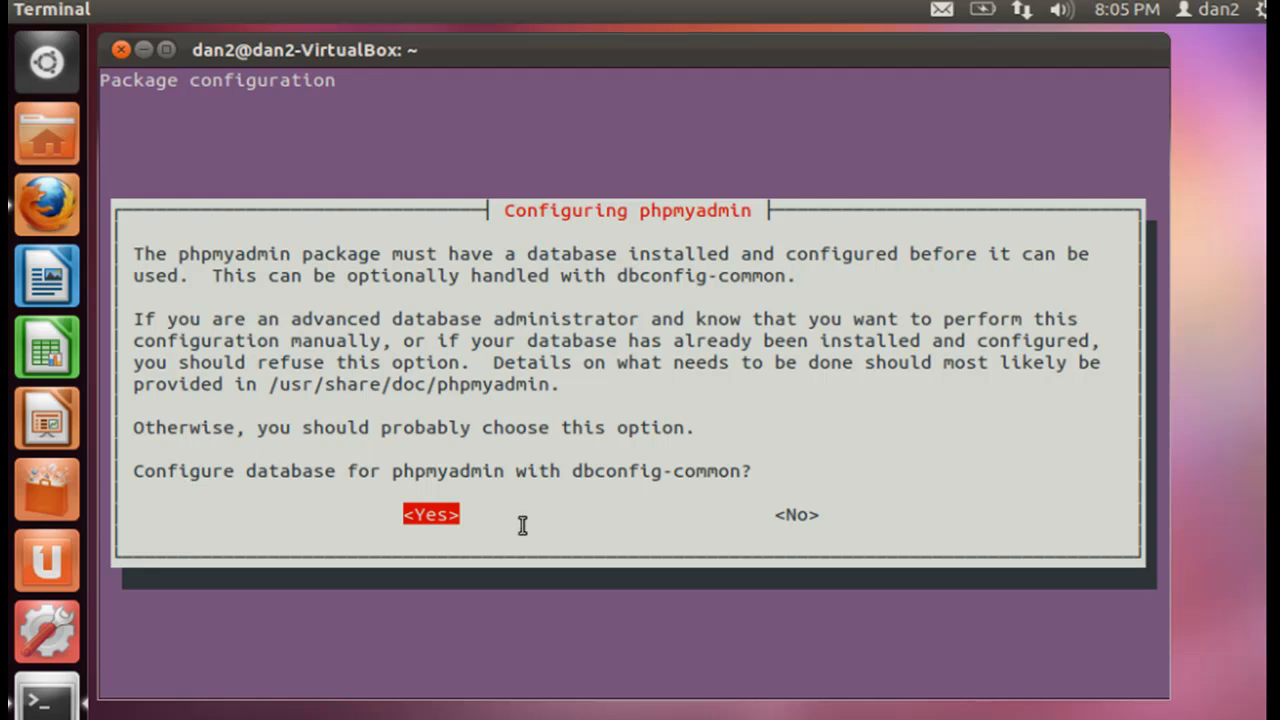
click(430, 514)
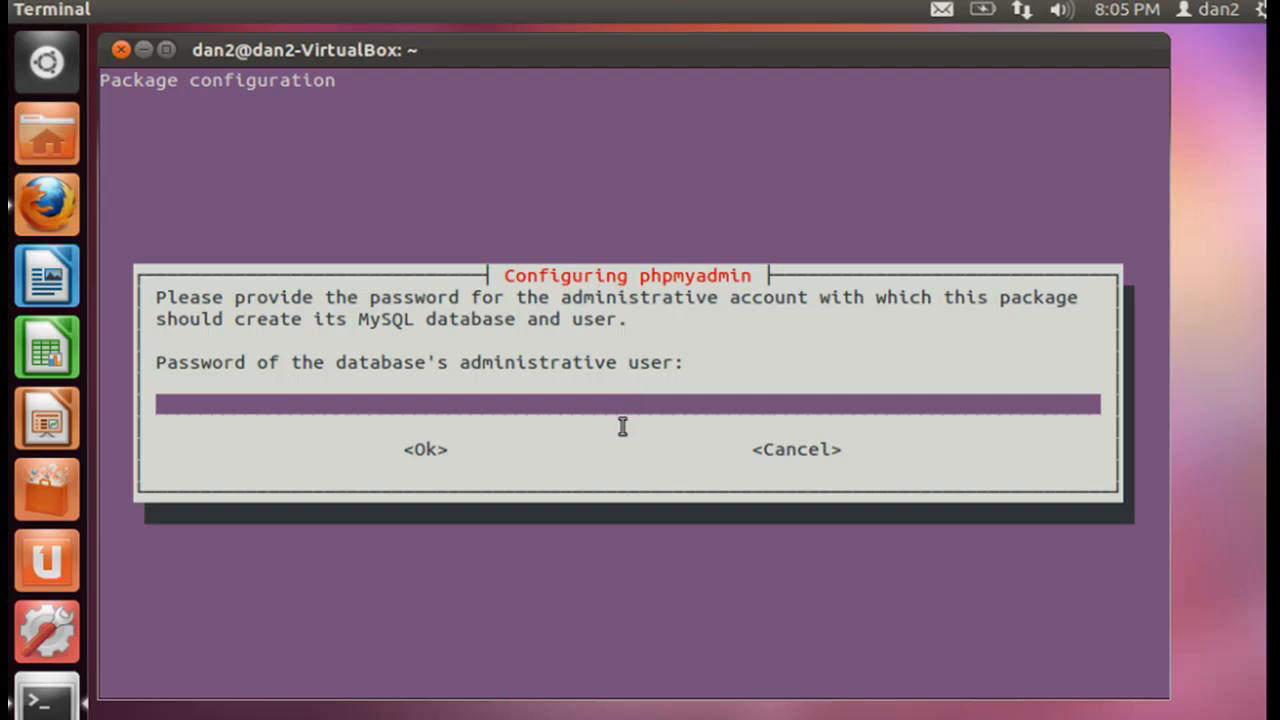
Enter the MySQL administrative user's password and confirm it
text(****)
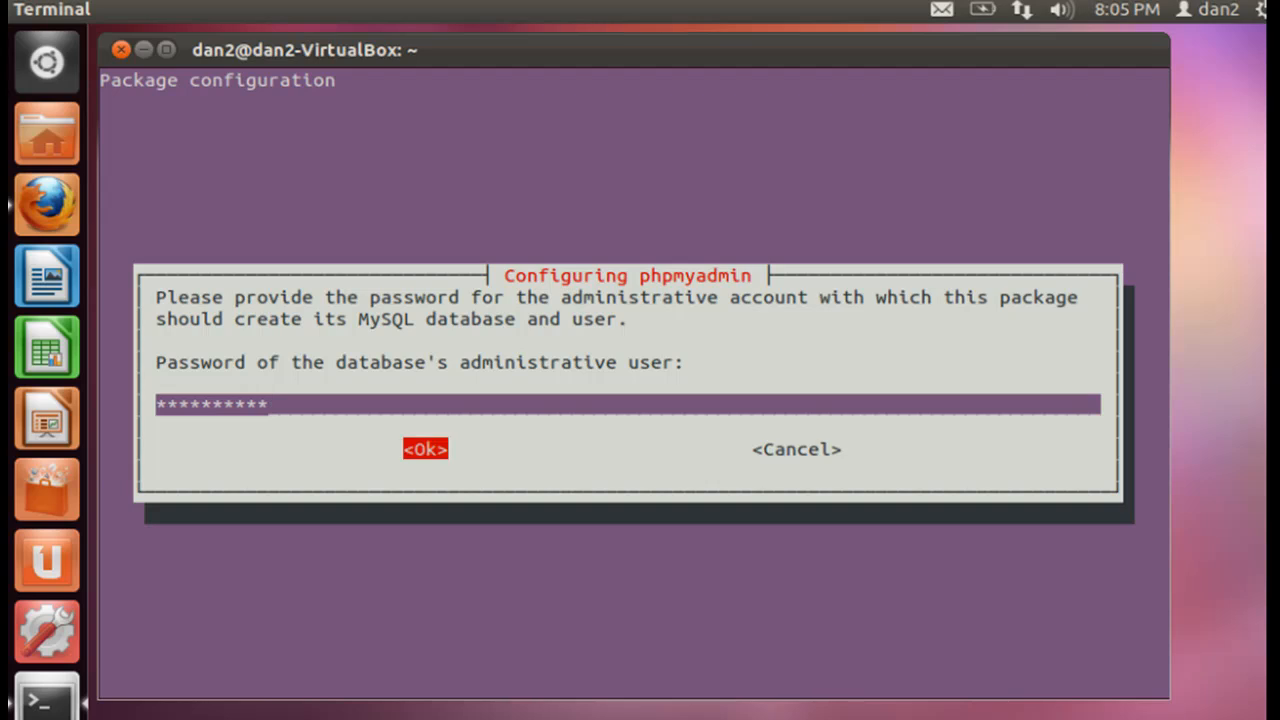
click(425, 448)
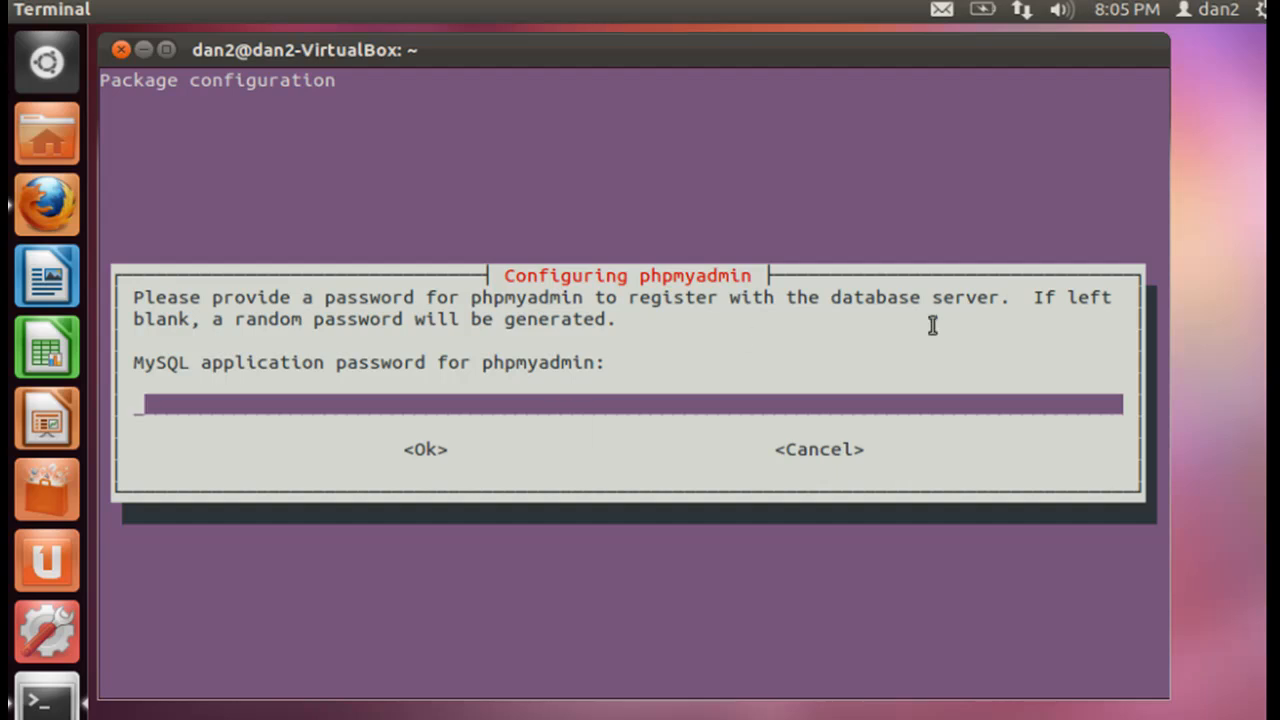
mouse_move(512, 334)
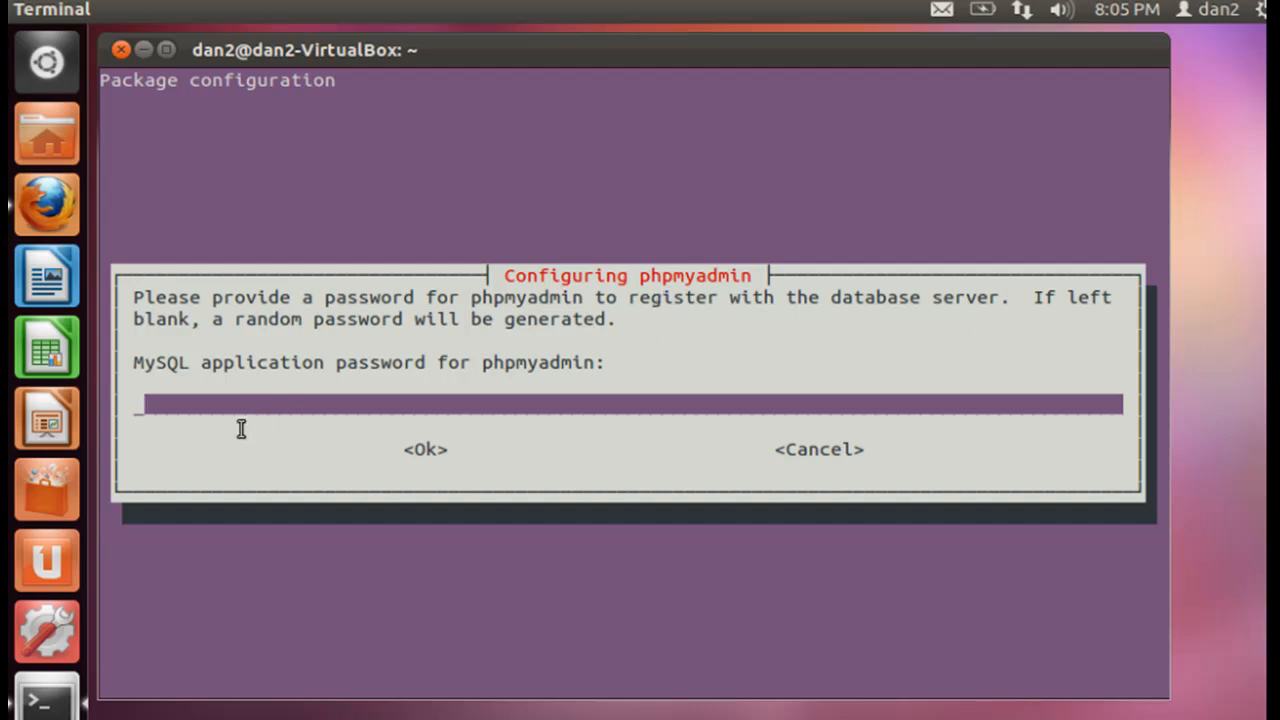
mouse_move(138, 364)
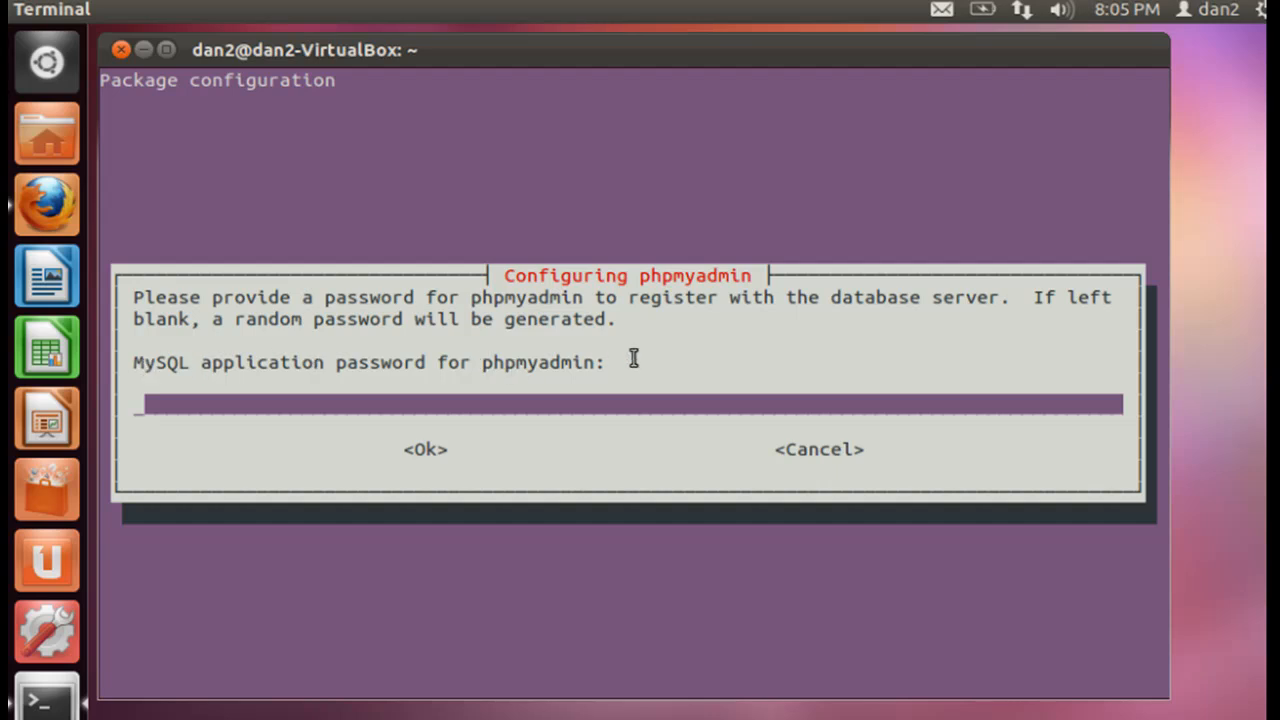
mouse_move(260, 465)
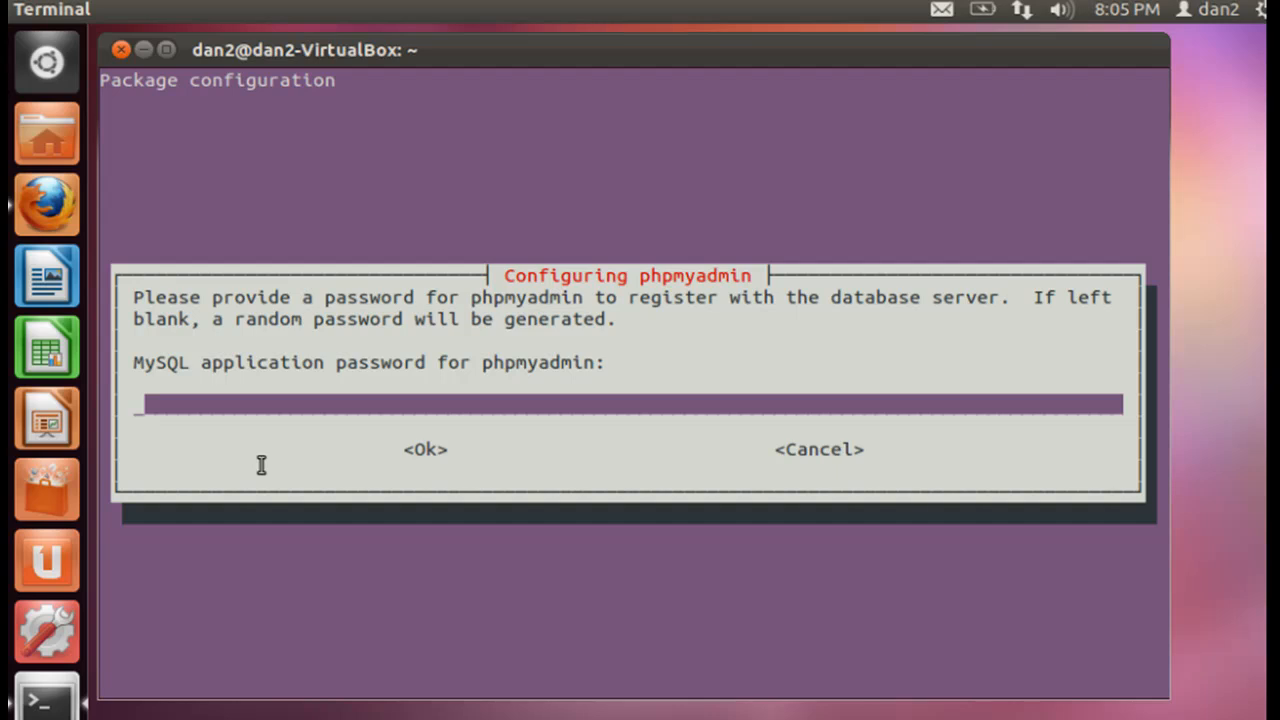
Set and confirm the phpmyadmin application password, then clear the terminal
text(***)
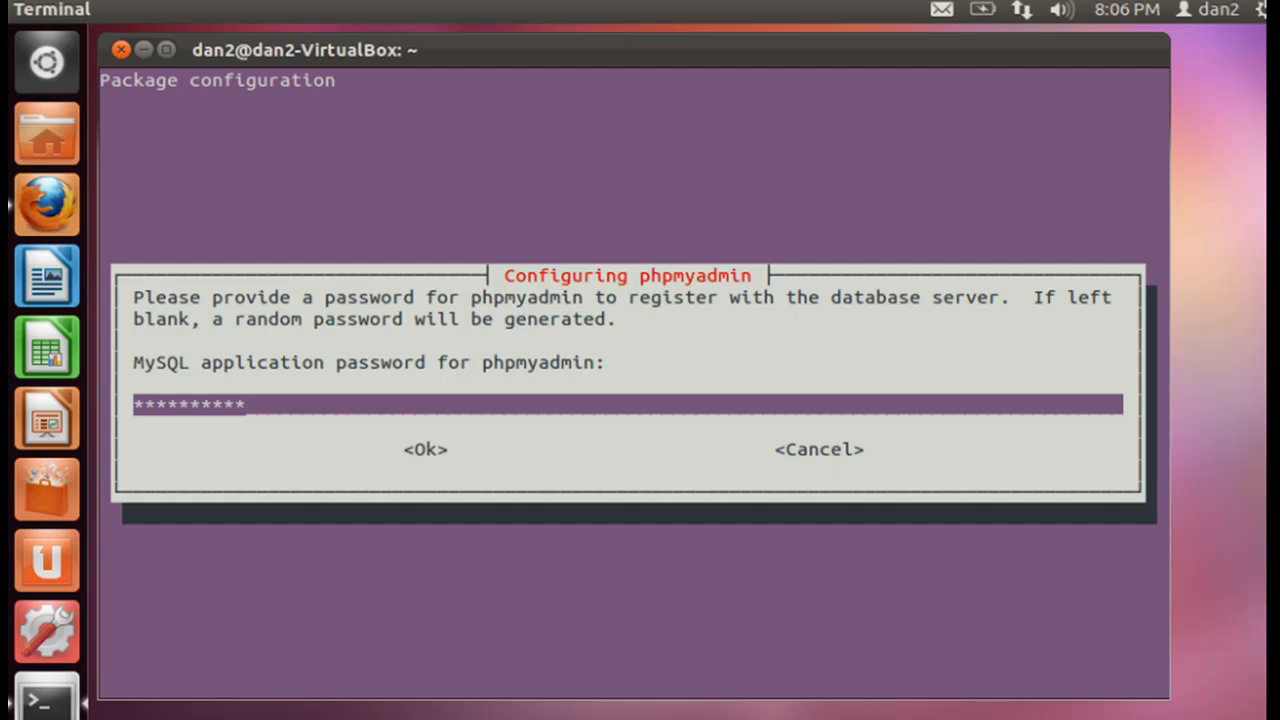
click(424, 449)
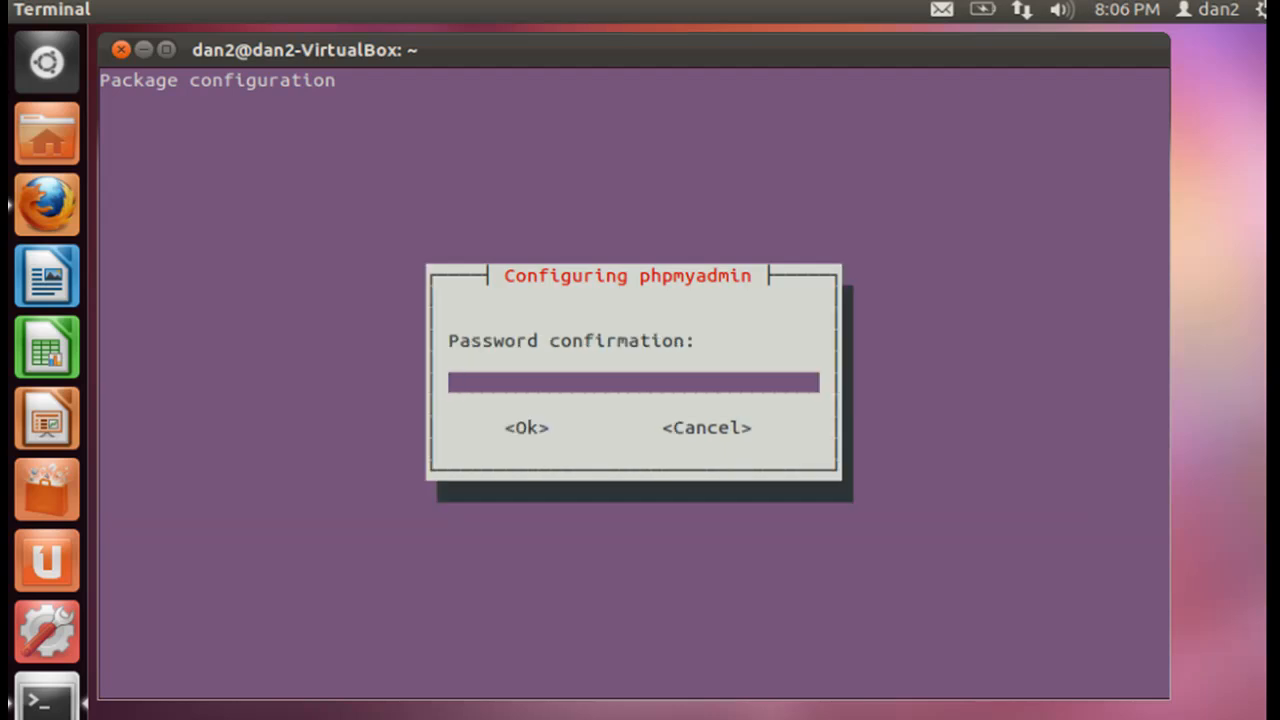
text(***)
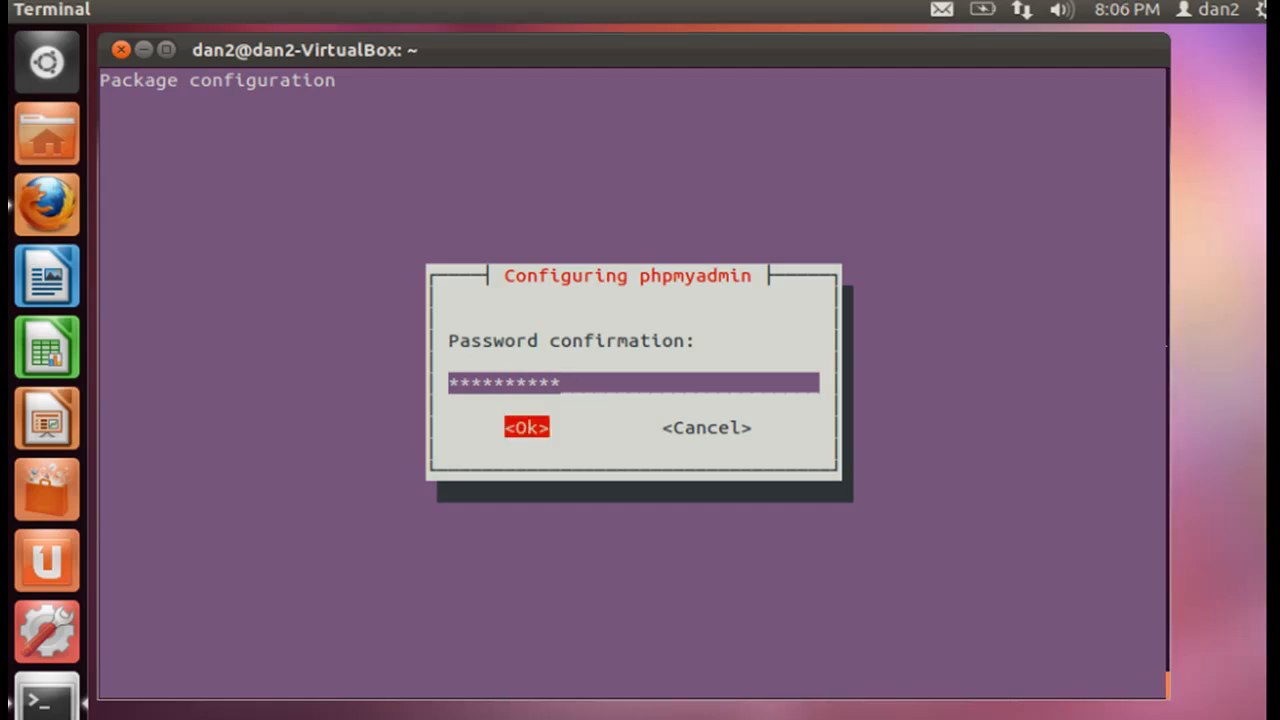
click(525, 427)
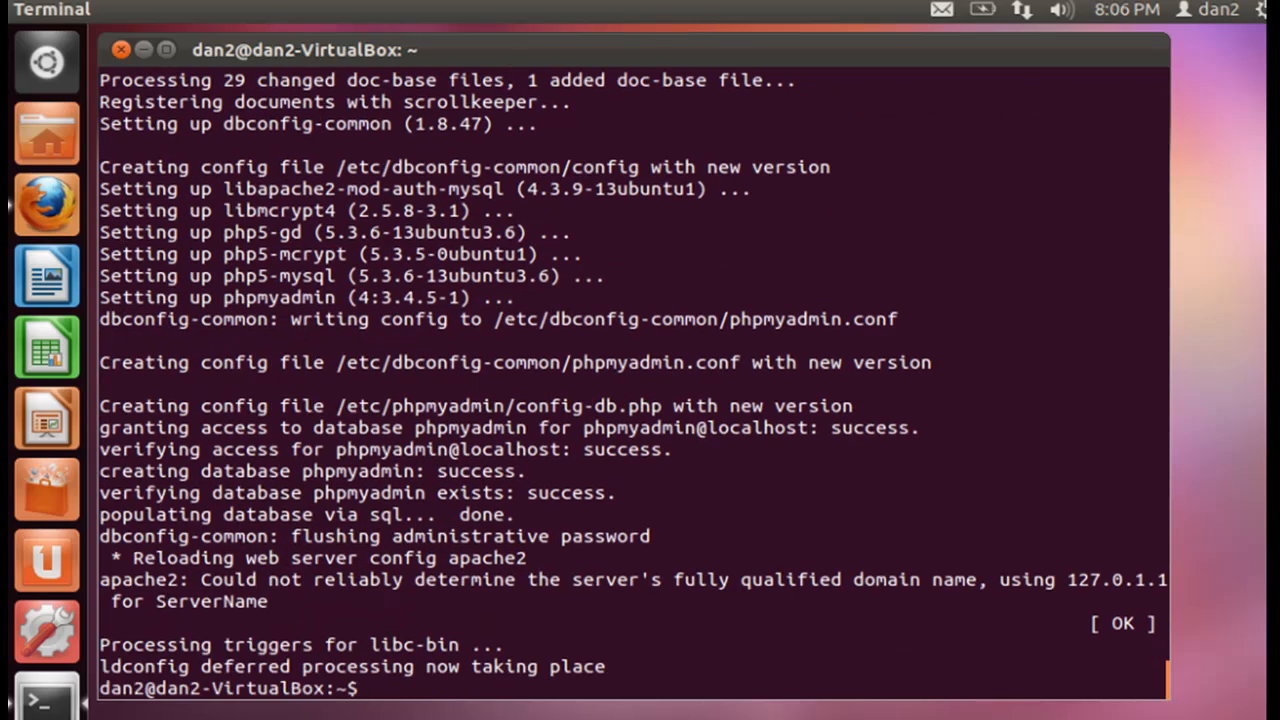
text(clear)
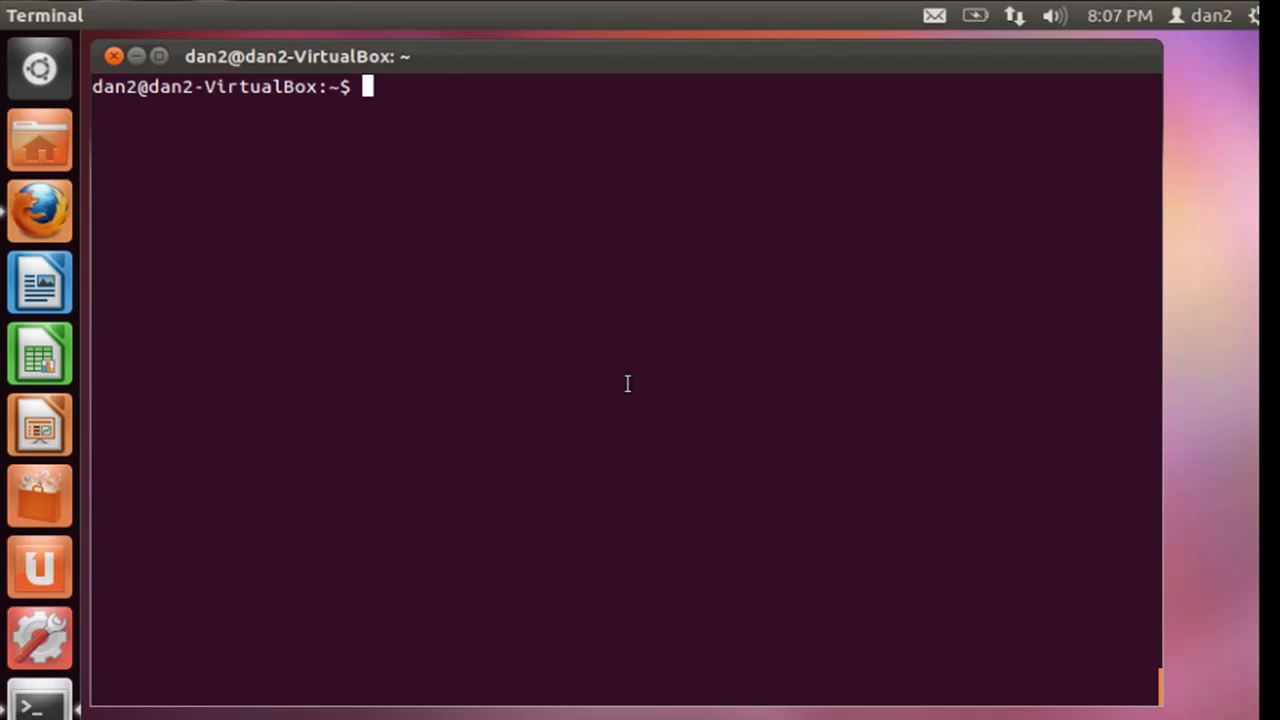
mouse_move(385, 114)
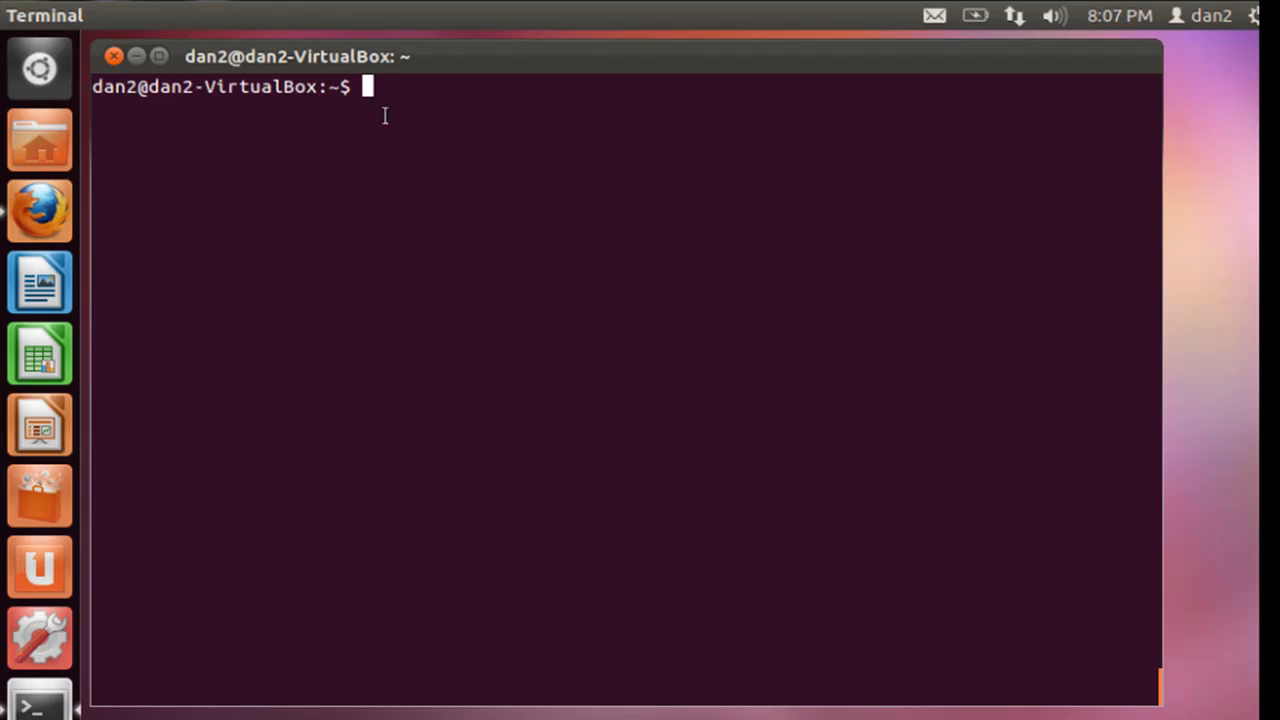
Link /usr/share/phpmyadmin to /var/www/phpmyadmin with sudo ln -s
text(sudo)
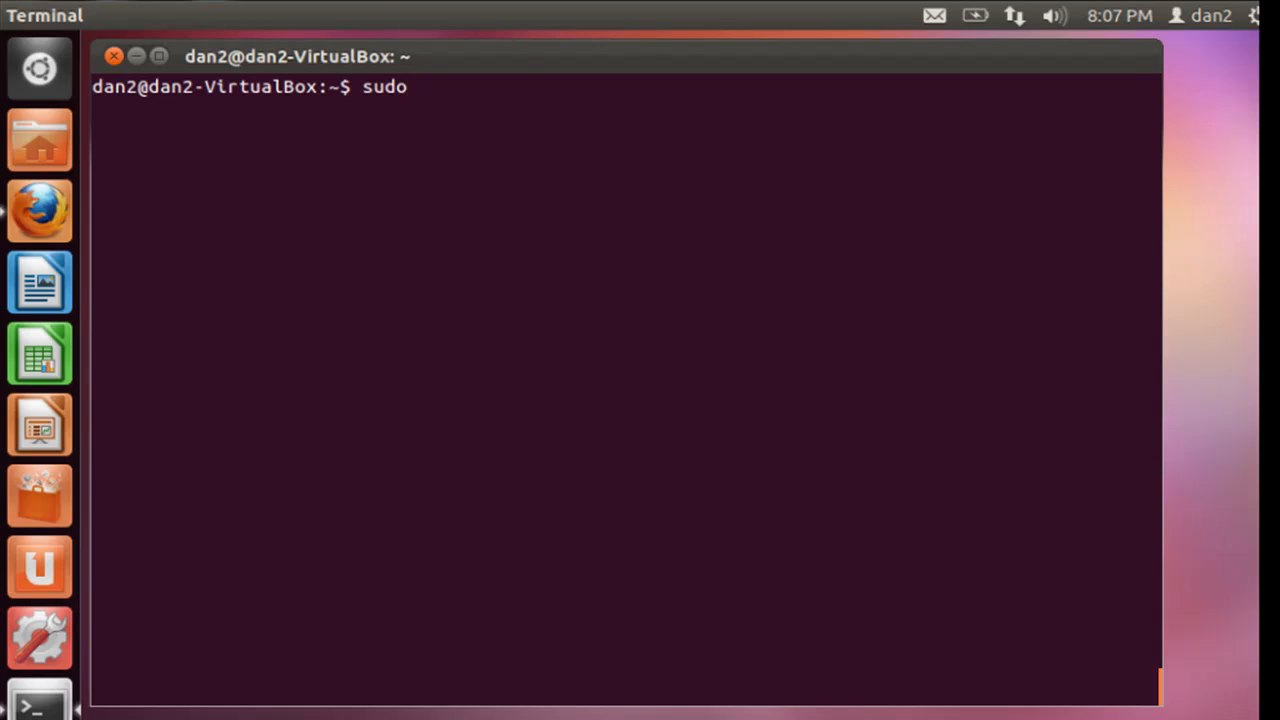
text(ln -)
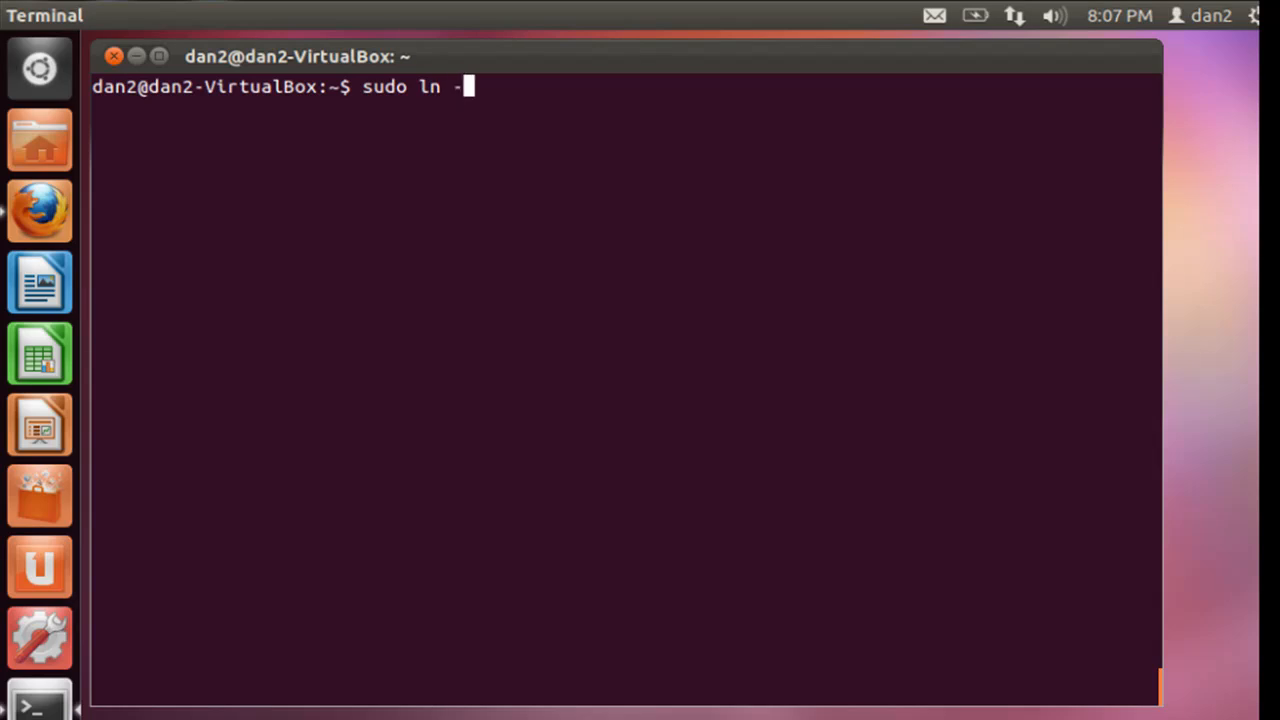
text(s)
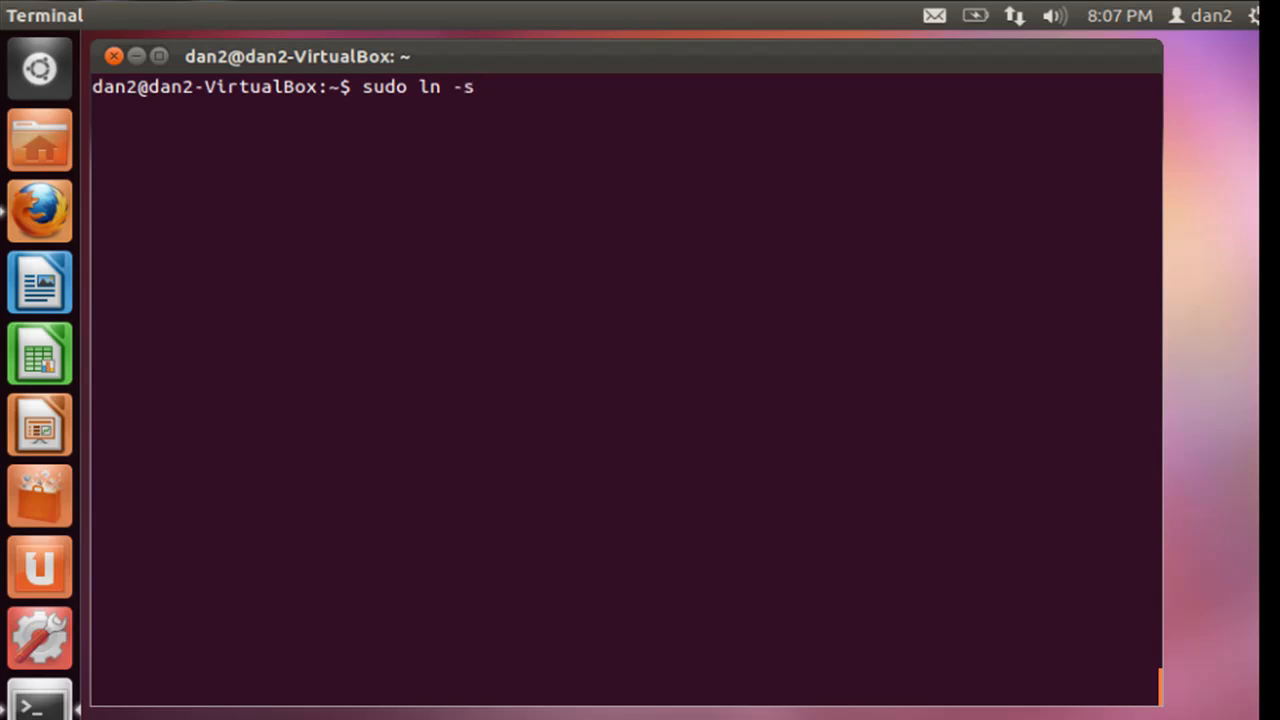
text(/us)
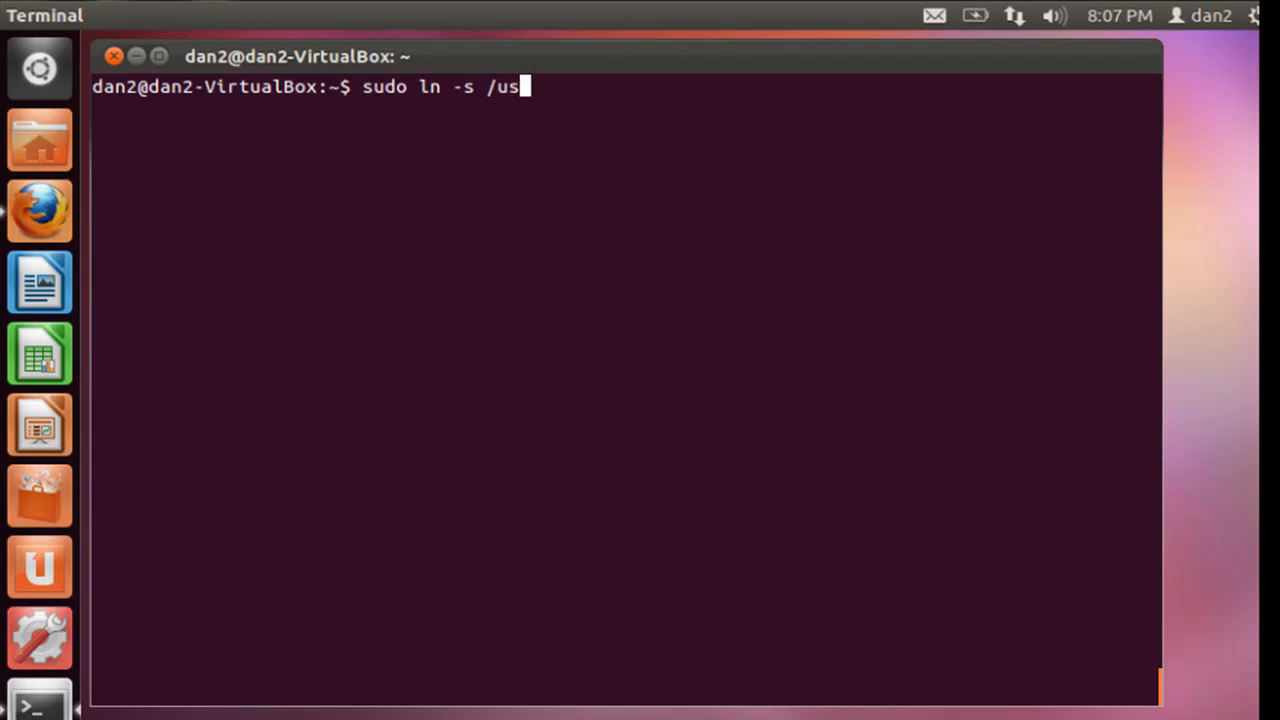
text(r)
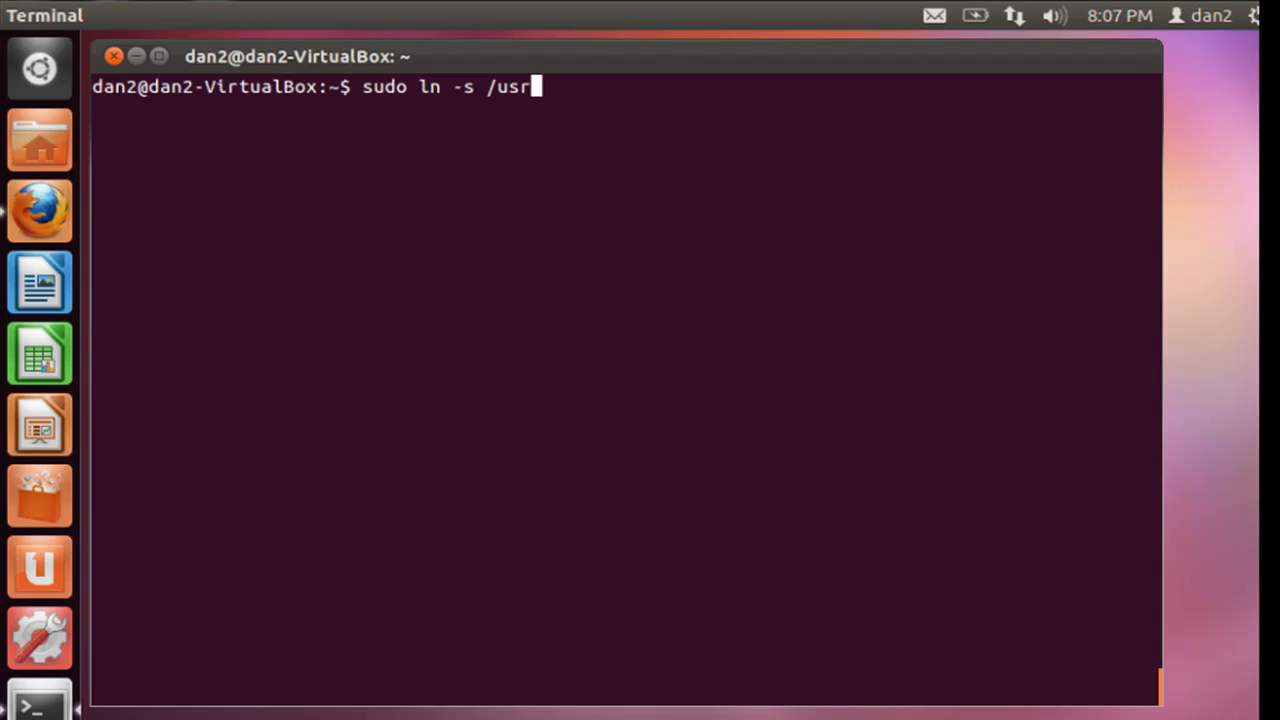
text(/share)
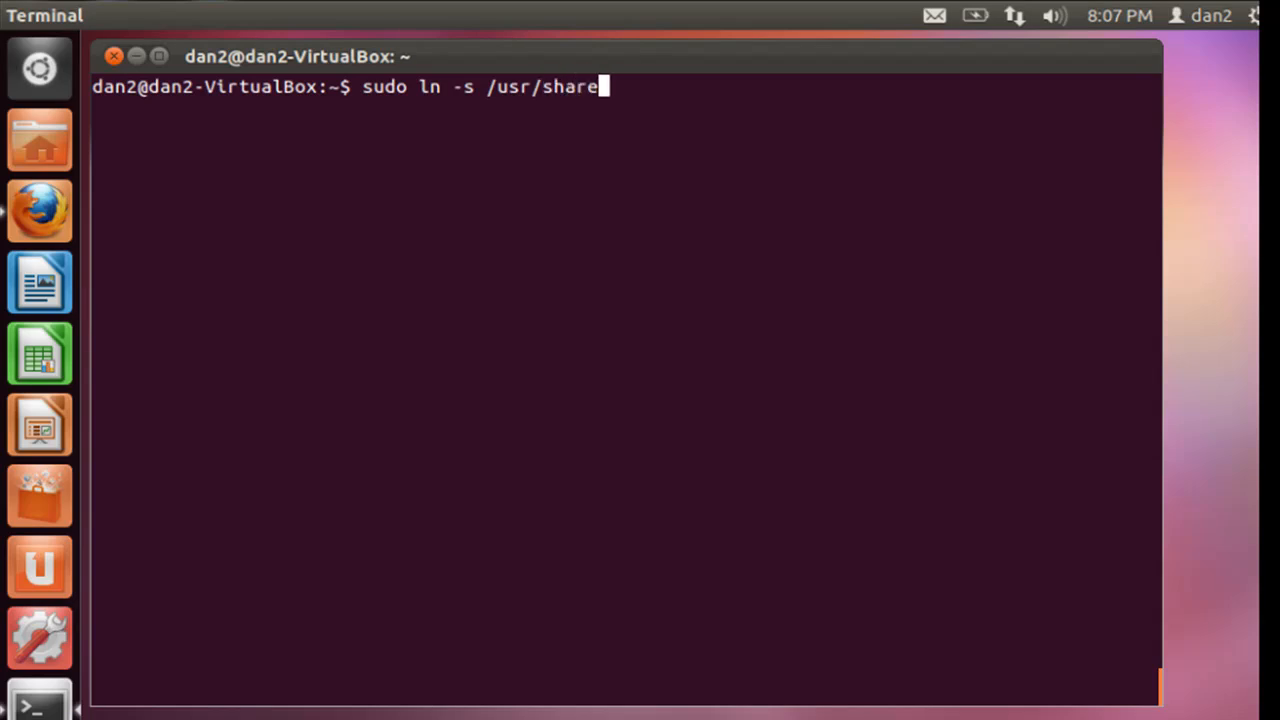
text(/p)
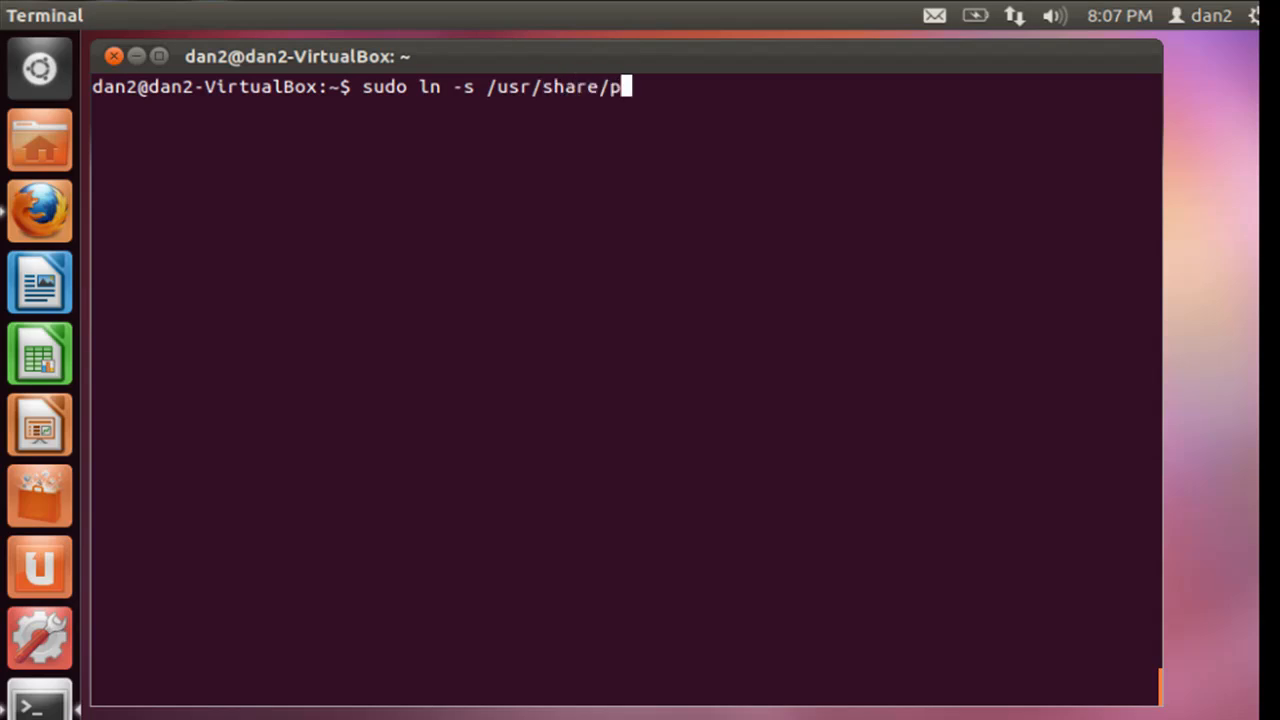
text(hpmyadmin /va)
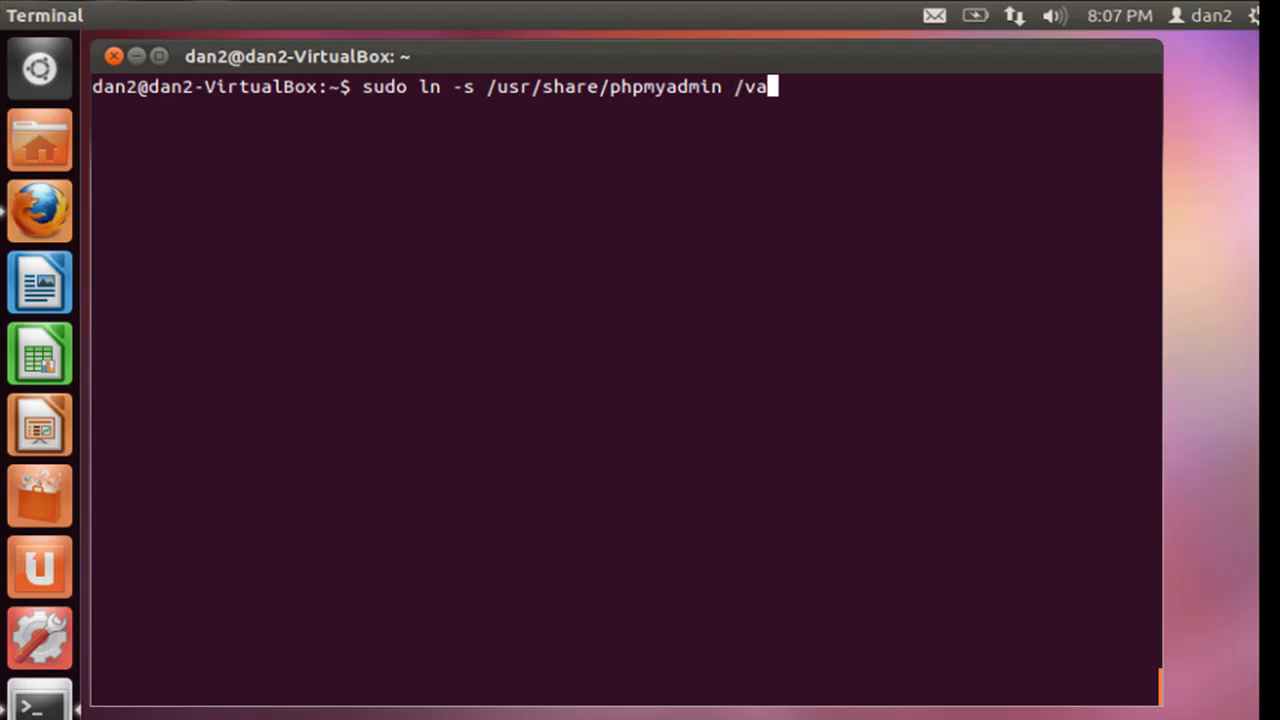
text(r)
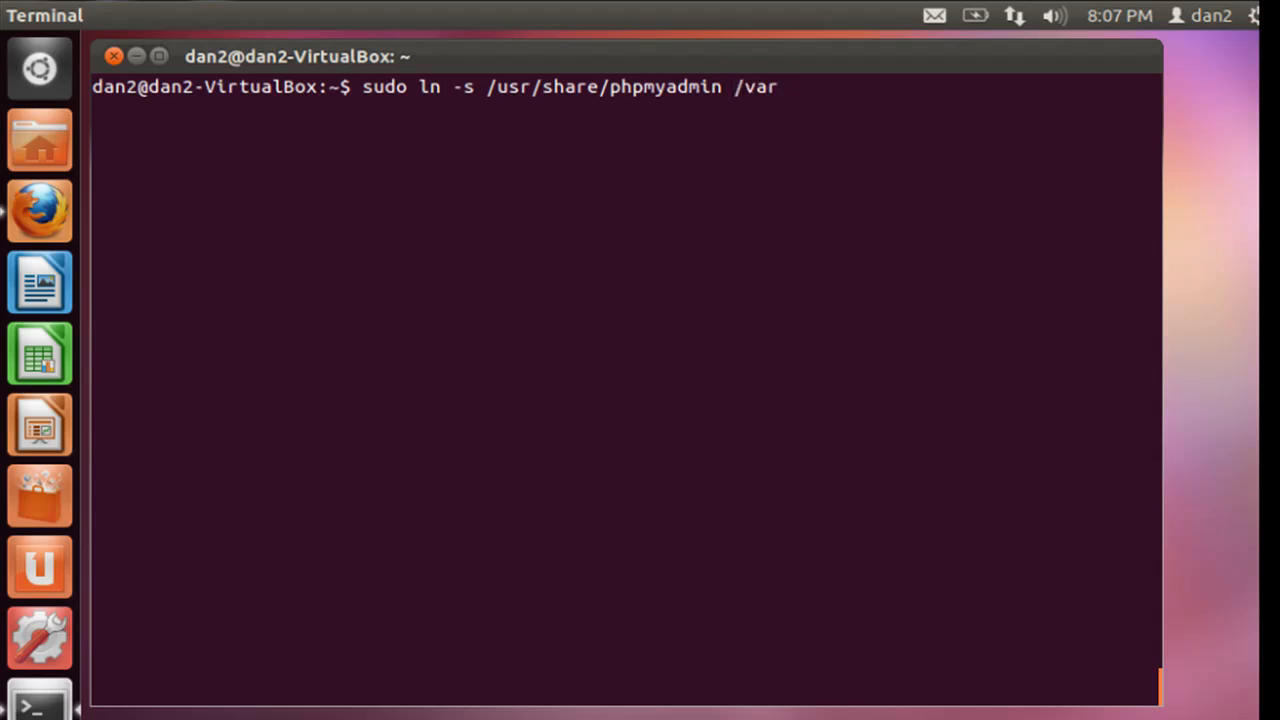
text(/www)
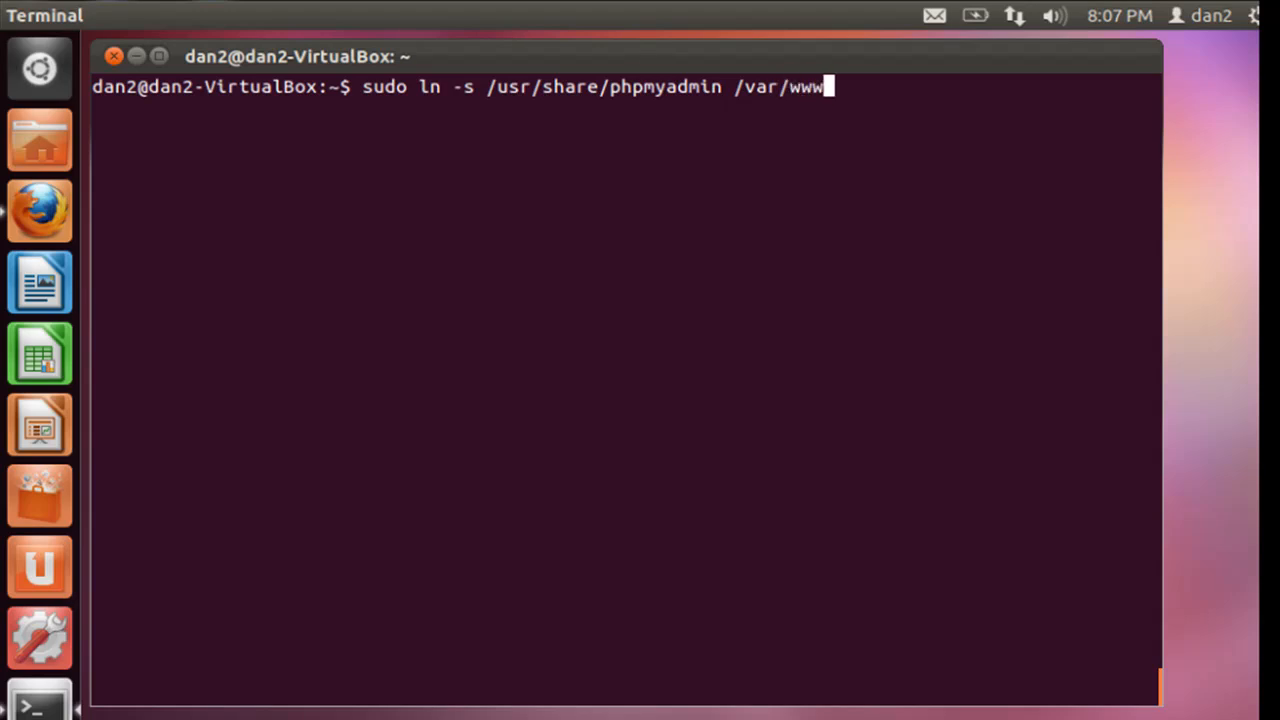
text(/)
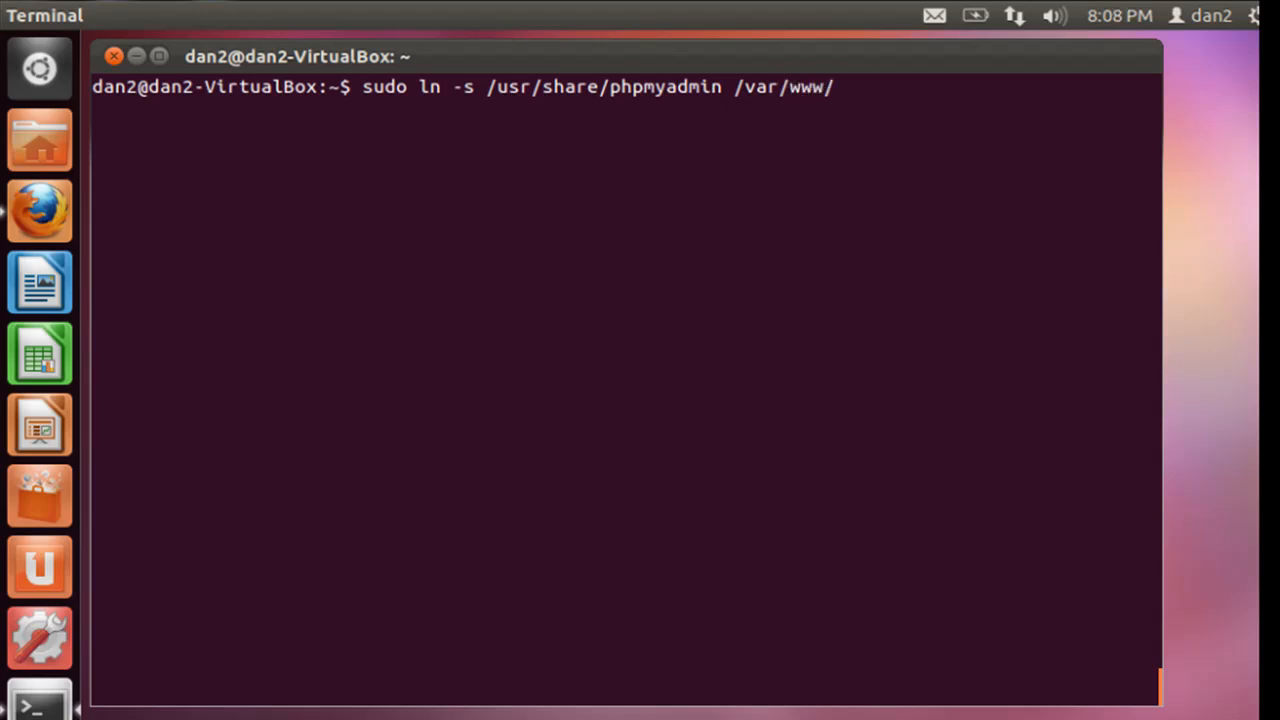
text(phpm)
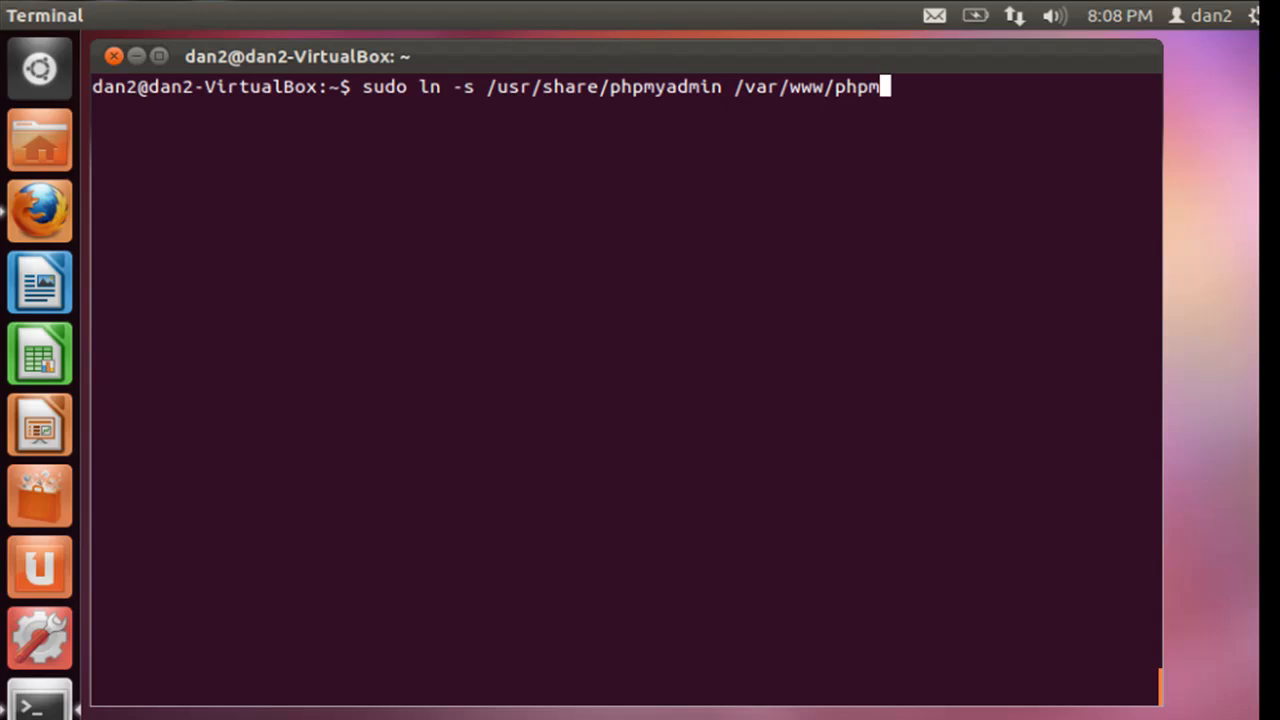
text(yadmin)
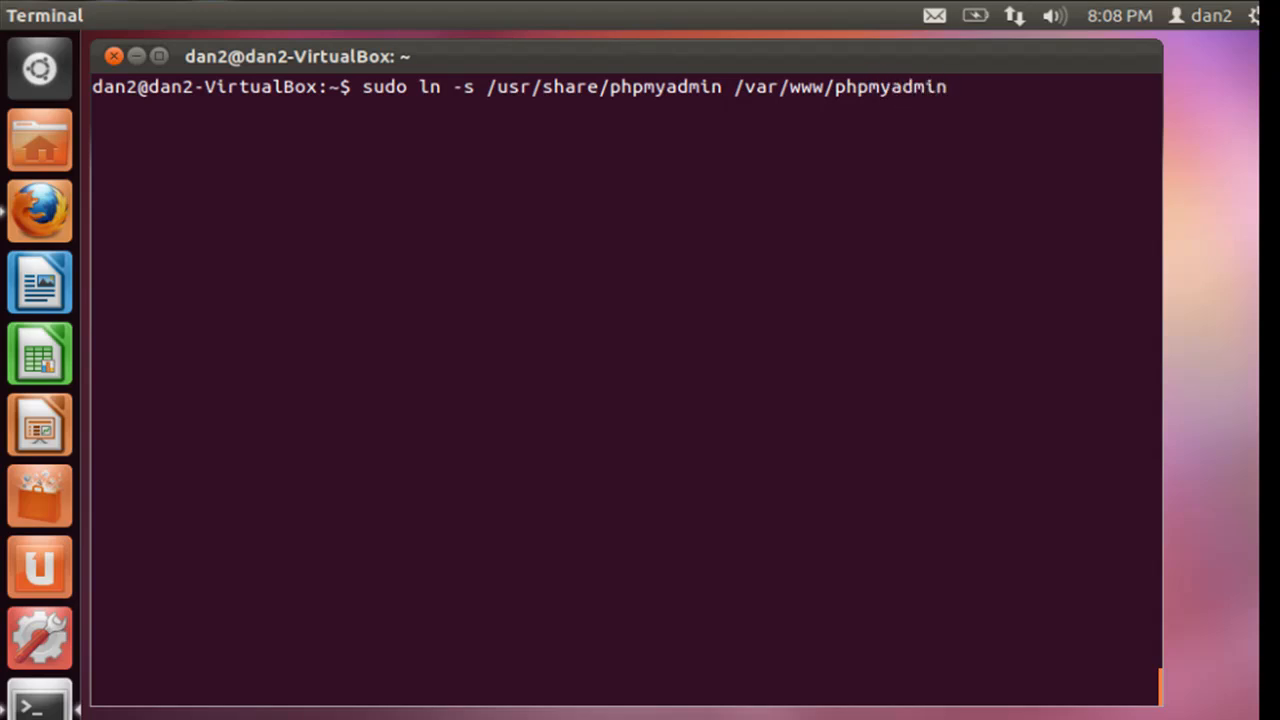
key(Return)
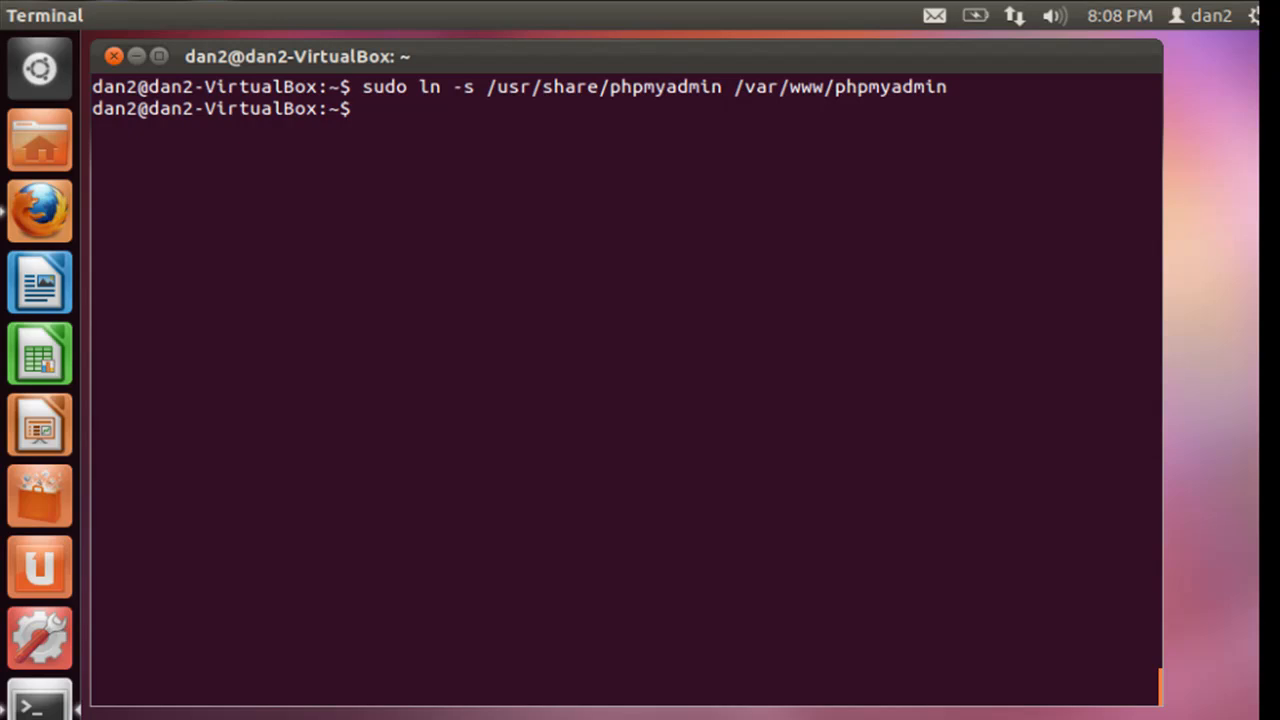
mouse_move(156, 261)
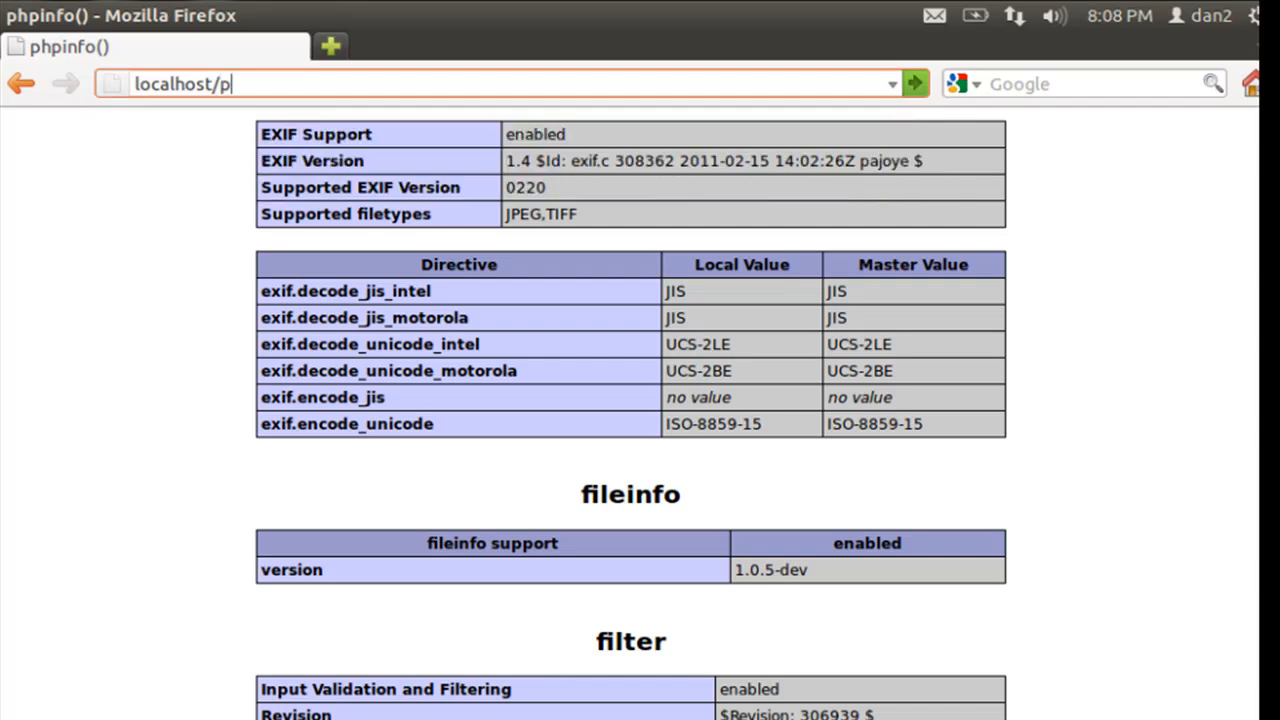
Load localhost/phpmyadmin in Firefox to show the phpMyAdmin login form
text(hpmy)
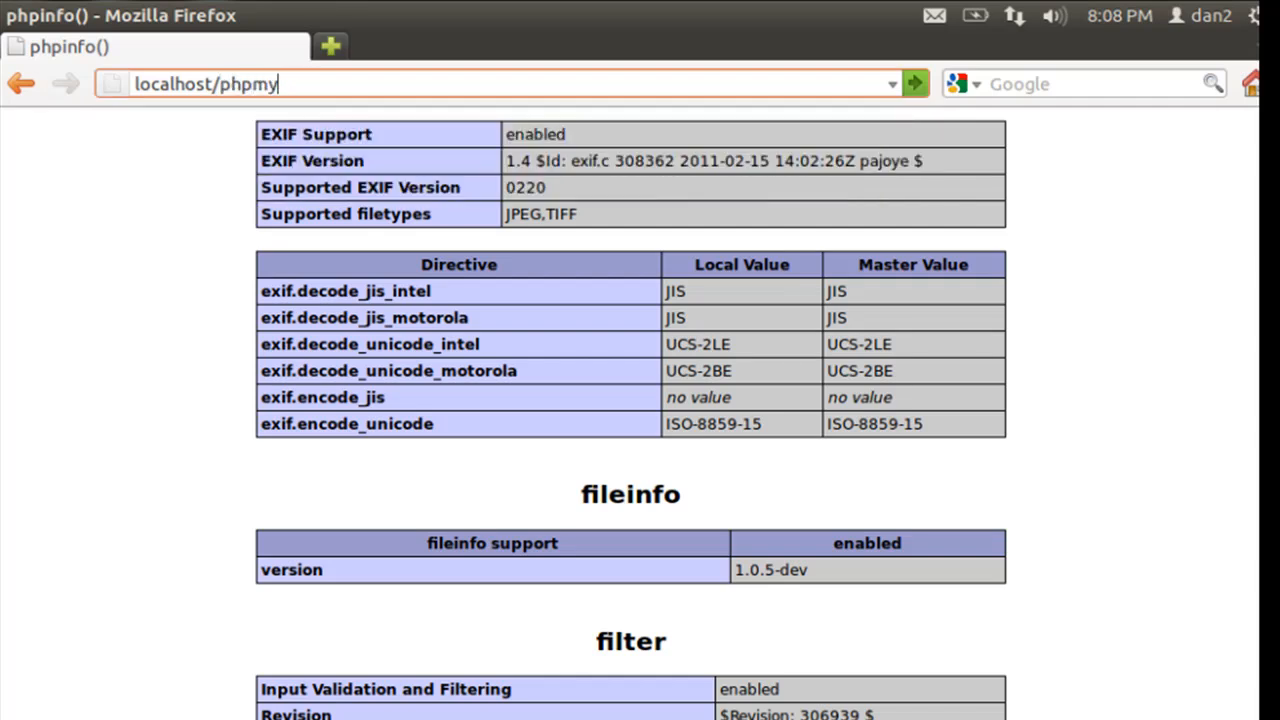
text(admin)
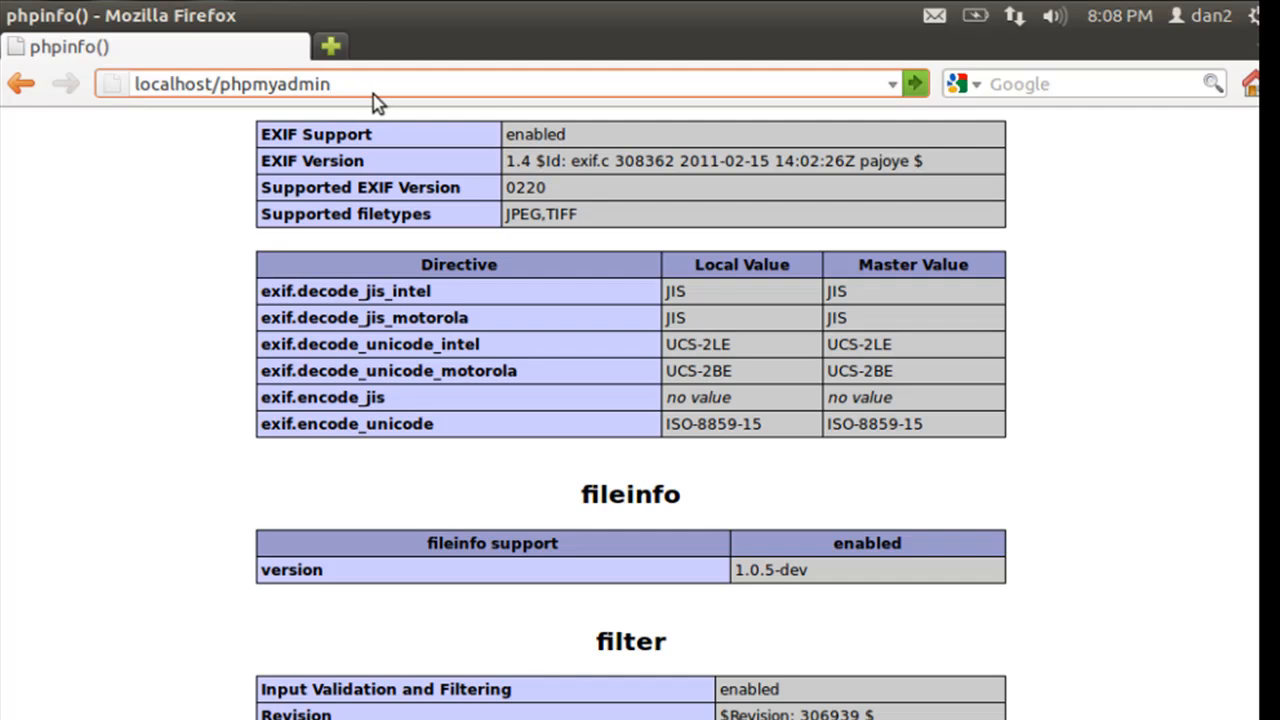
click(330, 83)
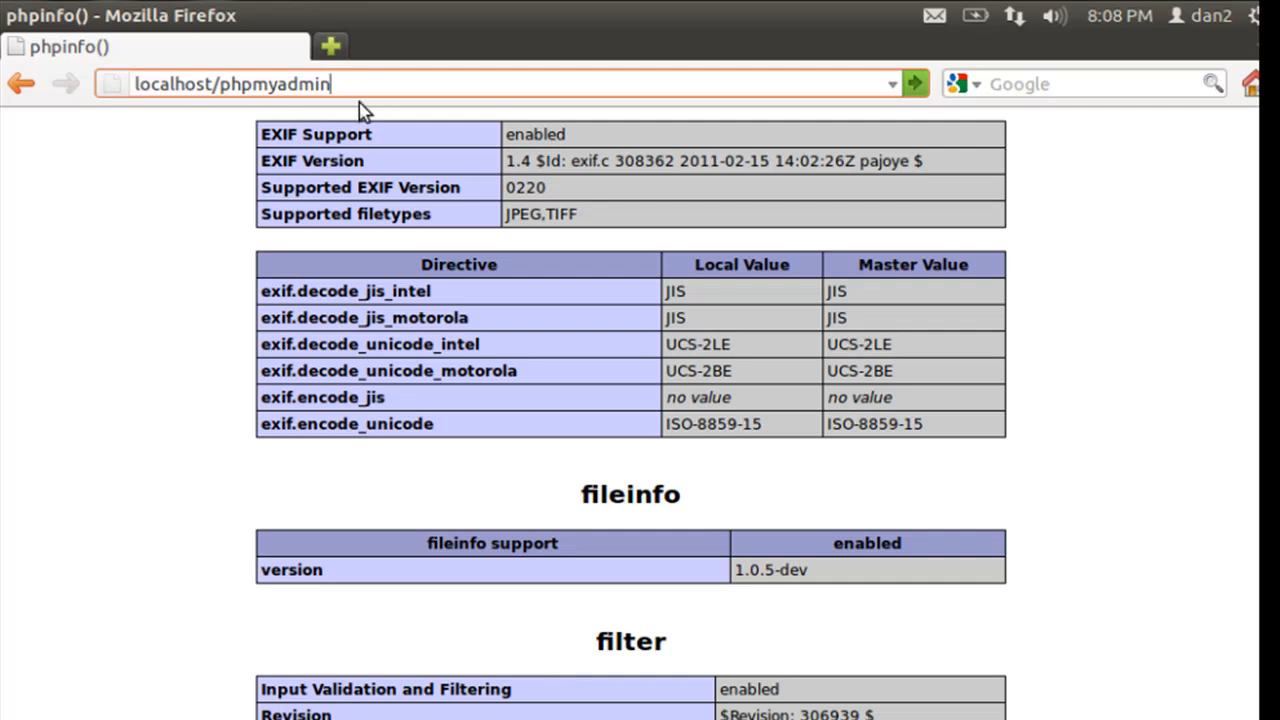
key(Return)
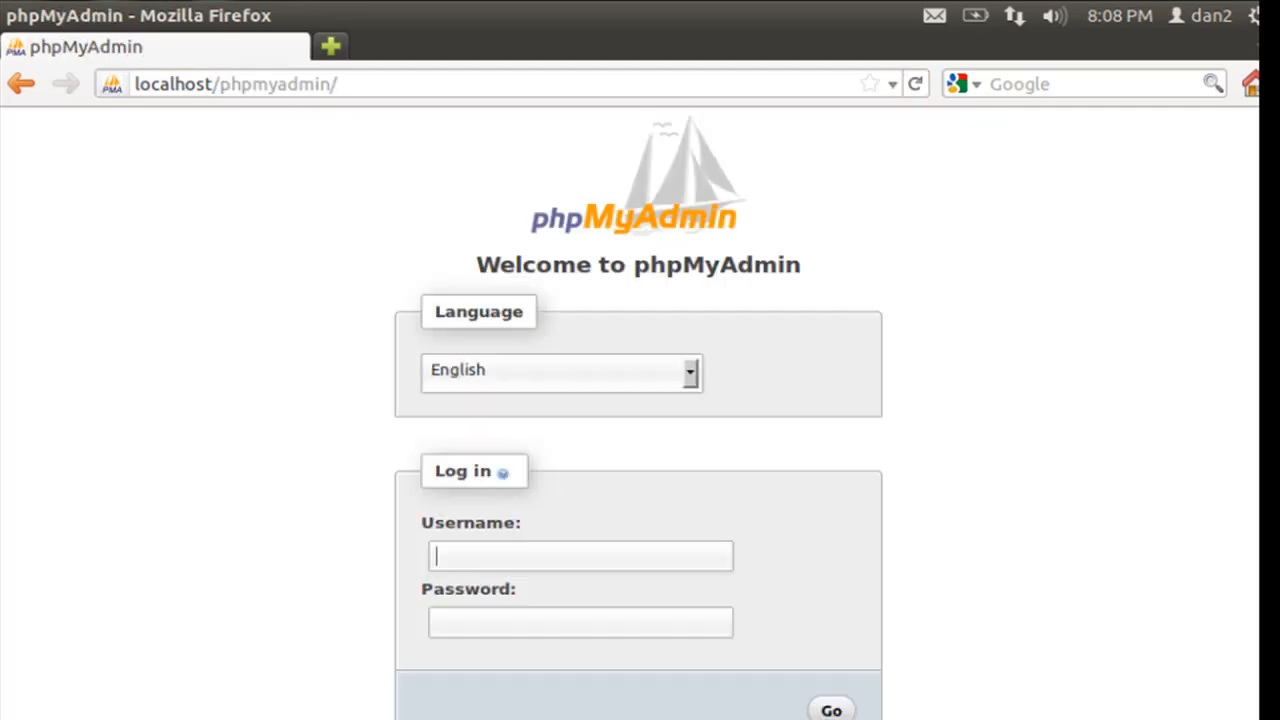
mouse_move(173, 492)
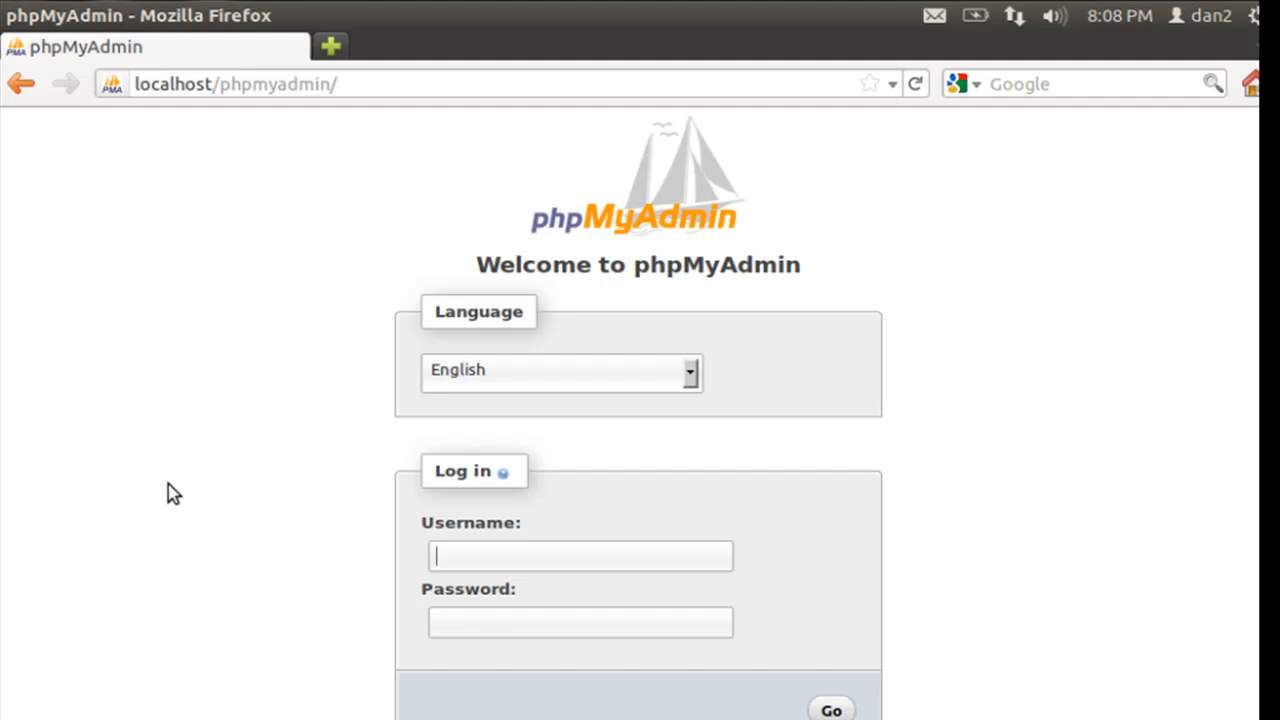
mouse_move(692, 617)
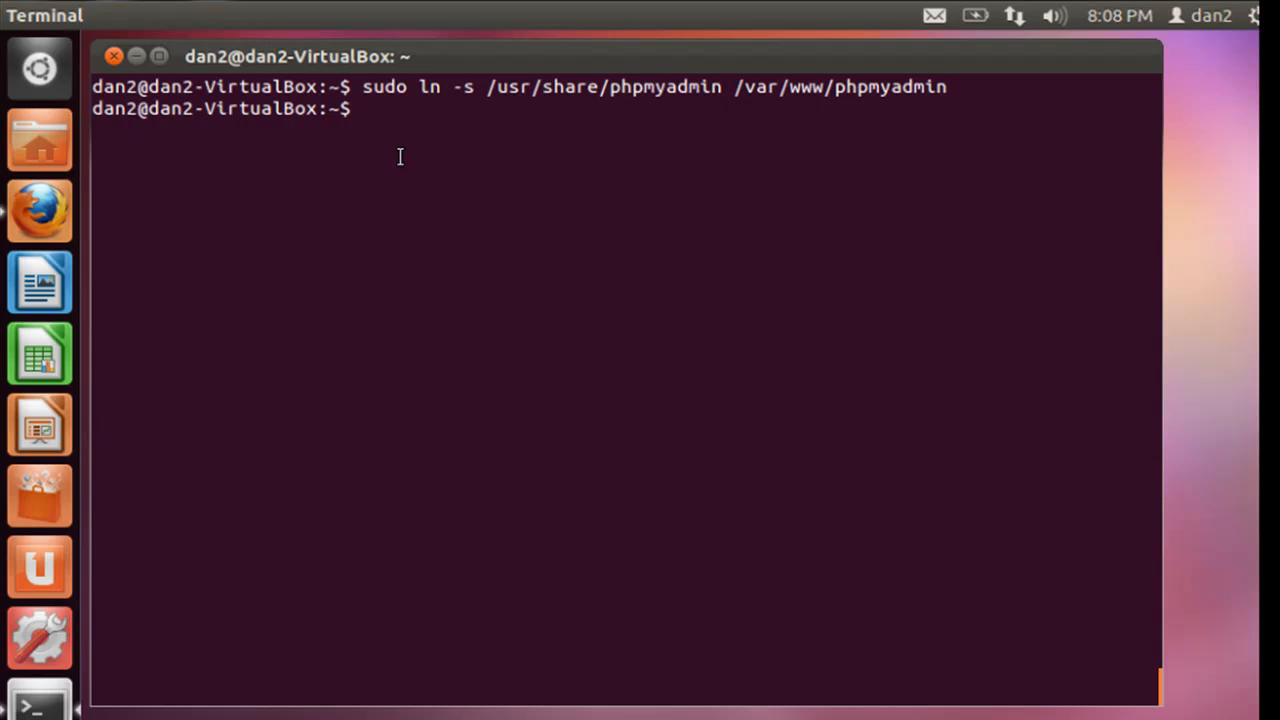
Restart Apache with sudo /etc/init.d/apache2 restart
text(sudo)
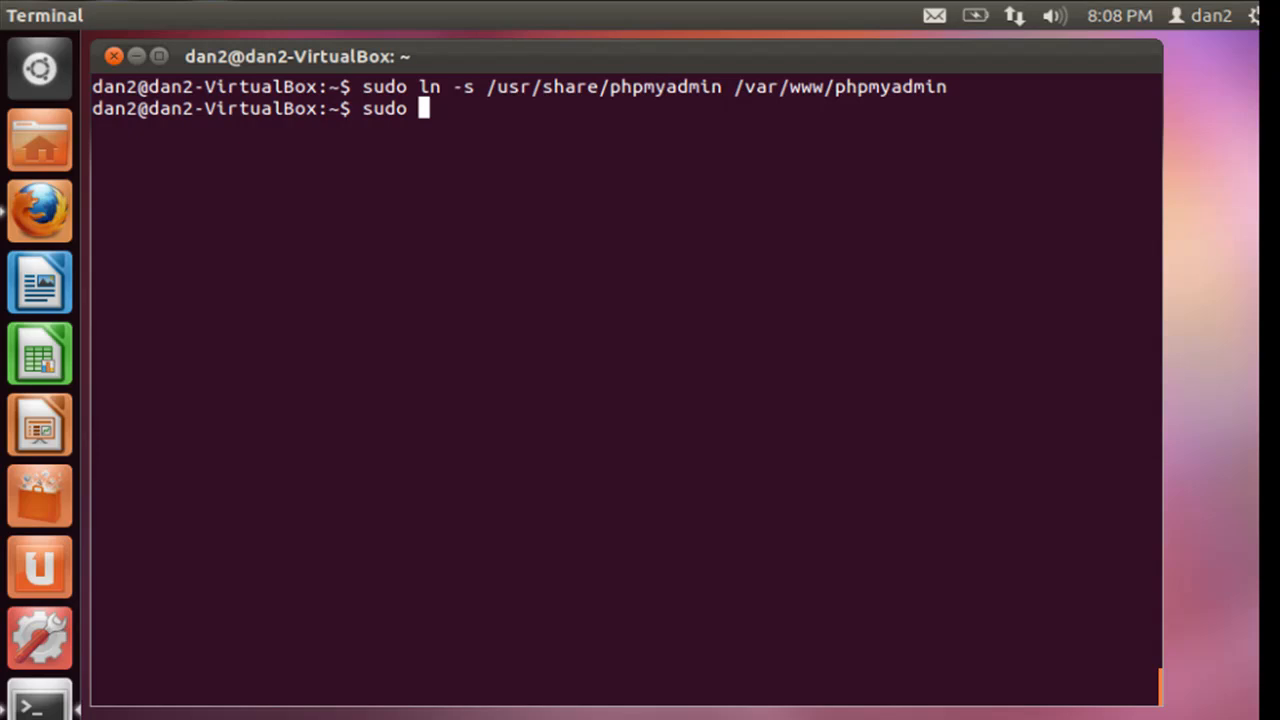
text(/etc/in)
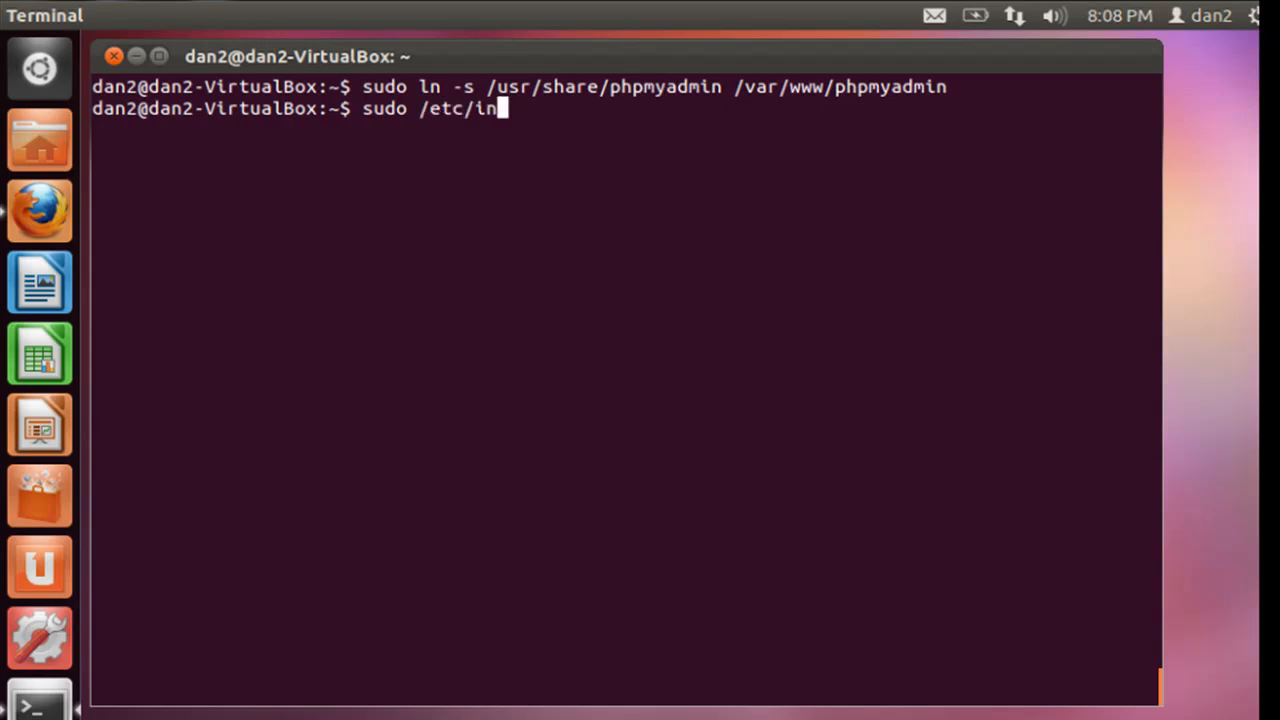
text(it.d)
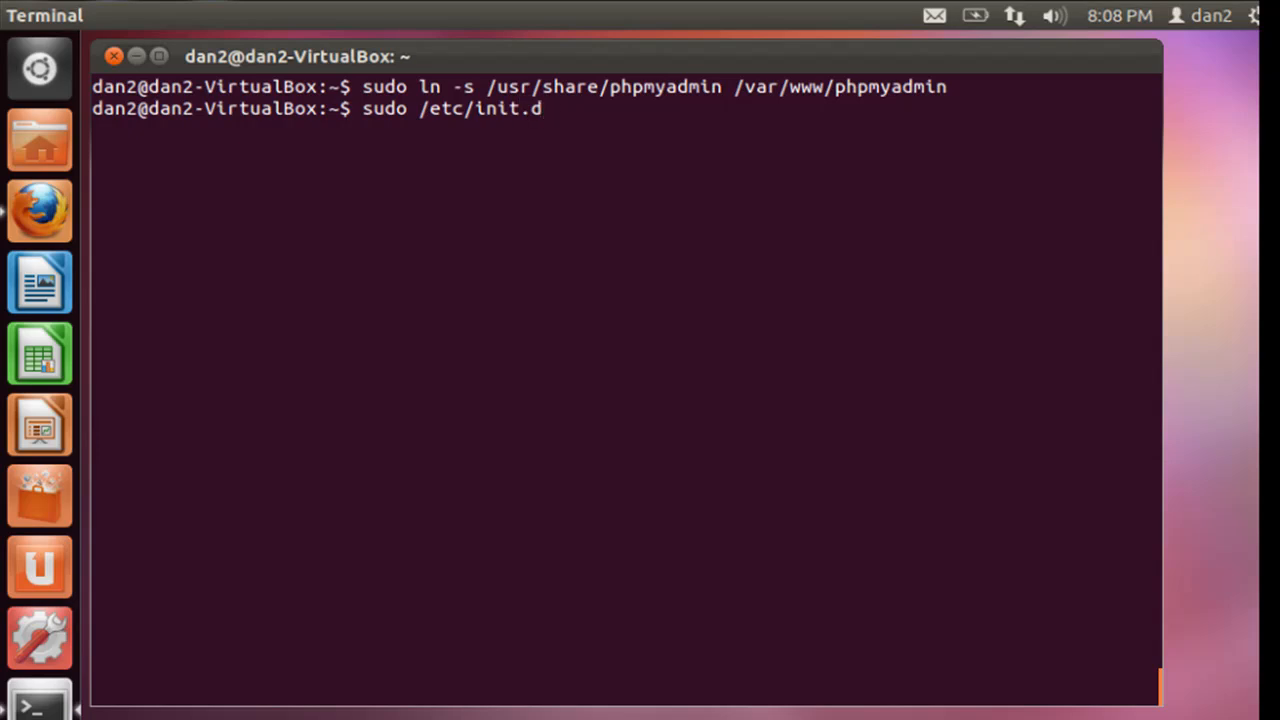
text(/apac)
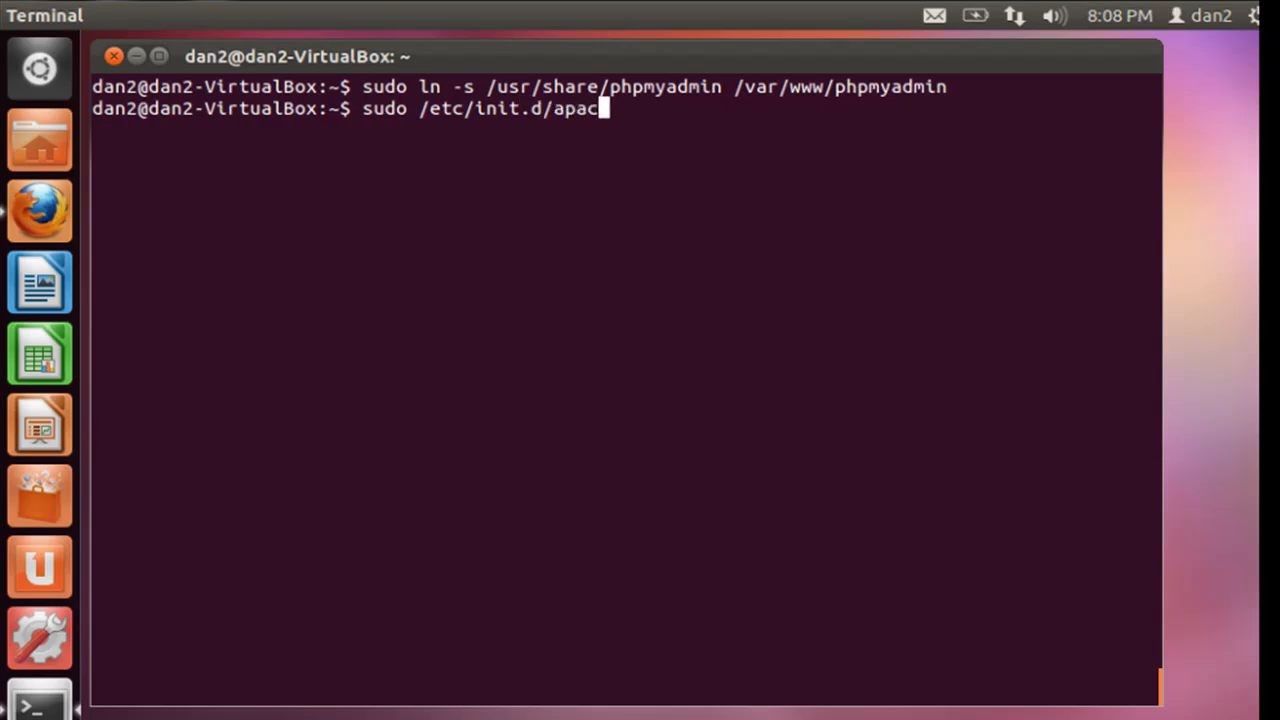
text(he)
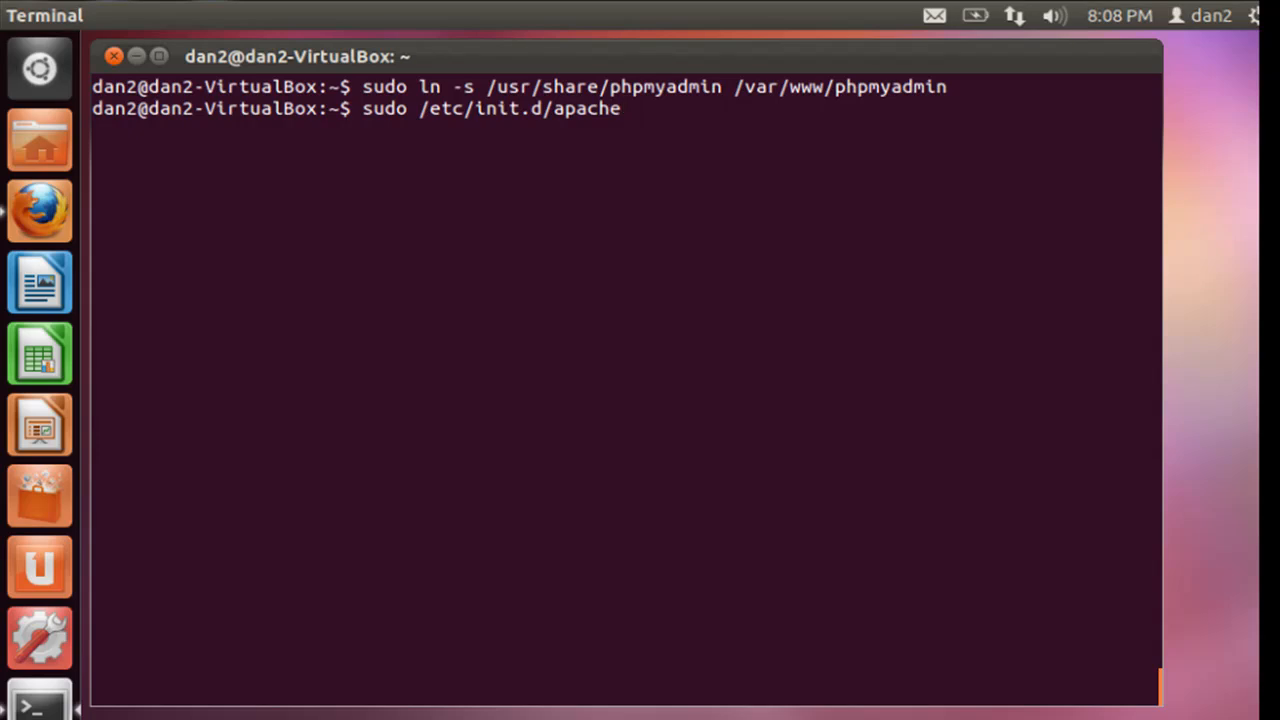
text(2 restart)
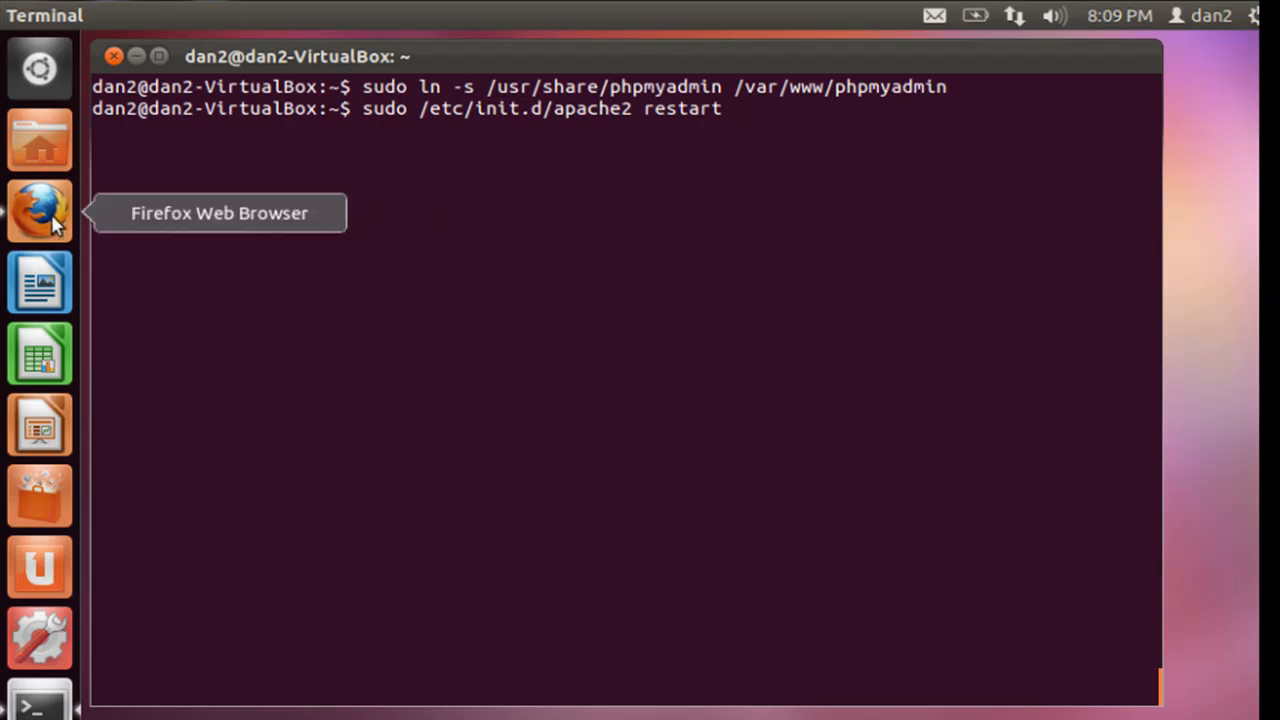
mouse_move(177, 197)
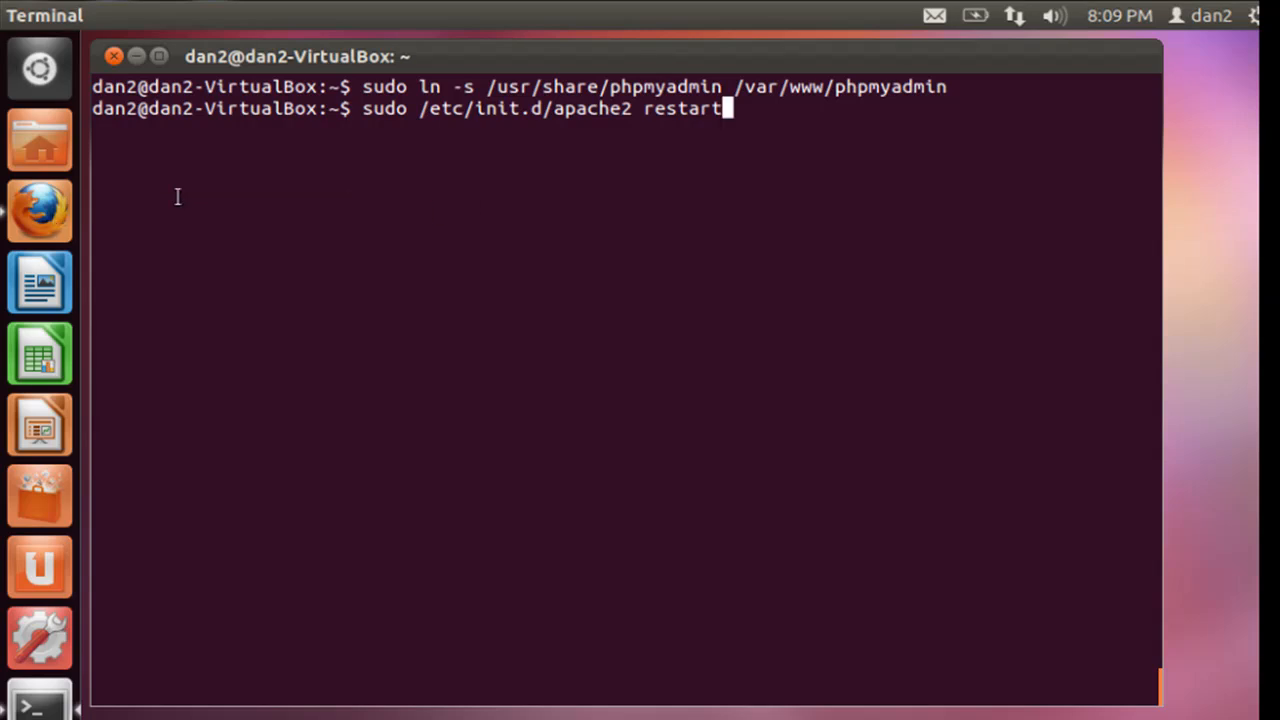
mouse_move(725, 115)
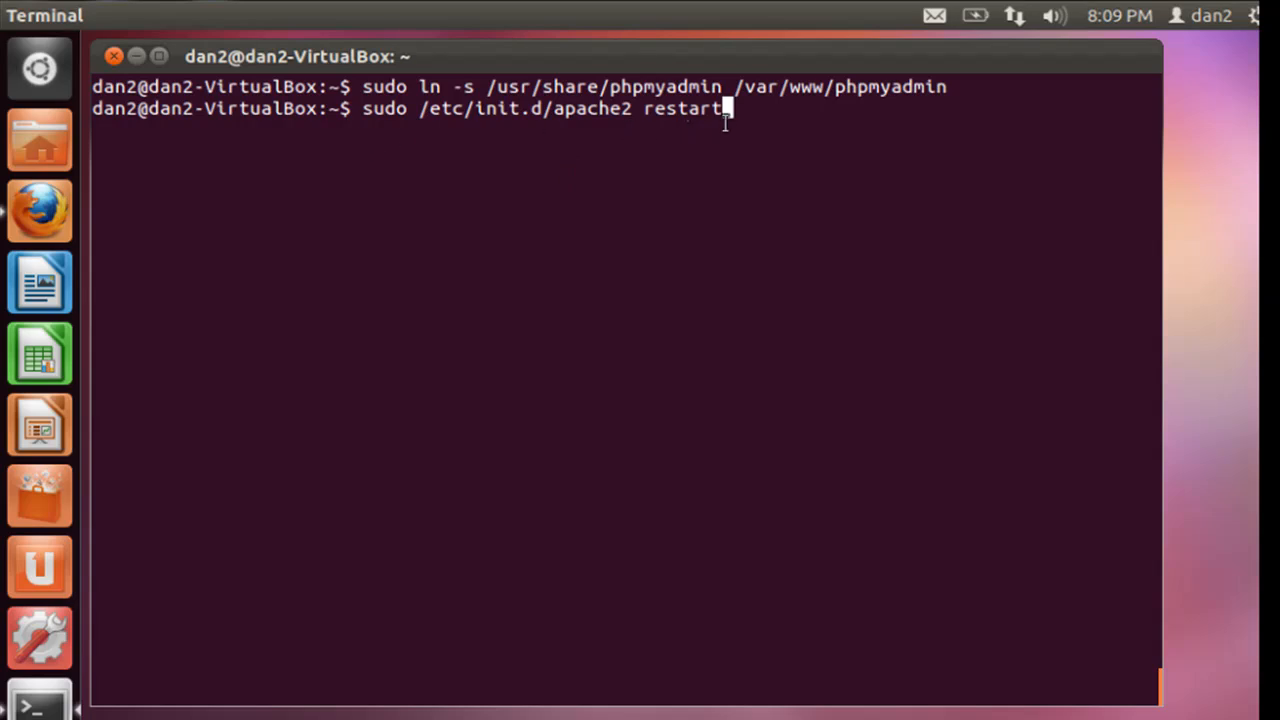
key(BackSpace)
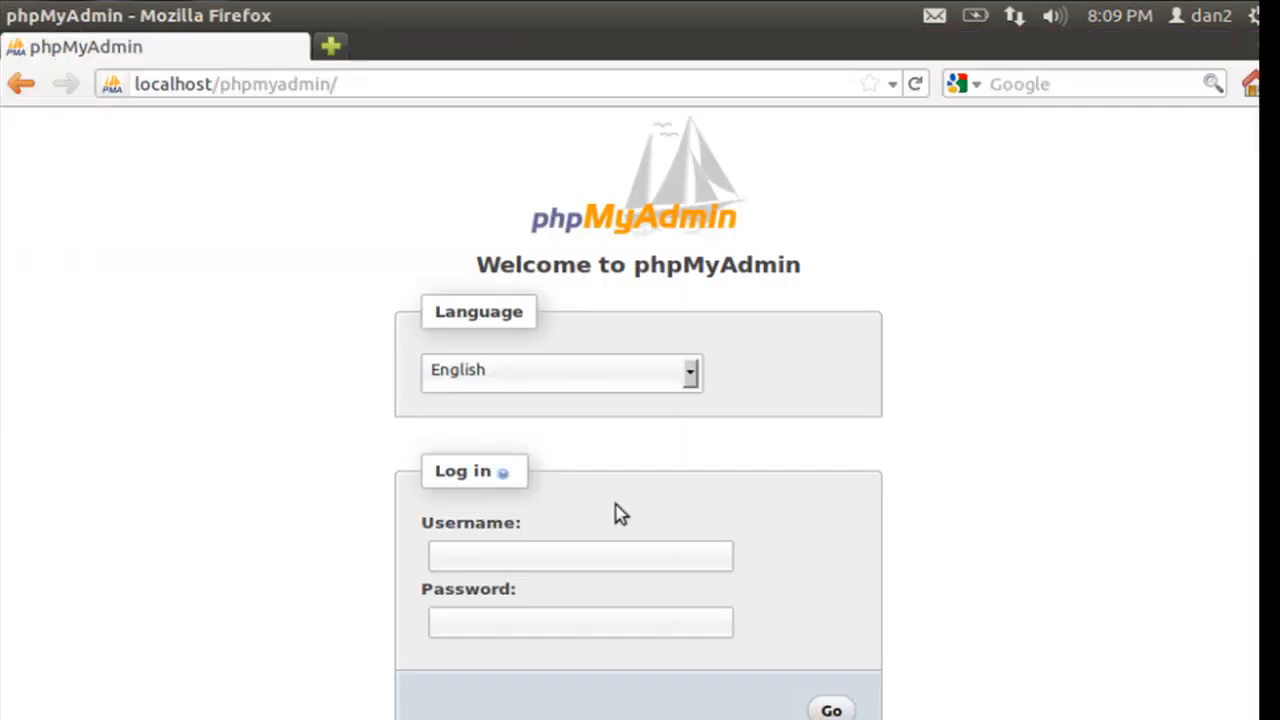
Log in to phpMyAdmin as root and dismiss Firefox's save-password prompt
text(r)
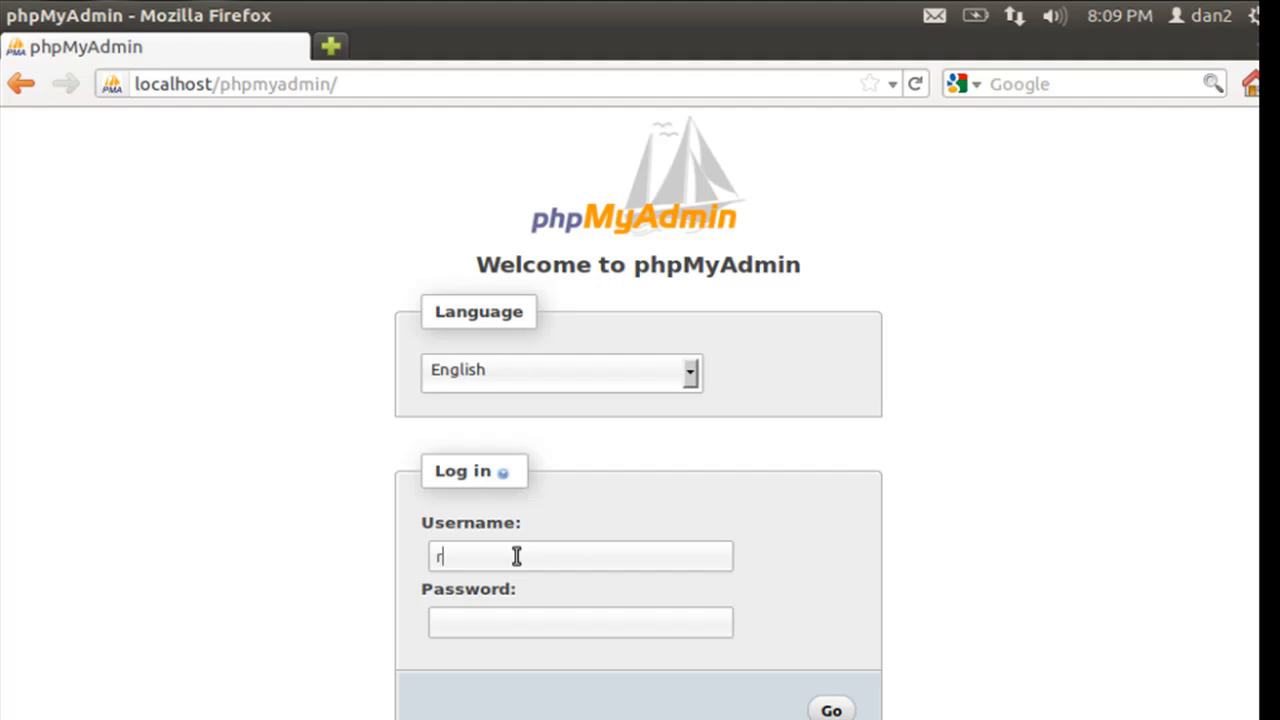
text(oot)
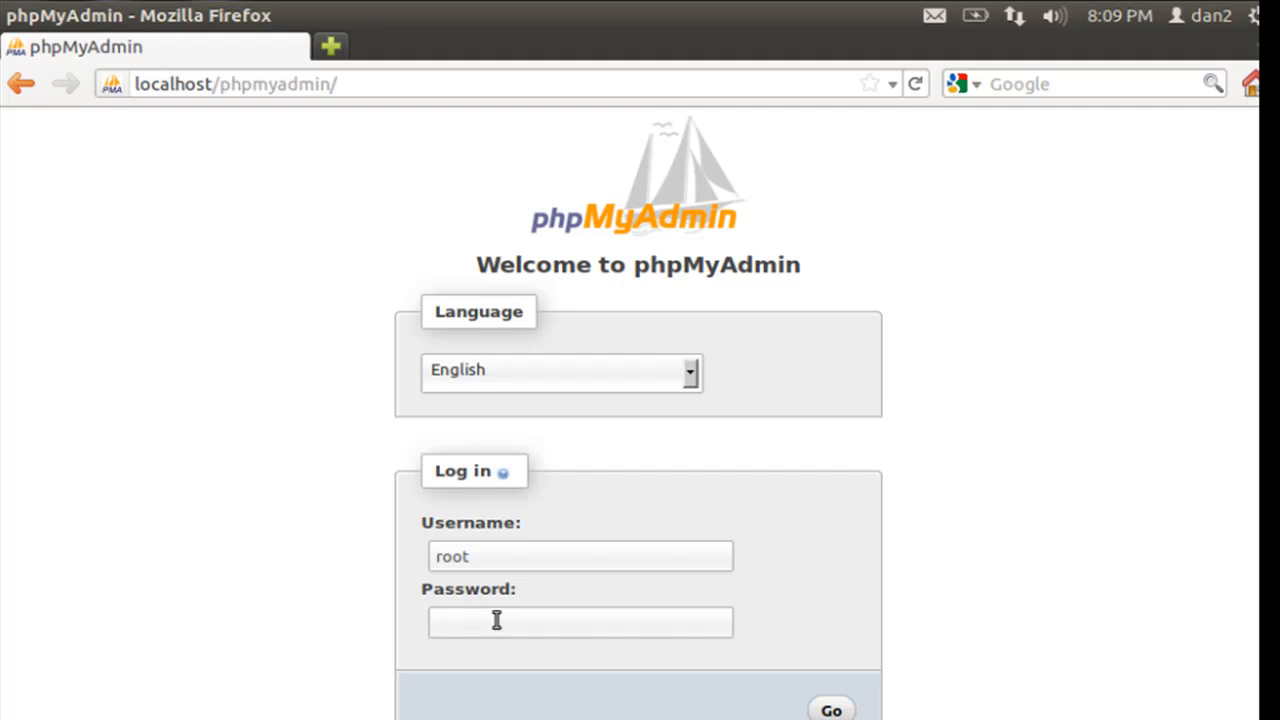
text(password)
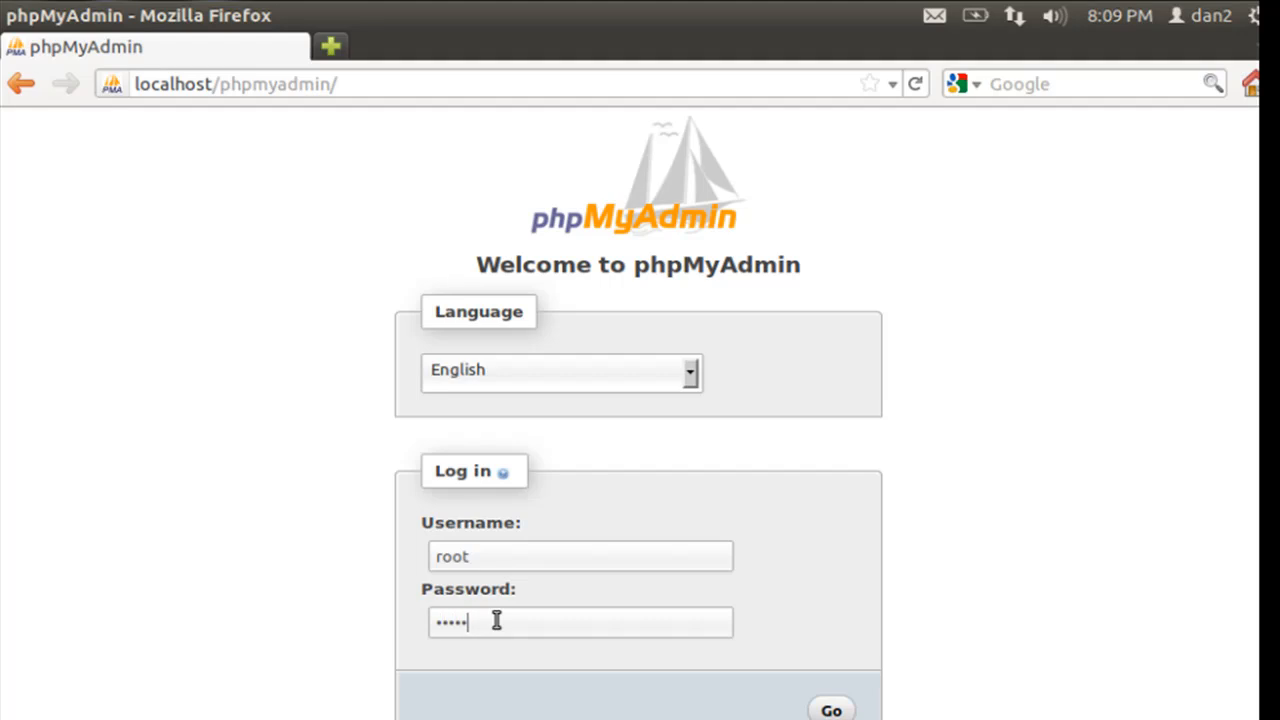
click(831, 710)
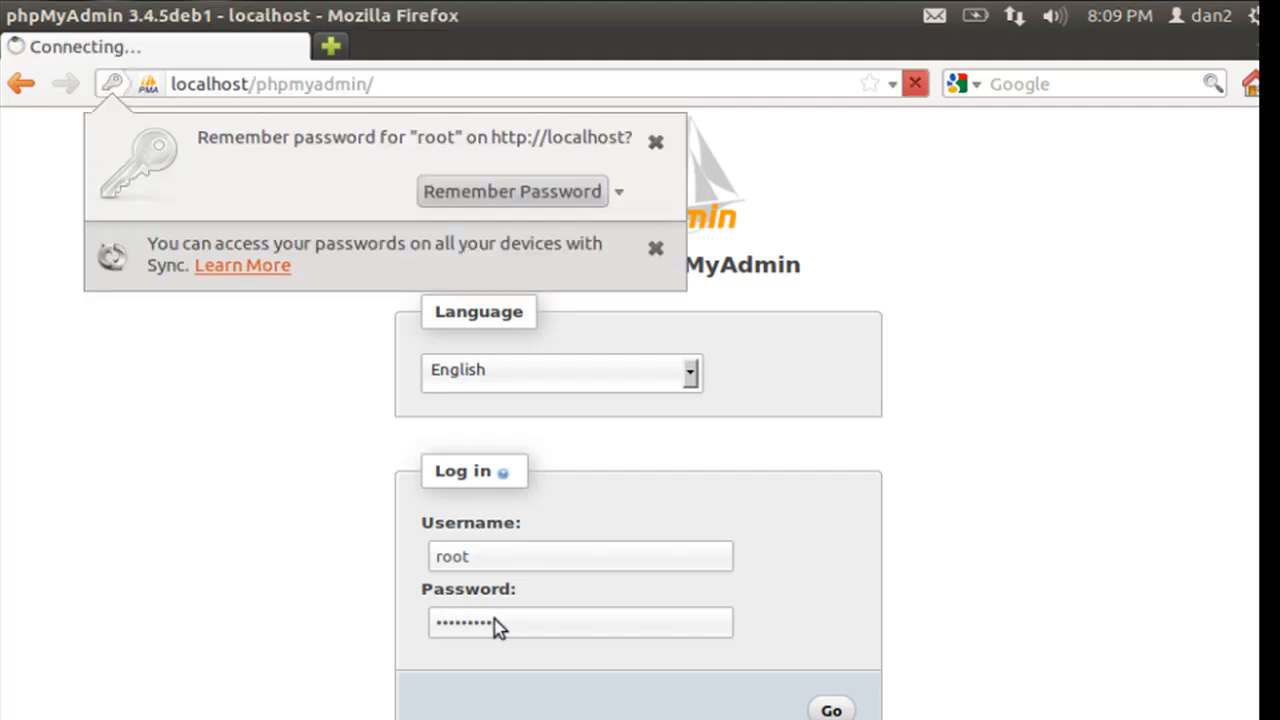
click(831, 710)
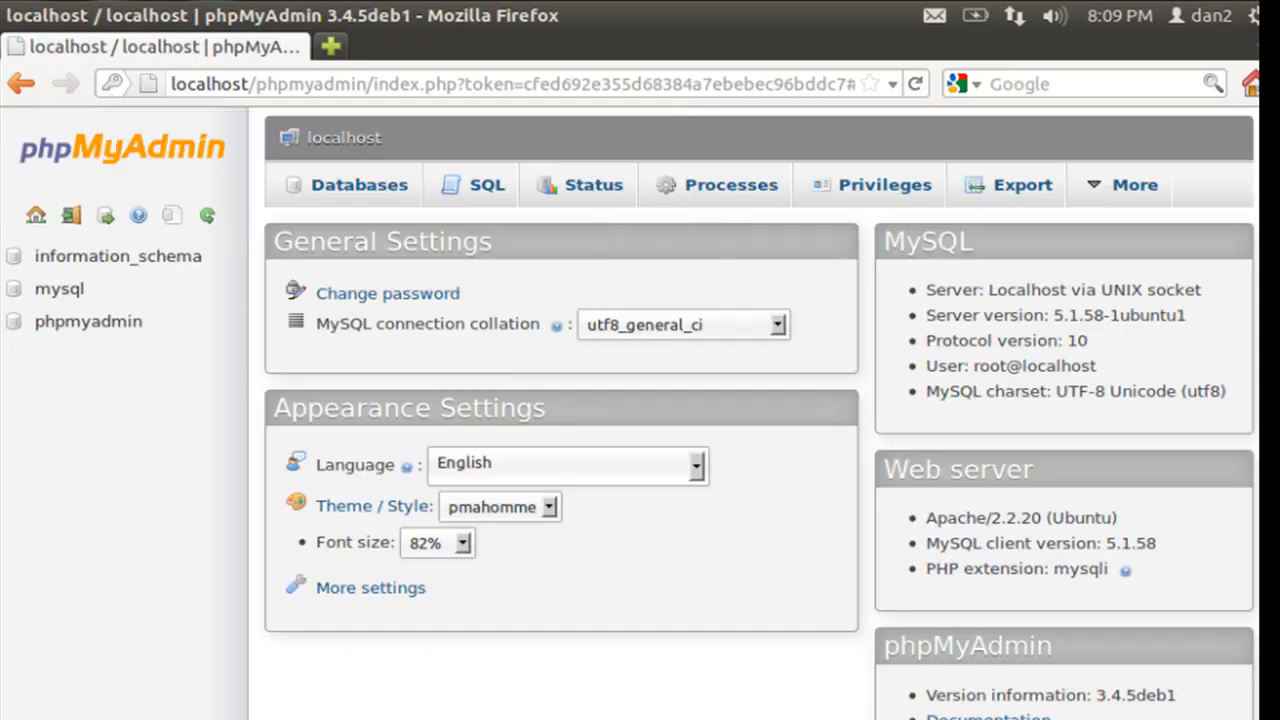
mouse_move(137, 443)
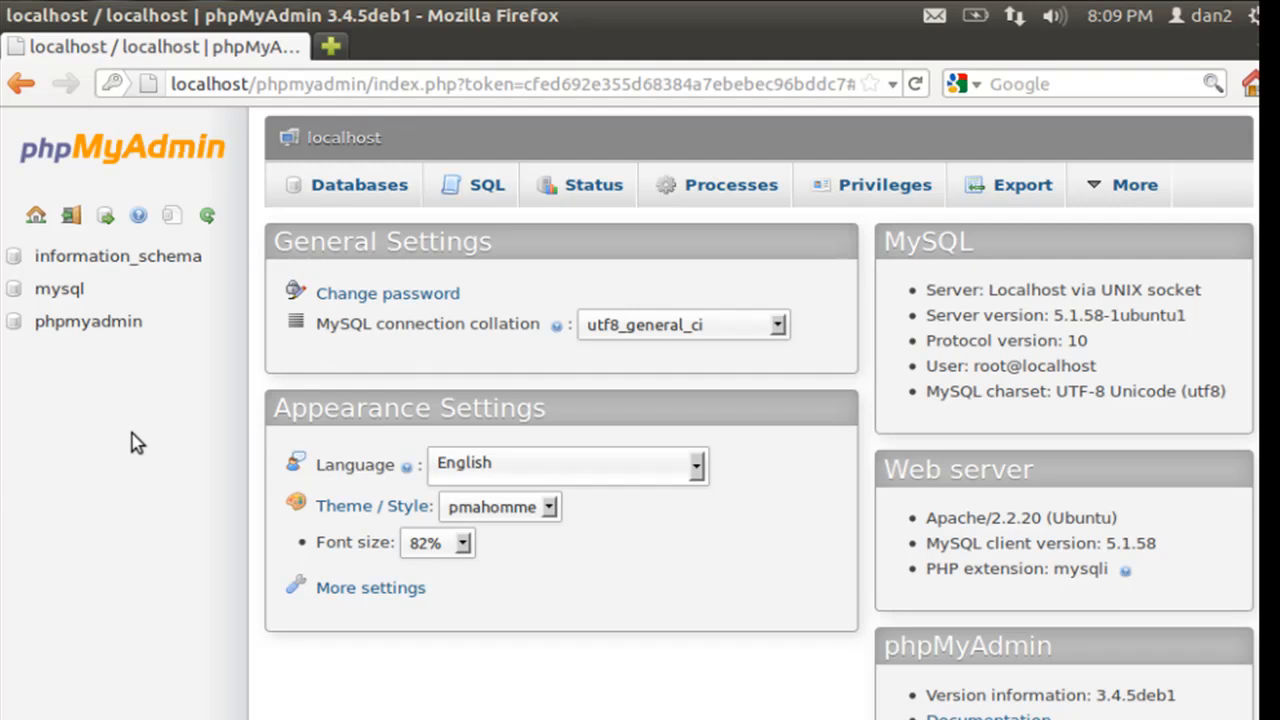
mouse_move(450, 384)
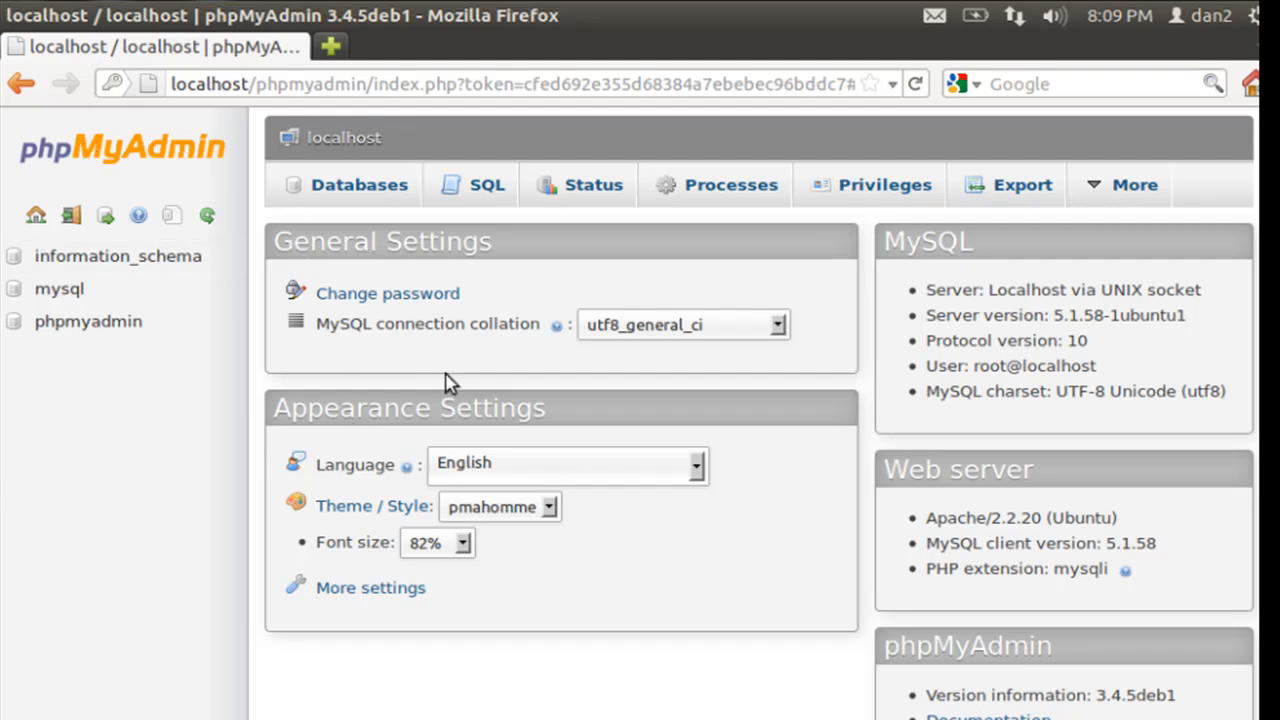
mouse_move(449, 388)
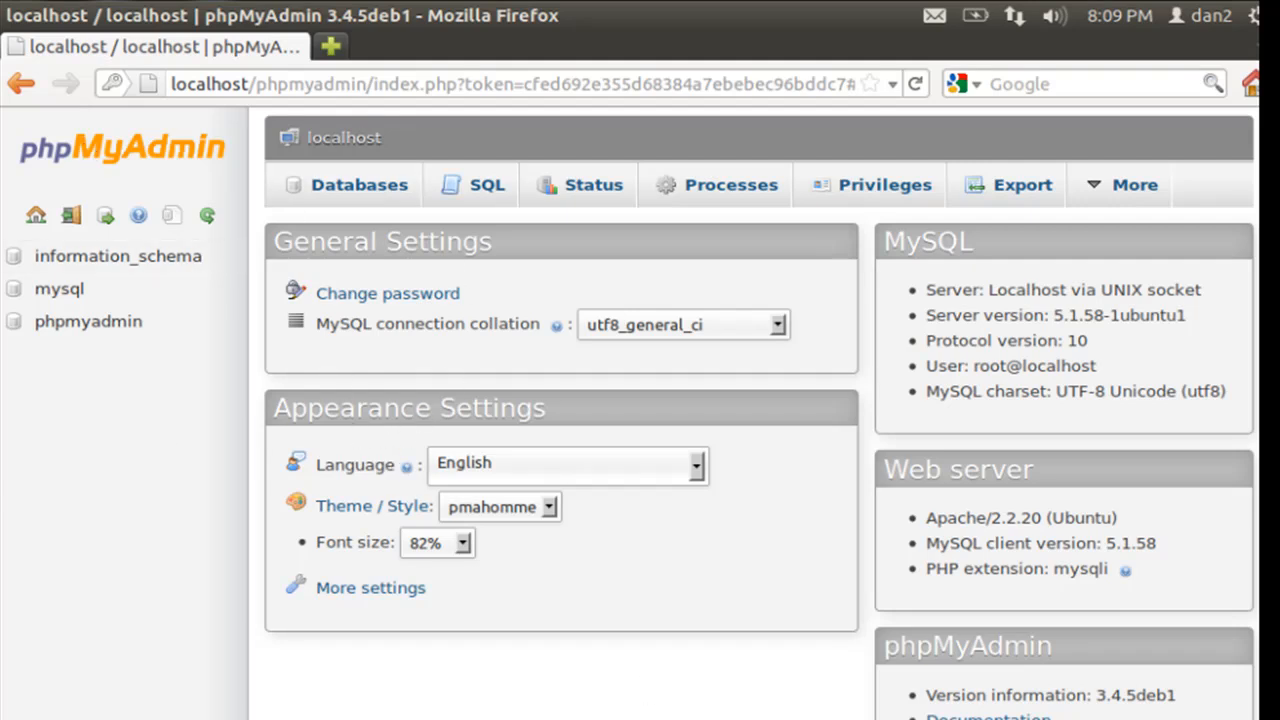
mouse_move(505, 225)
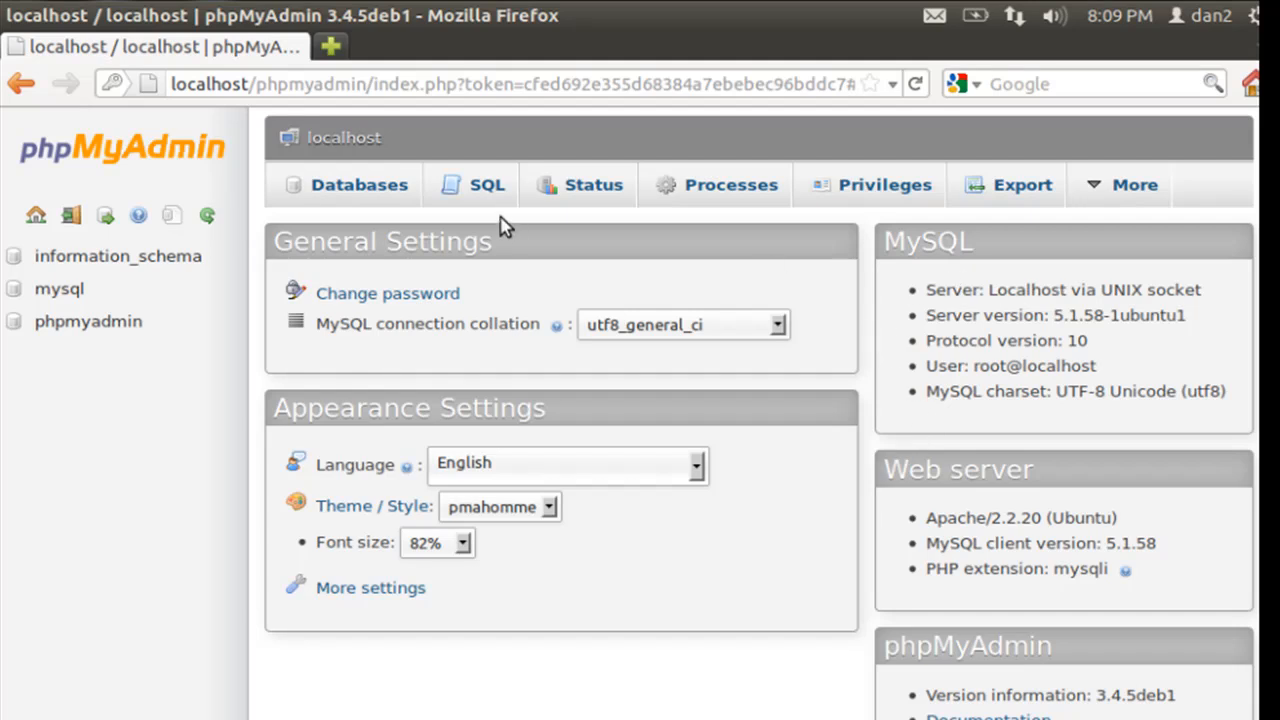
Create the database first_db from the Databases tab and open it
click(359, 184)
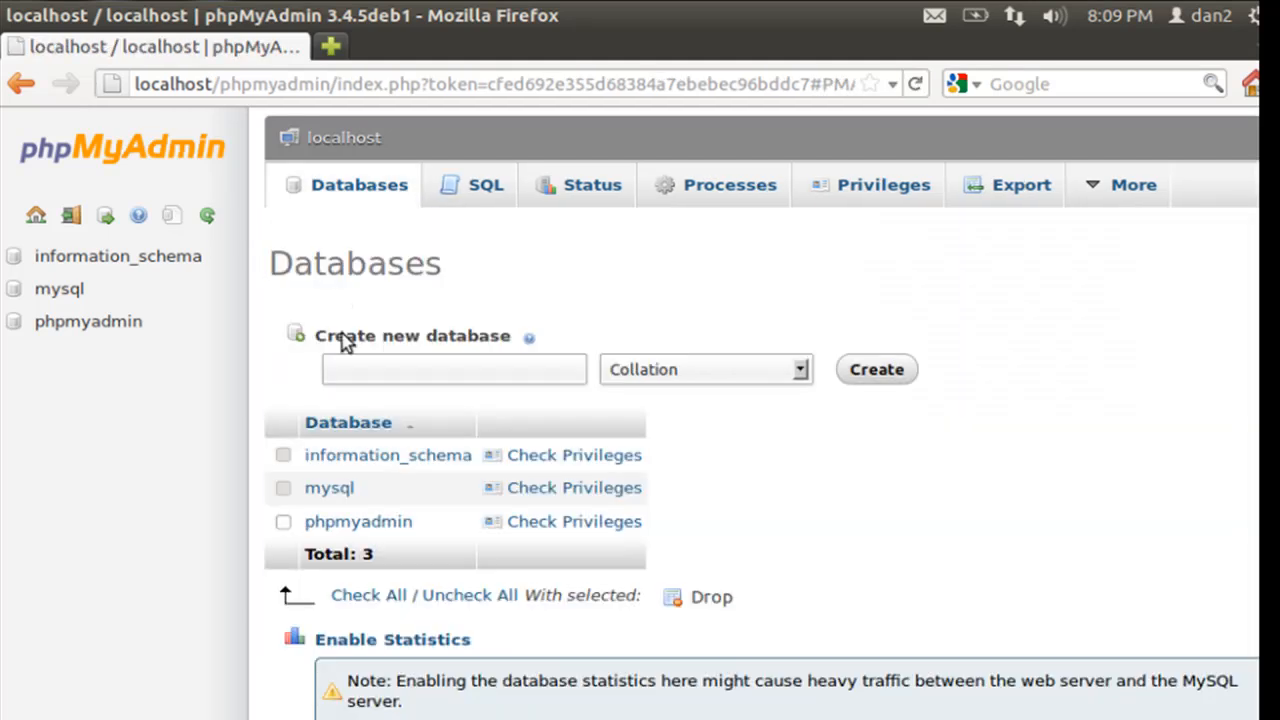
click(453, 369)
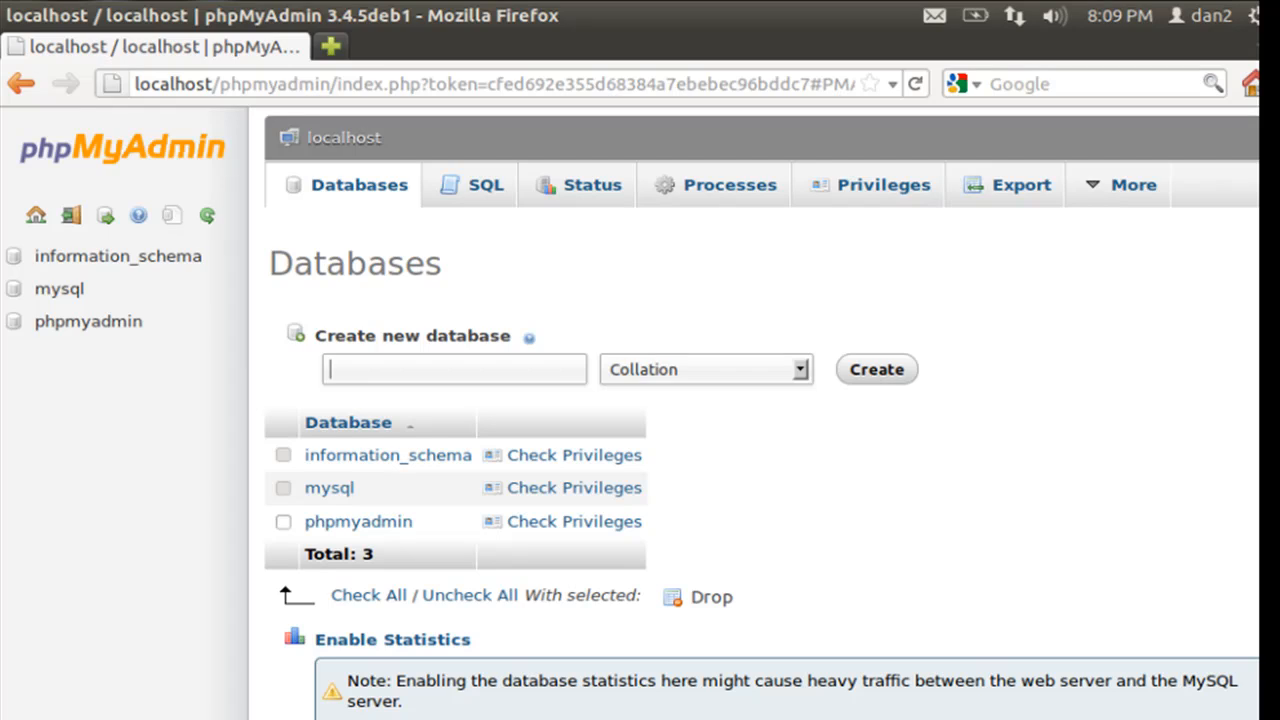
text(first)
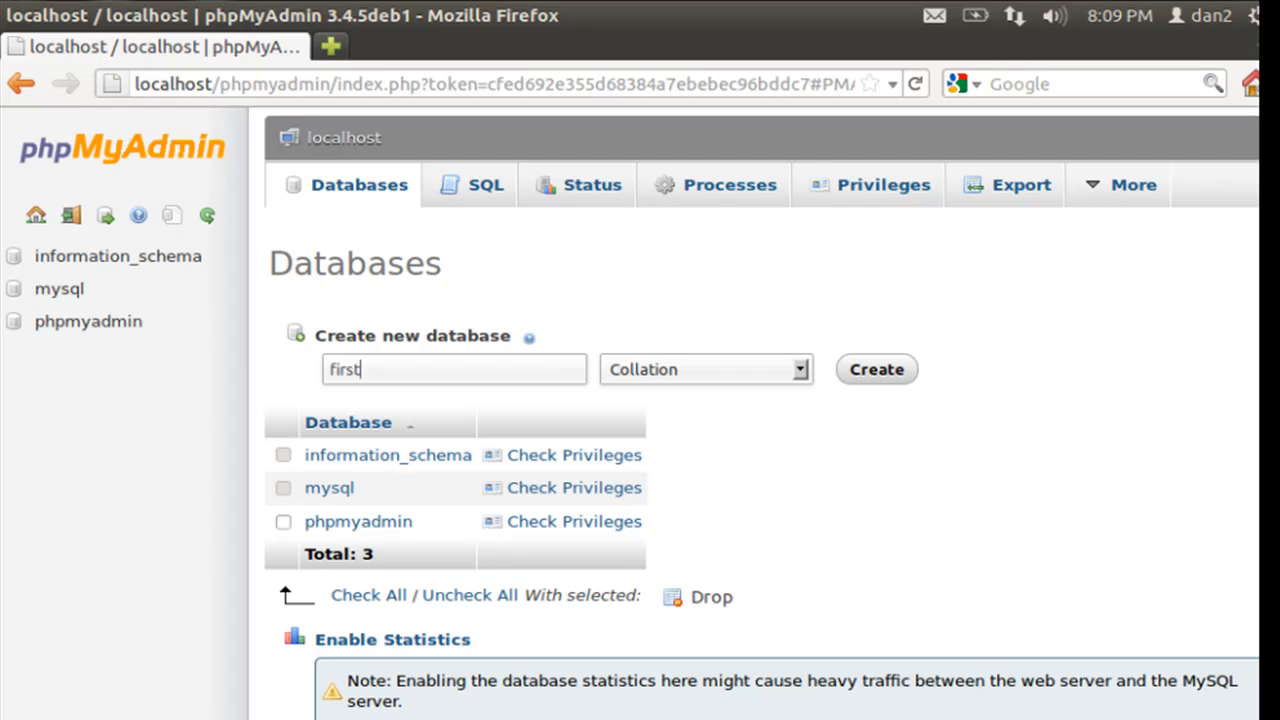
text(_db)
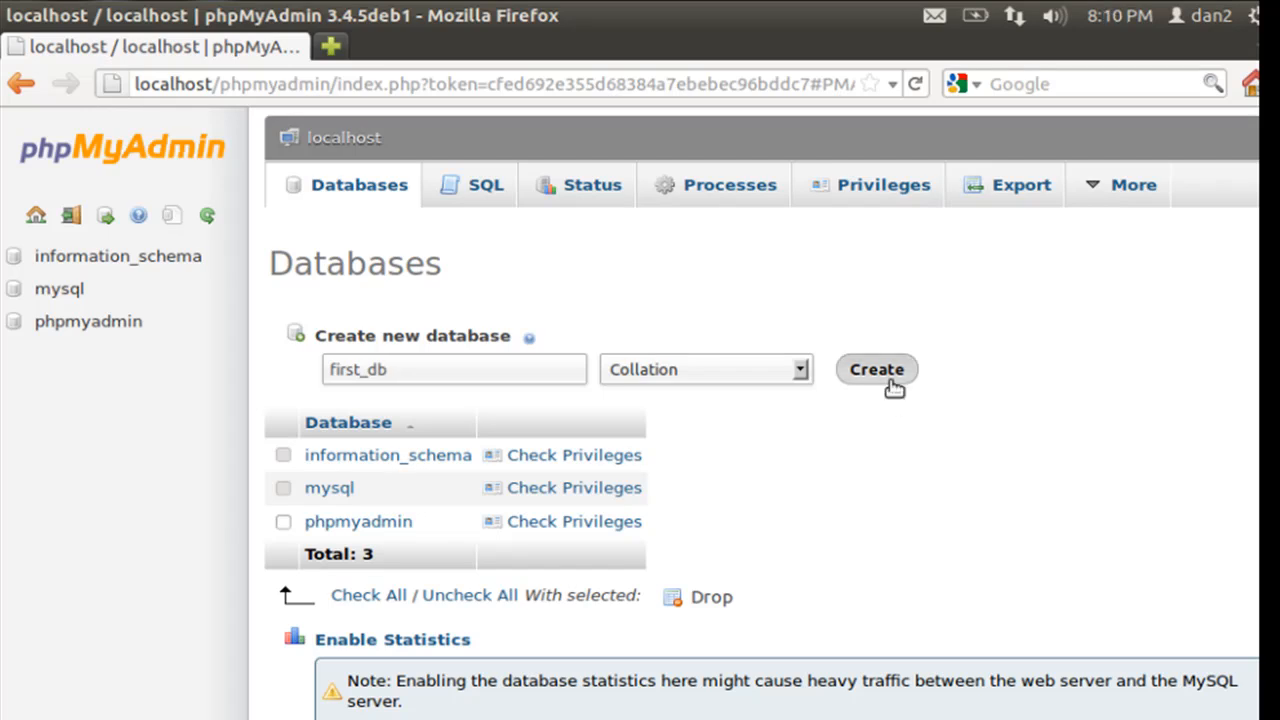
click(875, 369)
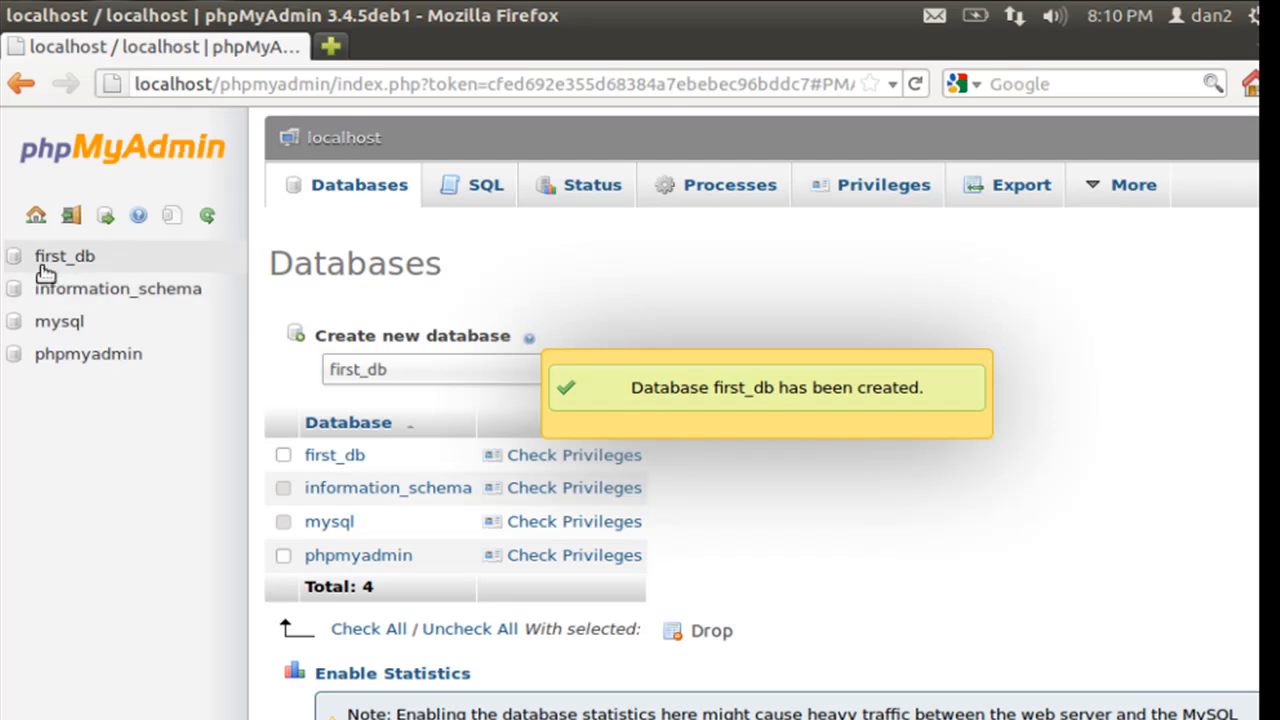
click(65, 256)
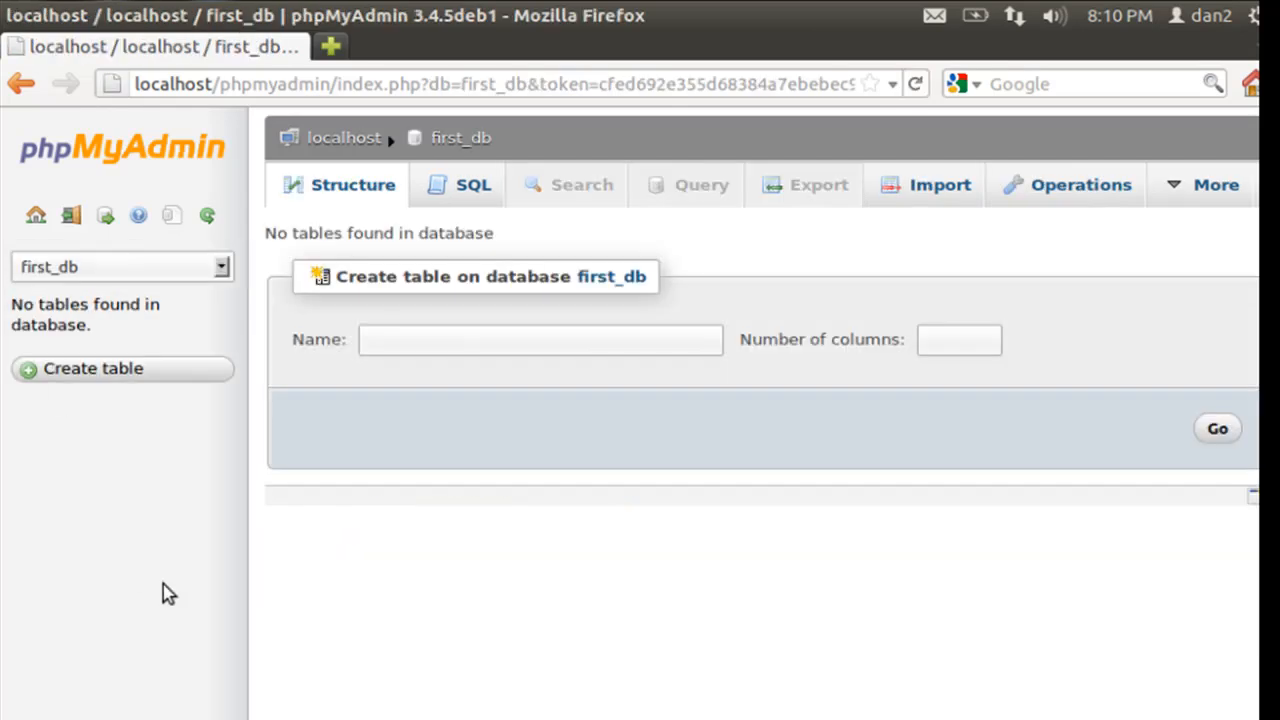
mouse_move(910, 387)
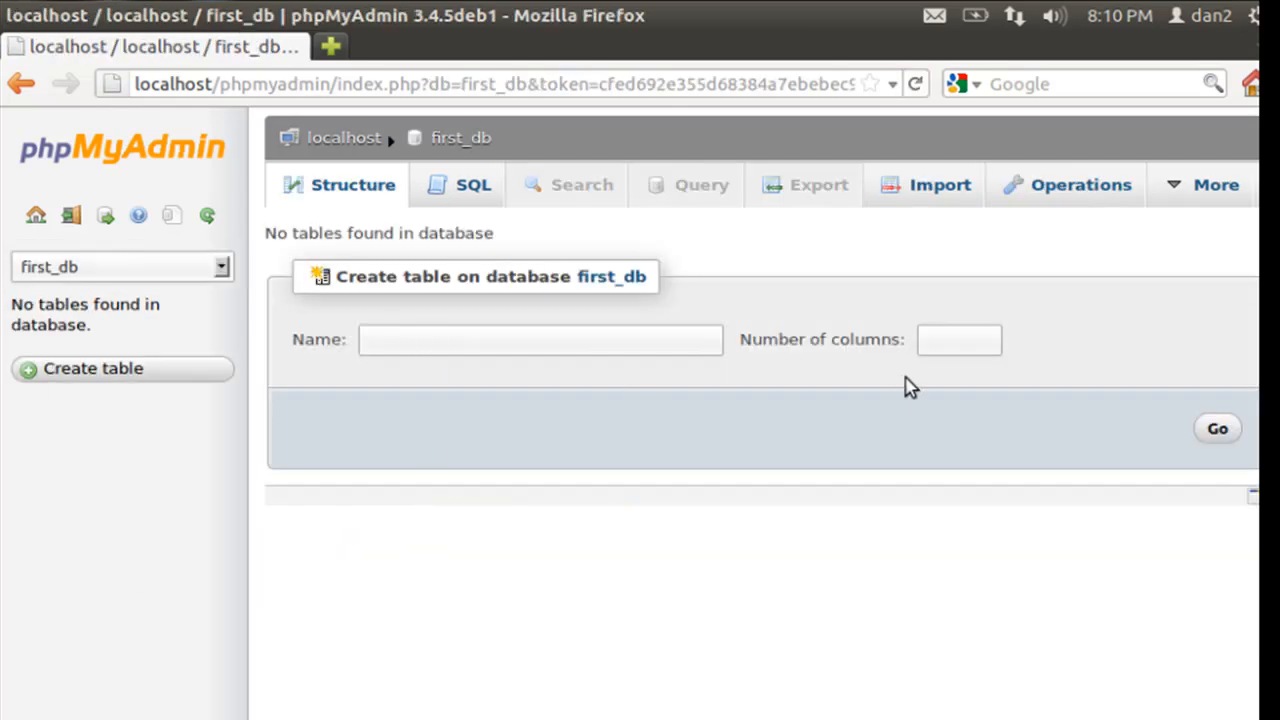
mouse_move(483, 615)
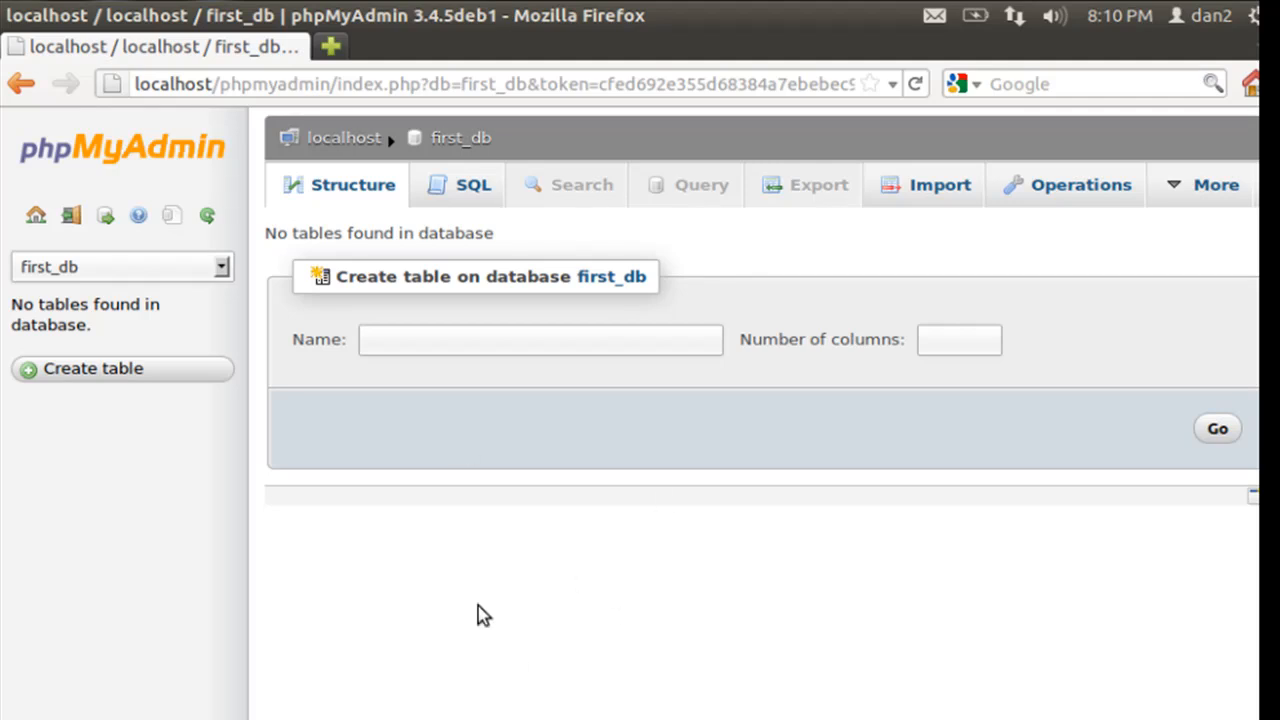
mouse_move(143, 497)
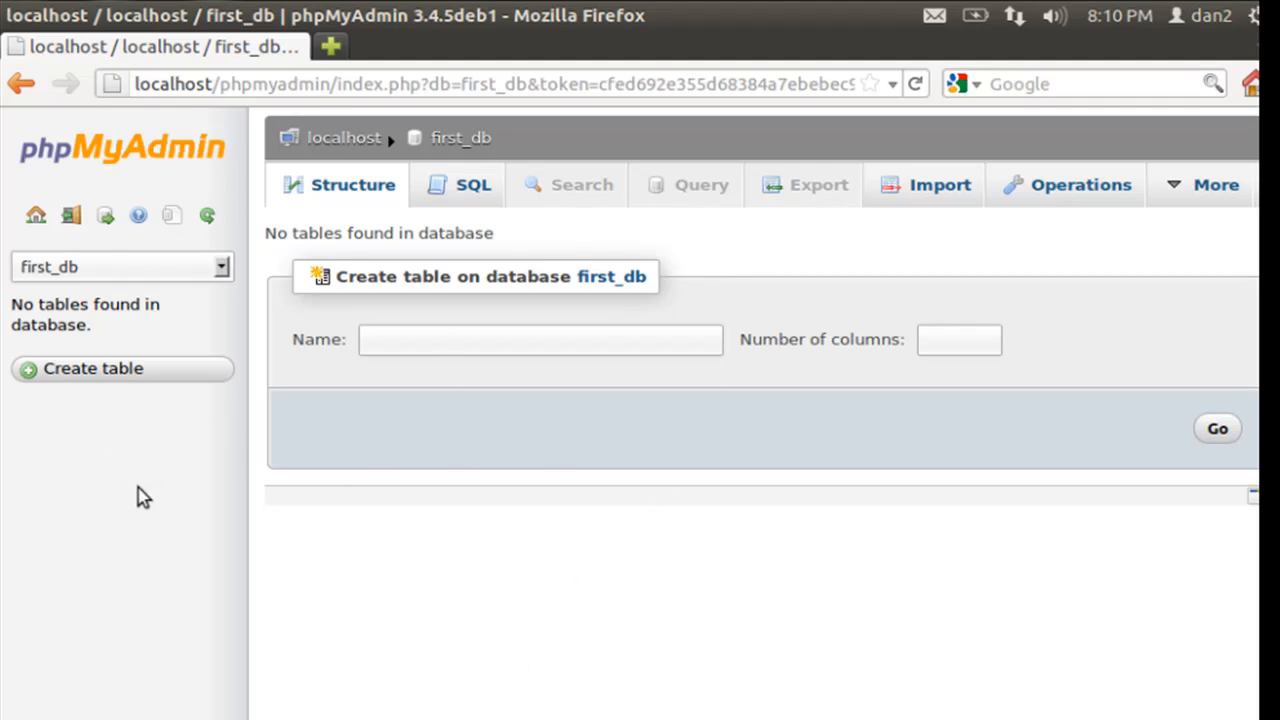
mouse_move(113, 216)
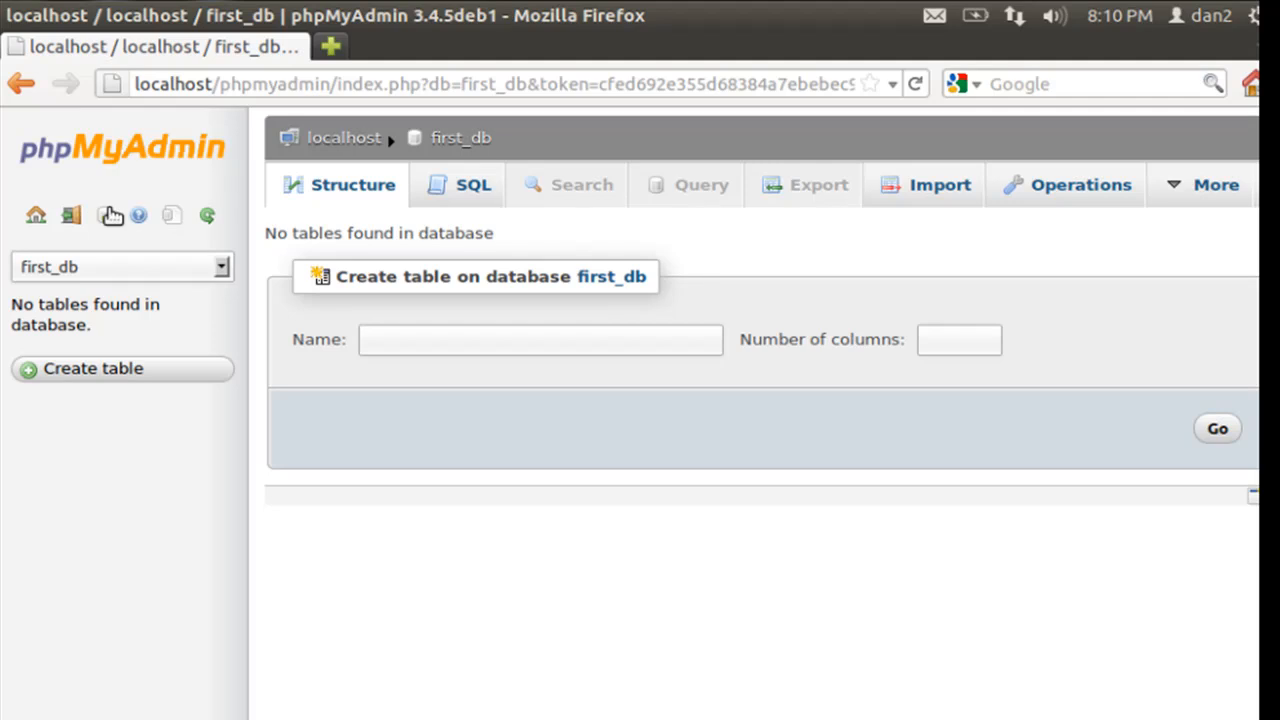
mouse_move(275, 210)
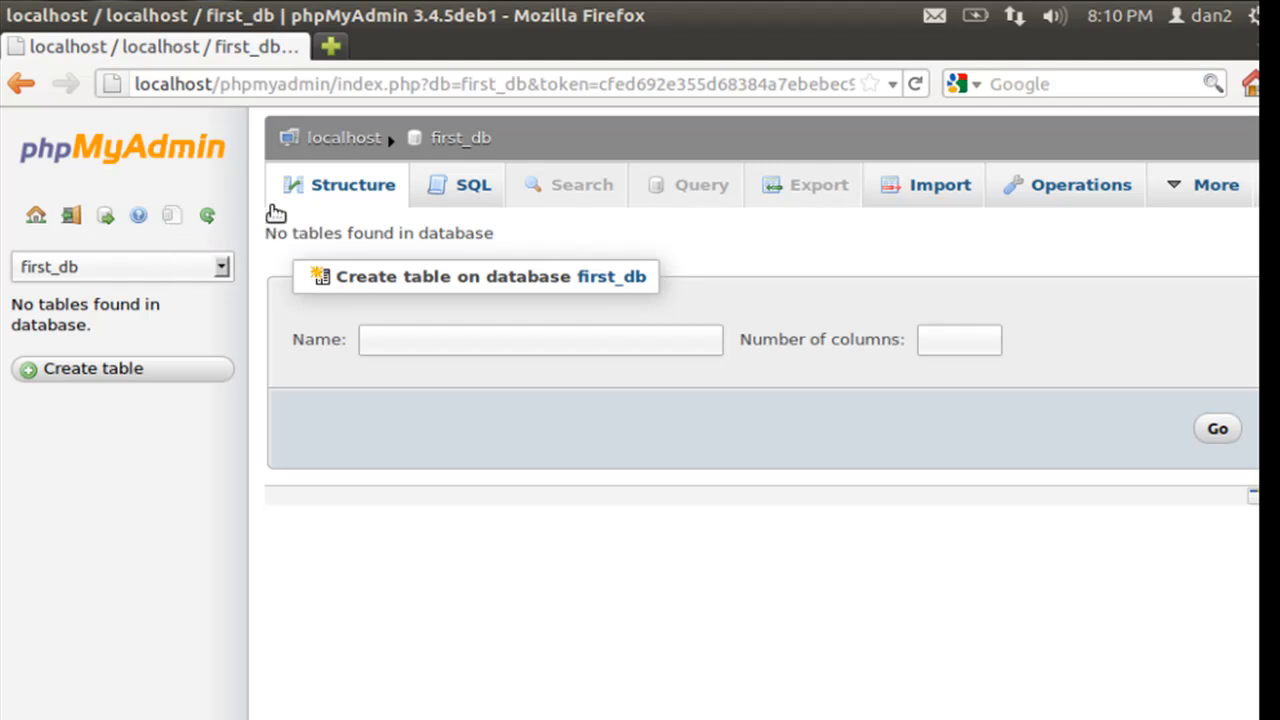
mouse_move(180, 200)
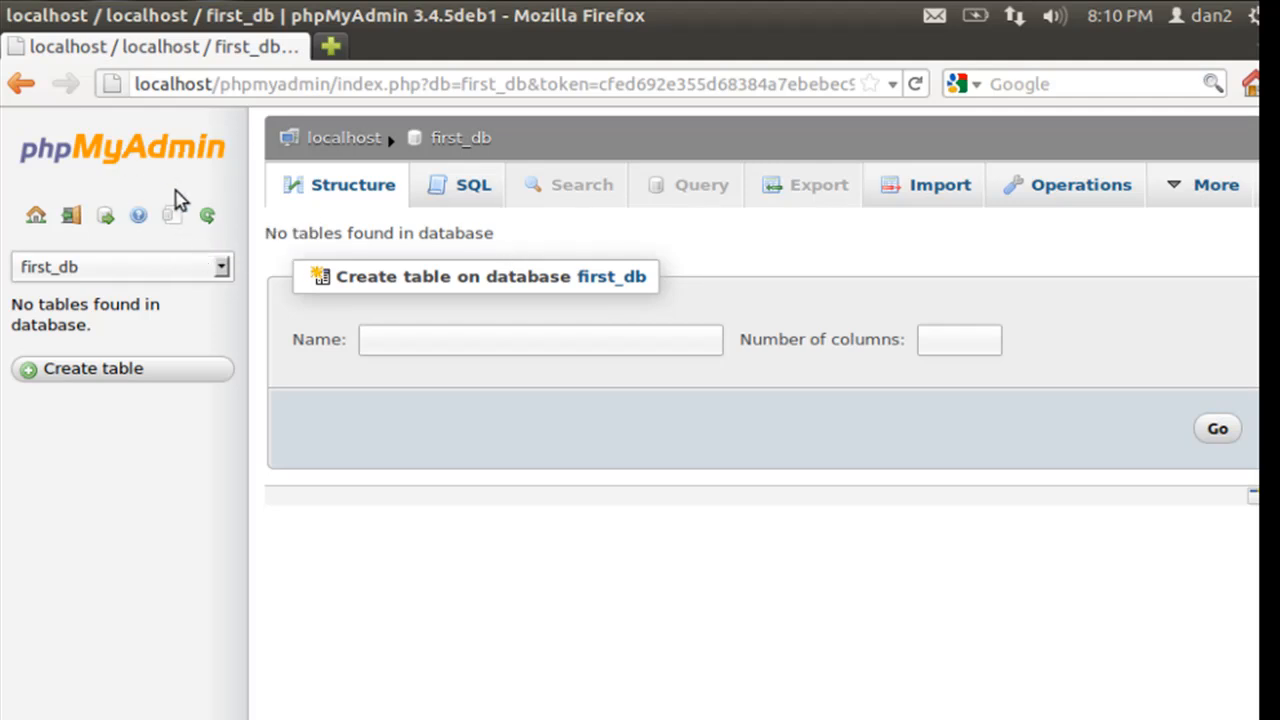